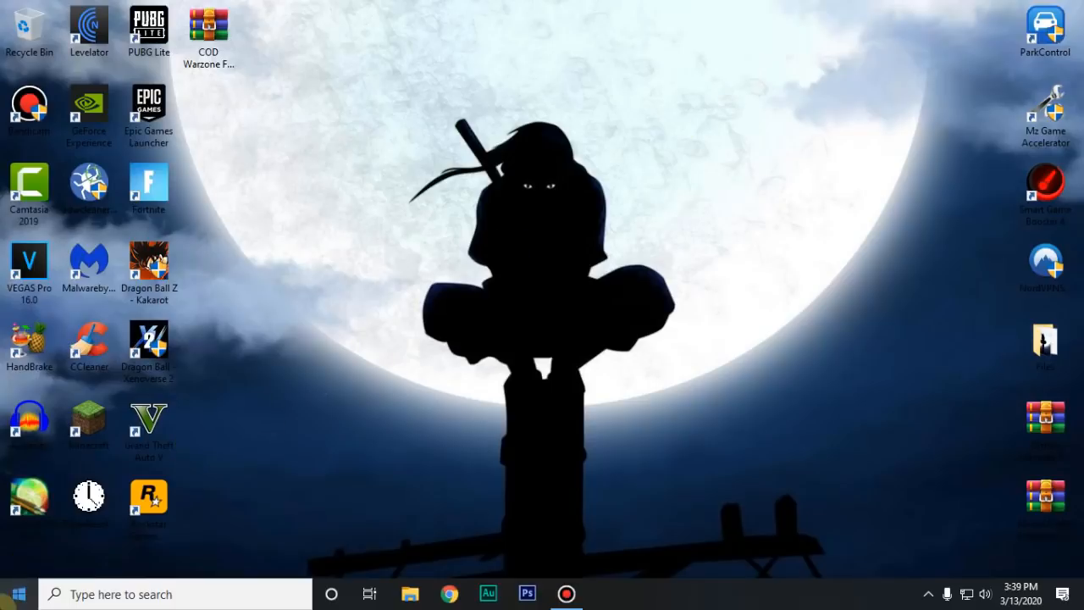
# Bring up Windows Update under Update & Security and confirm the PC is up to date.
pyautogui.click(605, 593)
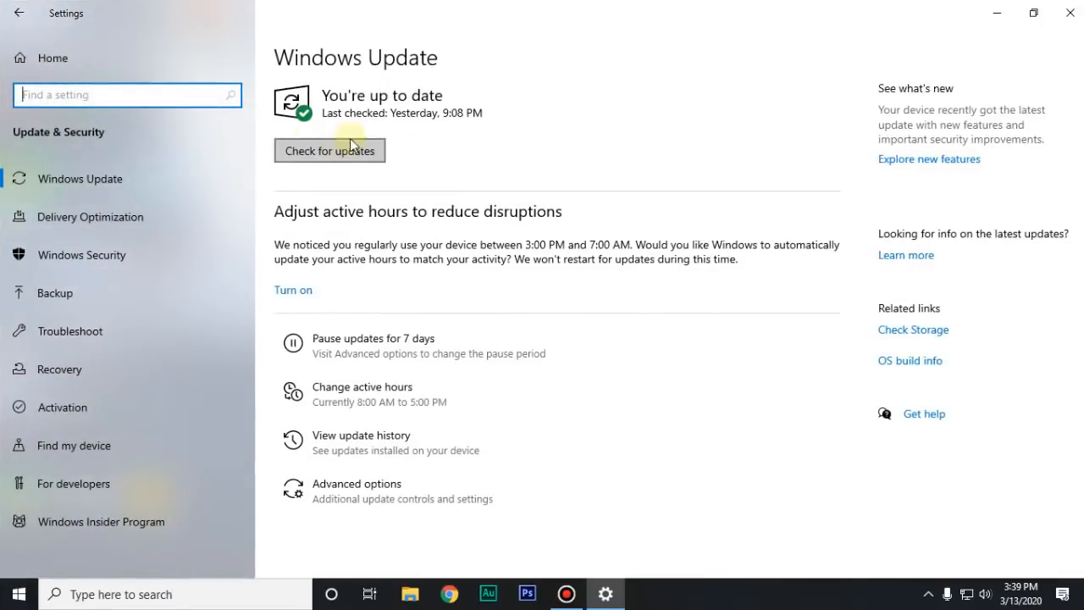
pyautogui.moveTo(521, 95)
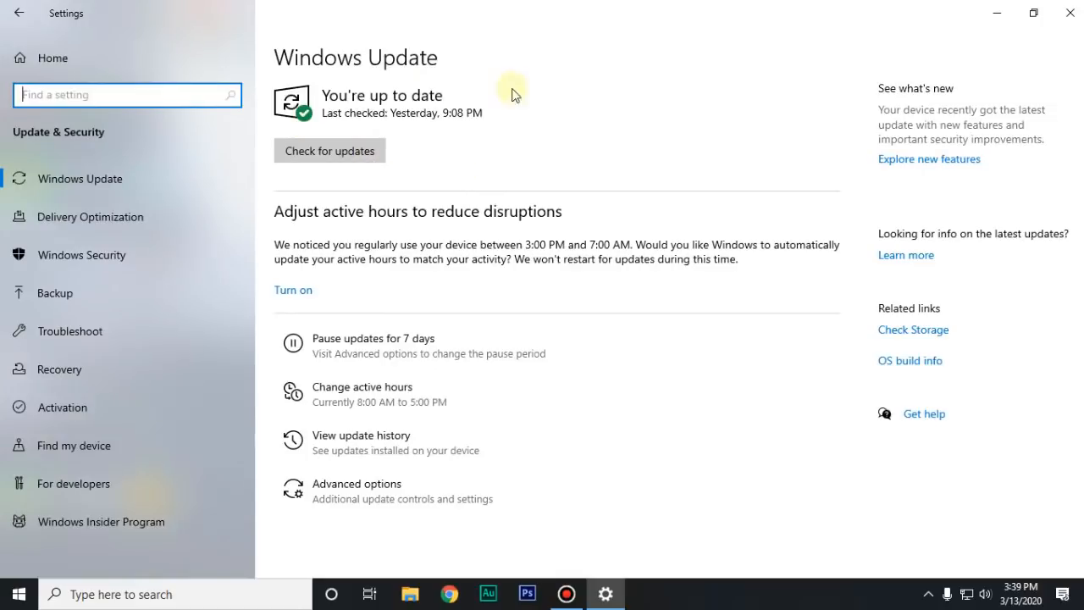
pyautogui.moveTo(478, 129)
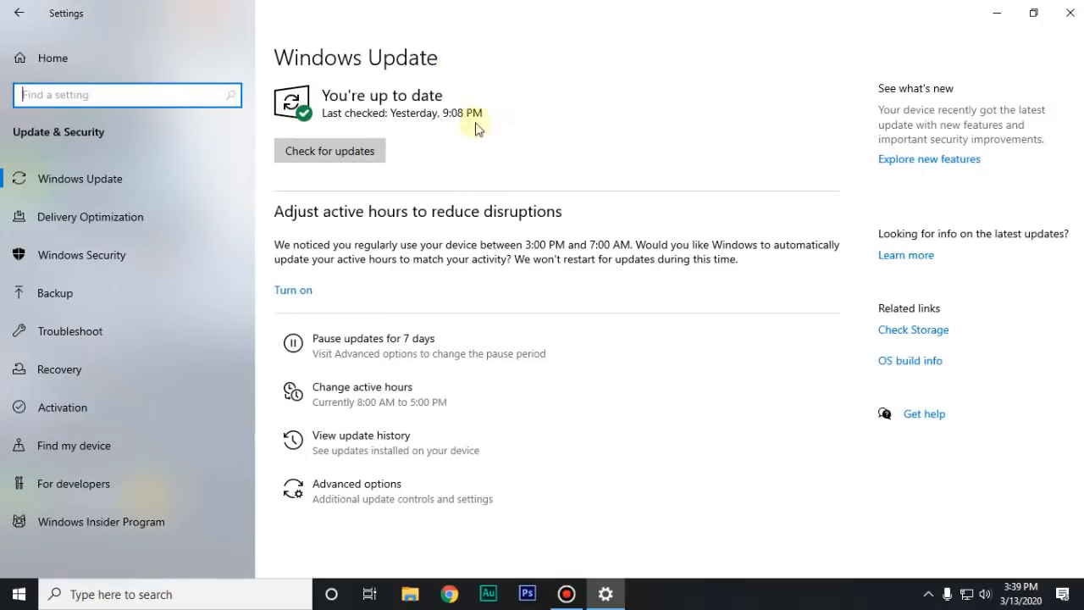
pyautogui.moveTo(729, 222)
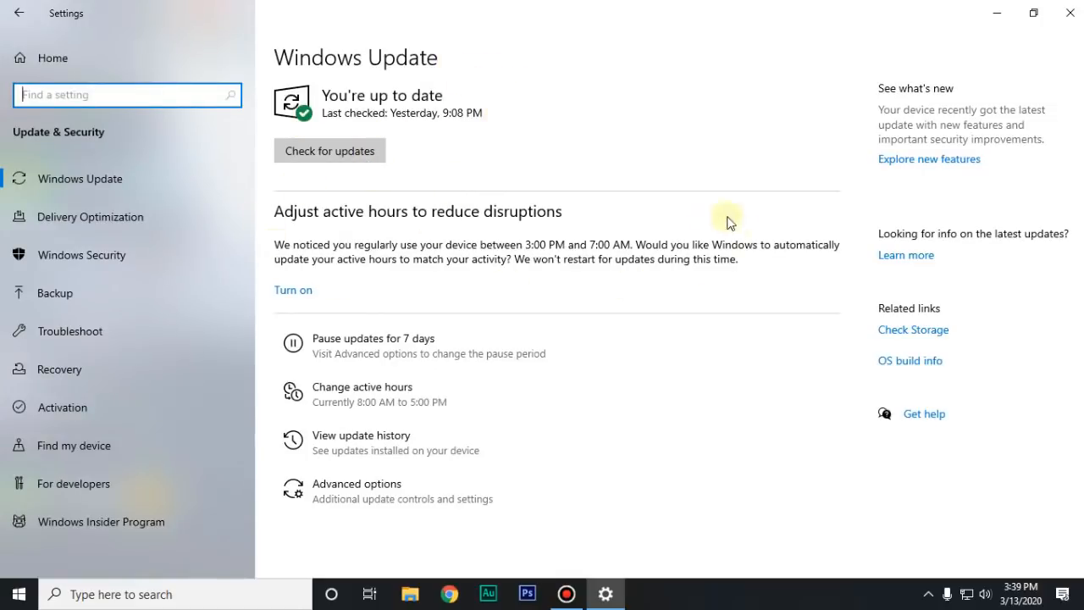
pyautogui.moveTo(651, 293)
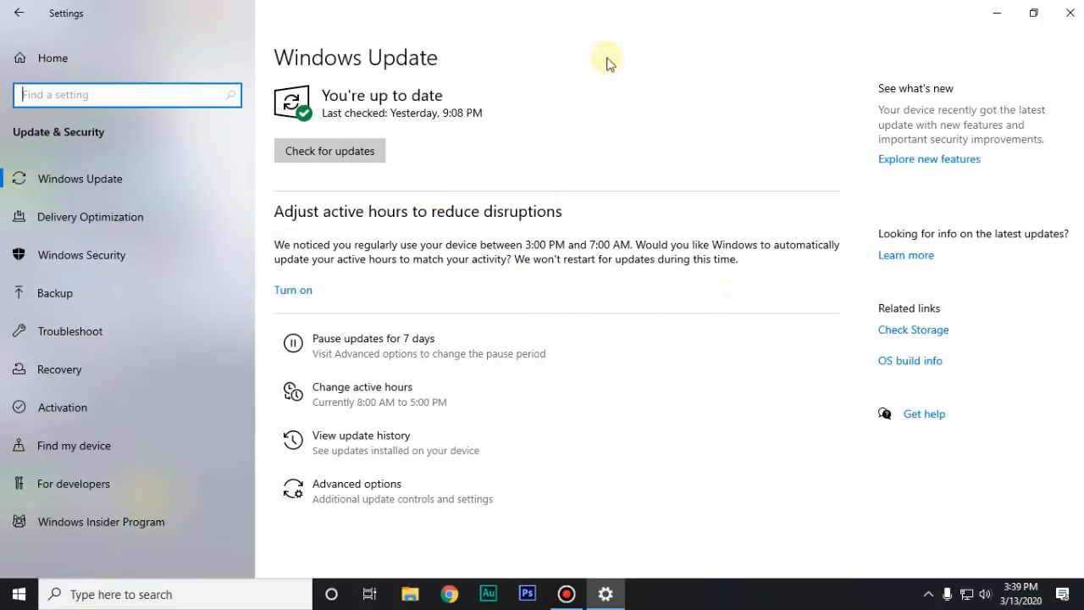
pyautogui.moveTo(559, 284)
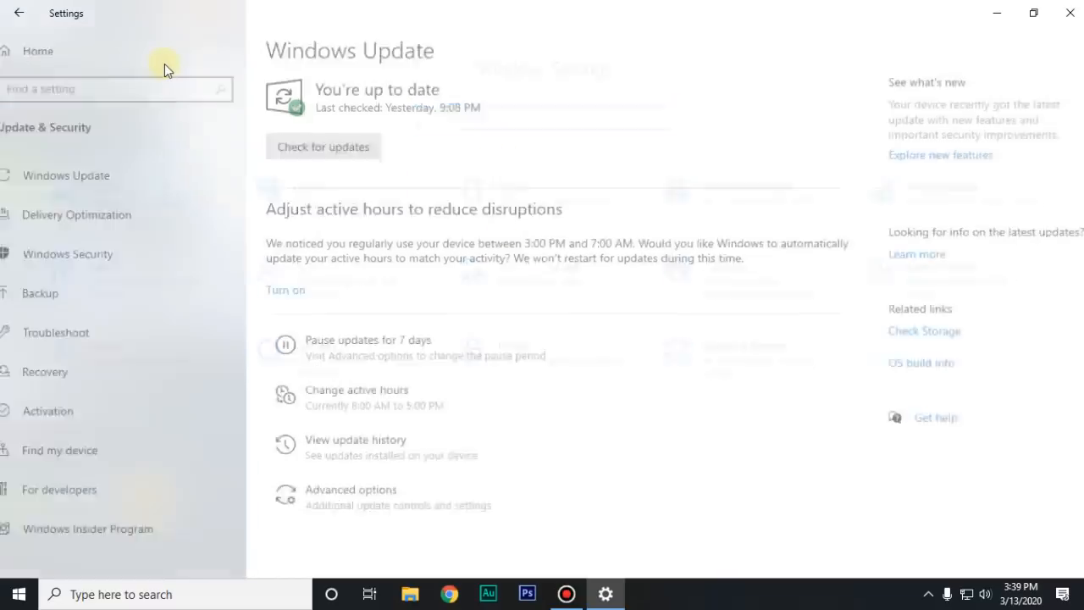
# Go to Gaming settings from Home and show Game Mode turned on.
pyautogui.click(19, 13)
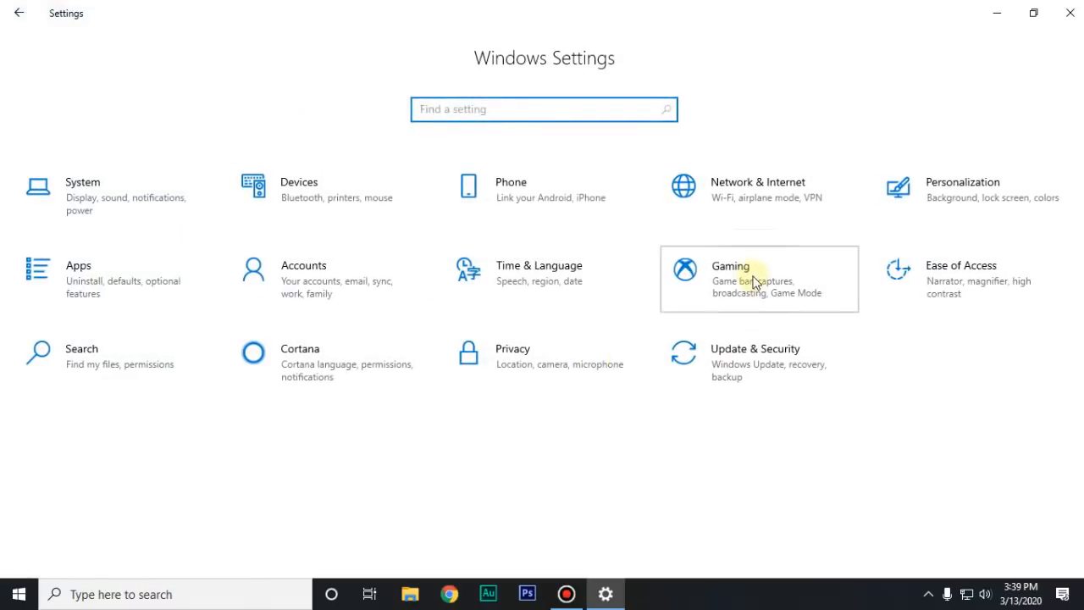
pyautogui.click(728, 267)
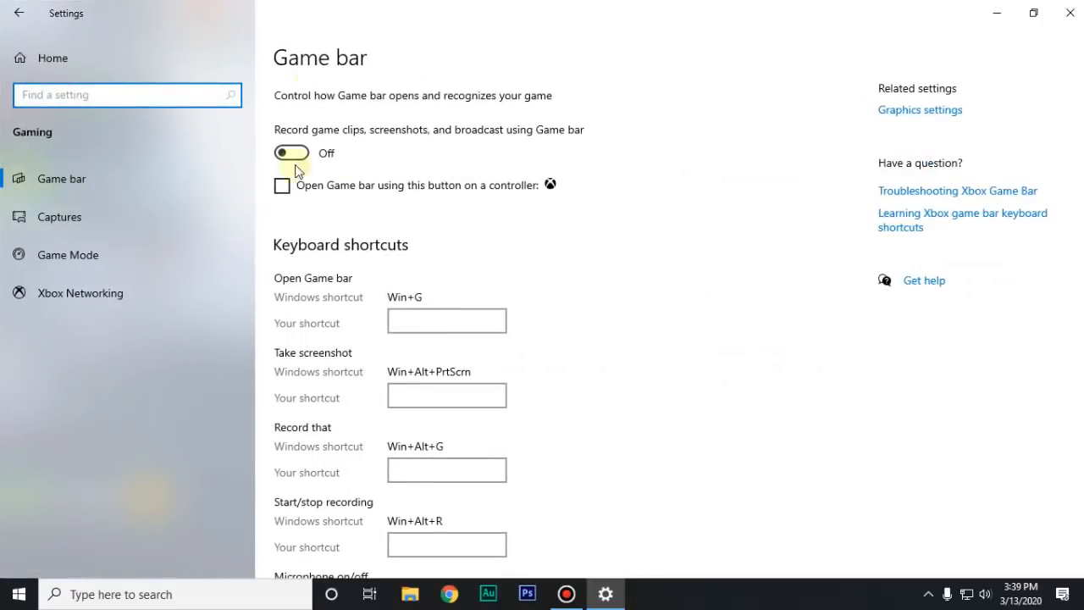
pyautogui.moveTo(475, 218)
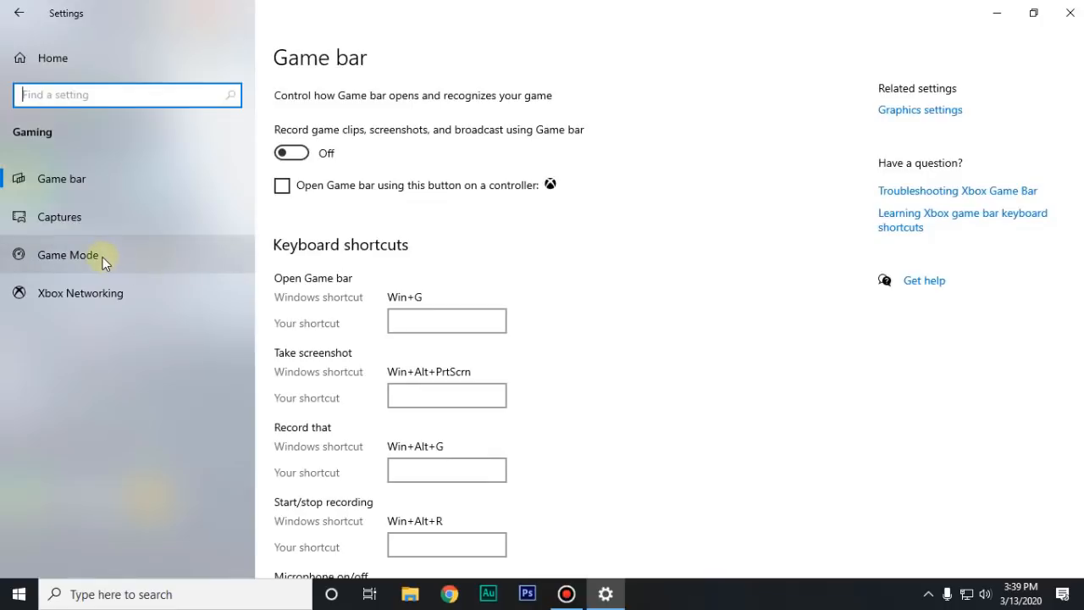
pyautogui.moveTo(126, 258)
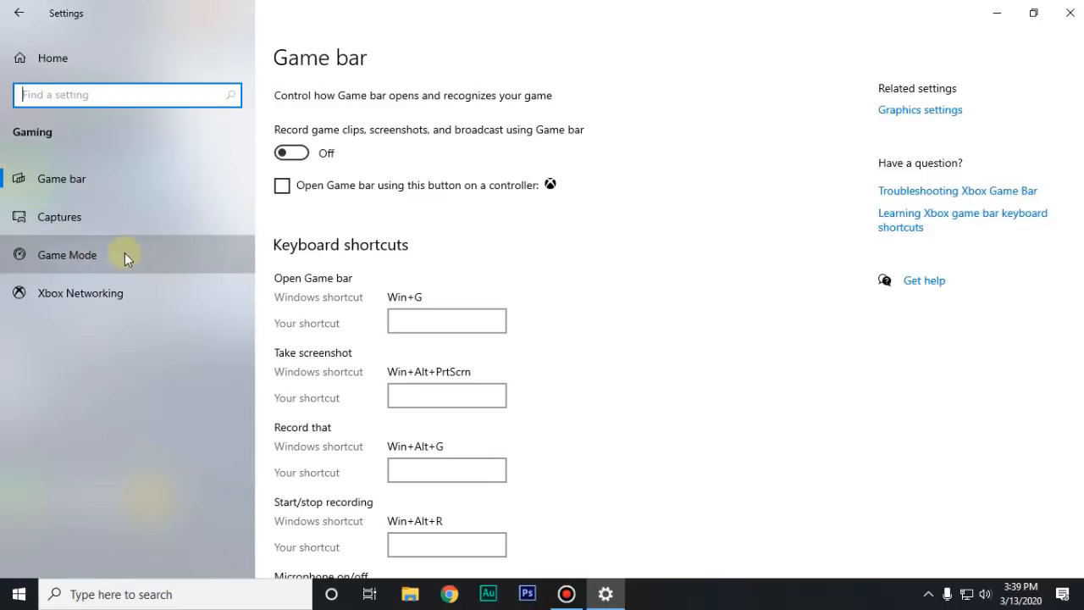
pyautogui.click(66, 254)
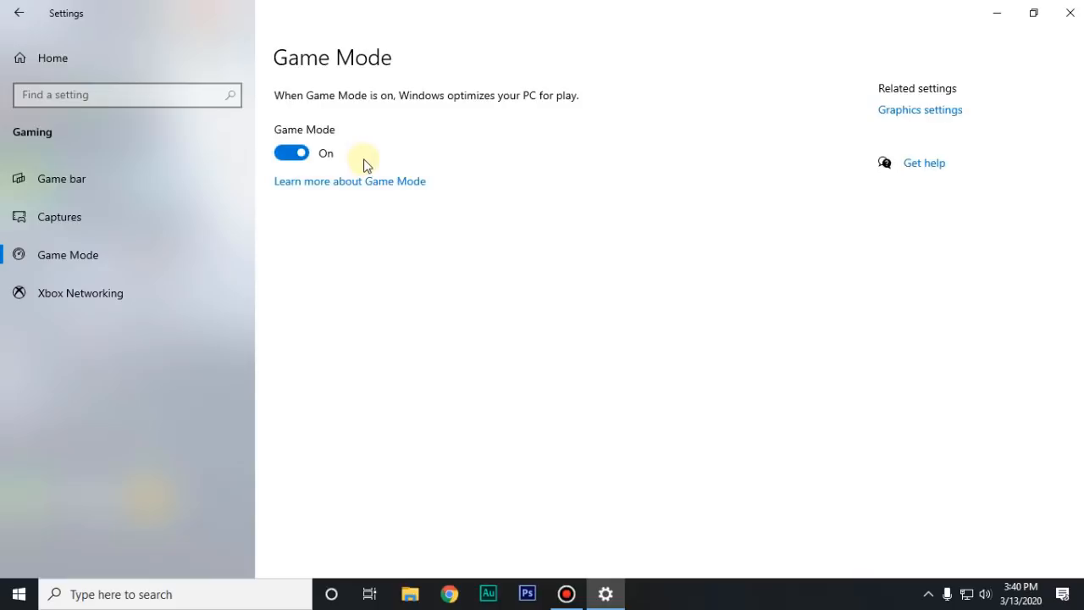
pyautogui.moveTo(319, 176)
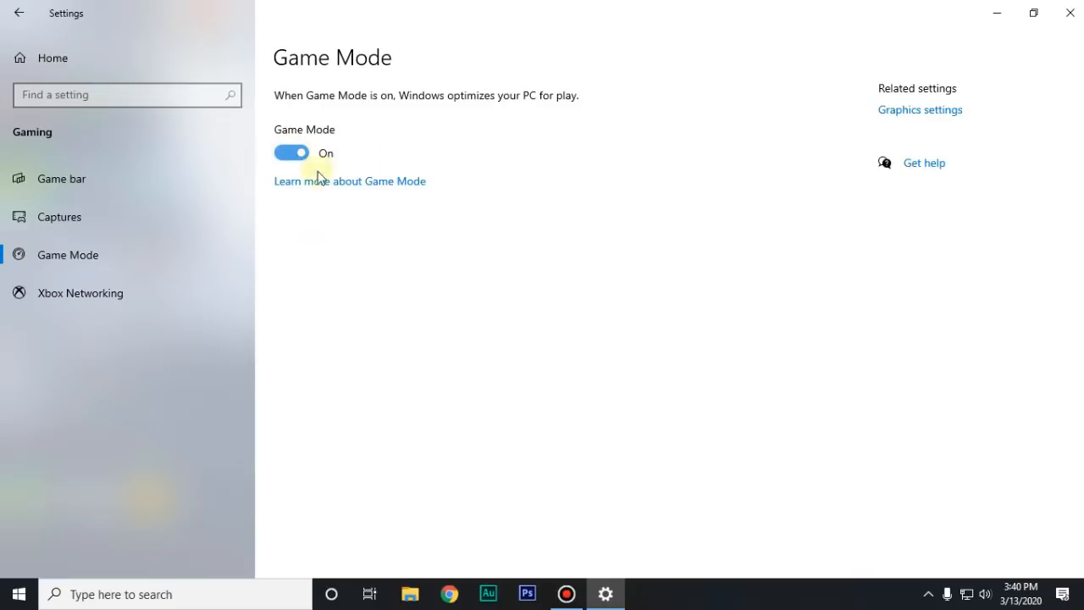
# Run 'winver' from search, read the Windows version and dismiss the About box.
pyautogui.click(136, 595)
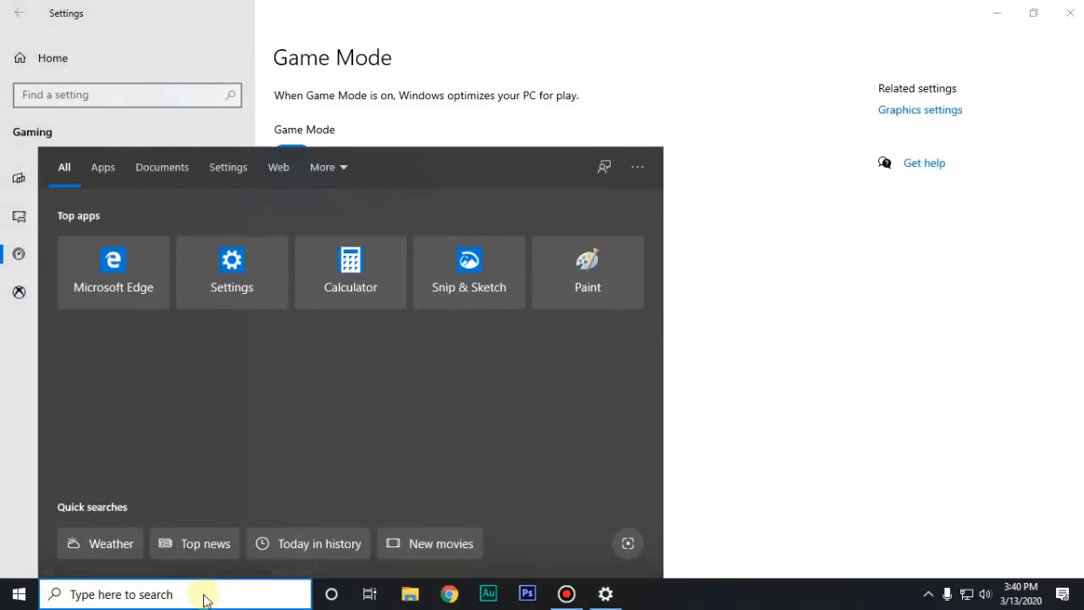
pyautogui.write('winver')
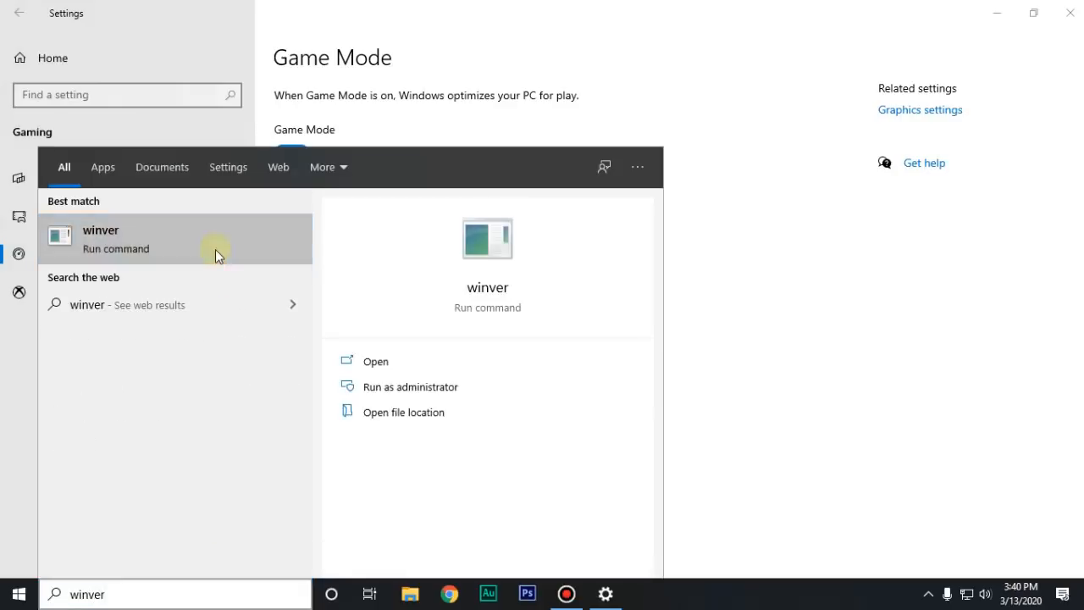
pyautogui.click(217, 240)
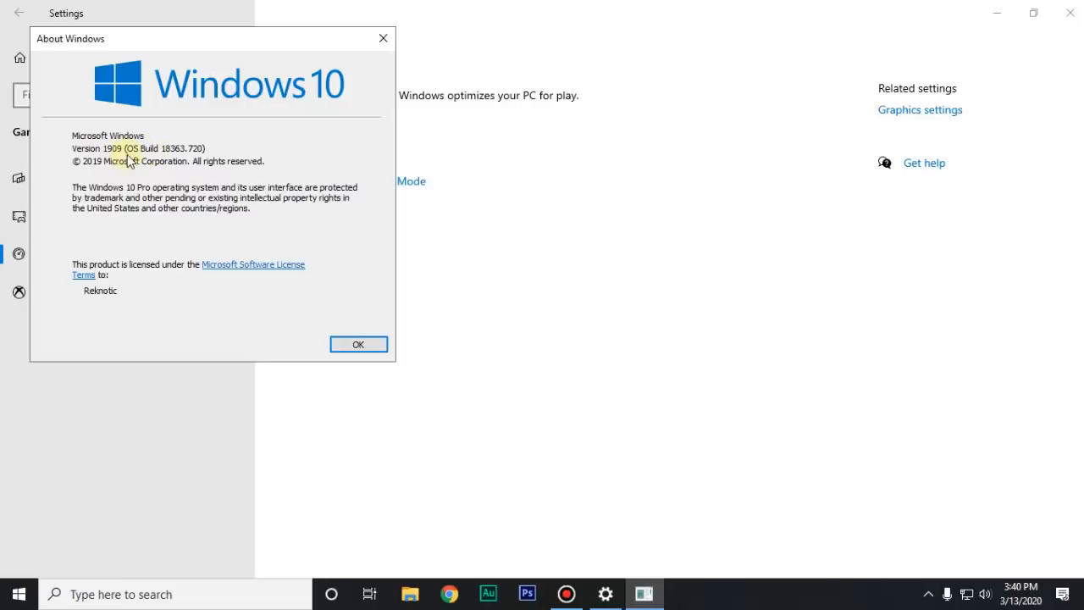
pyautogui.click(357, 344)
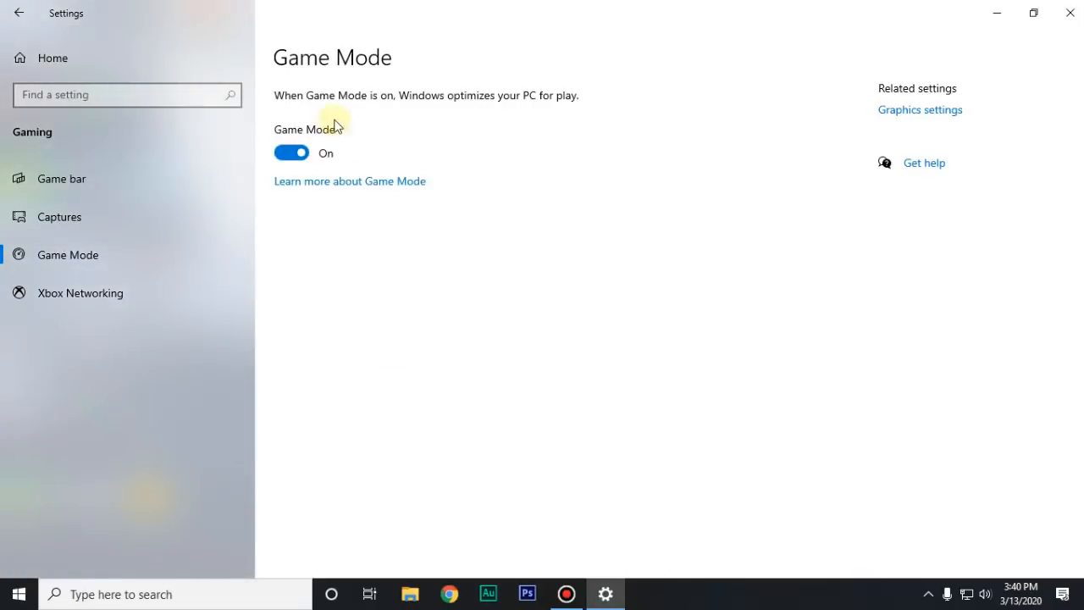
pyautogui.moveTo(81, 65)
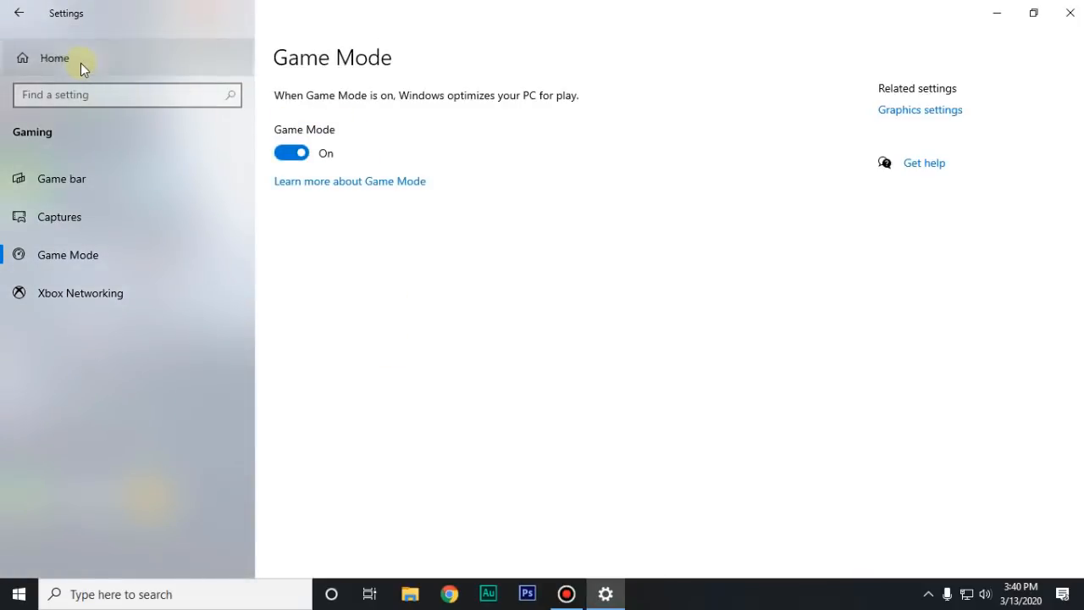
# In Privacy > Background apps turn 'Let apps run in the background' off and close Settings.
pyautogui.click(54, 57)
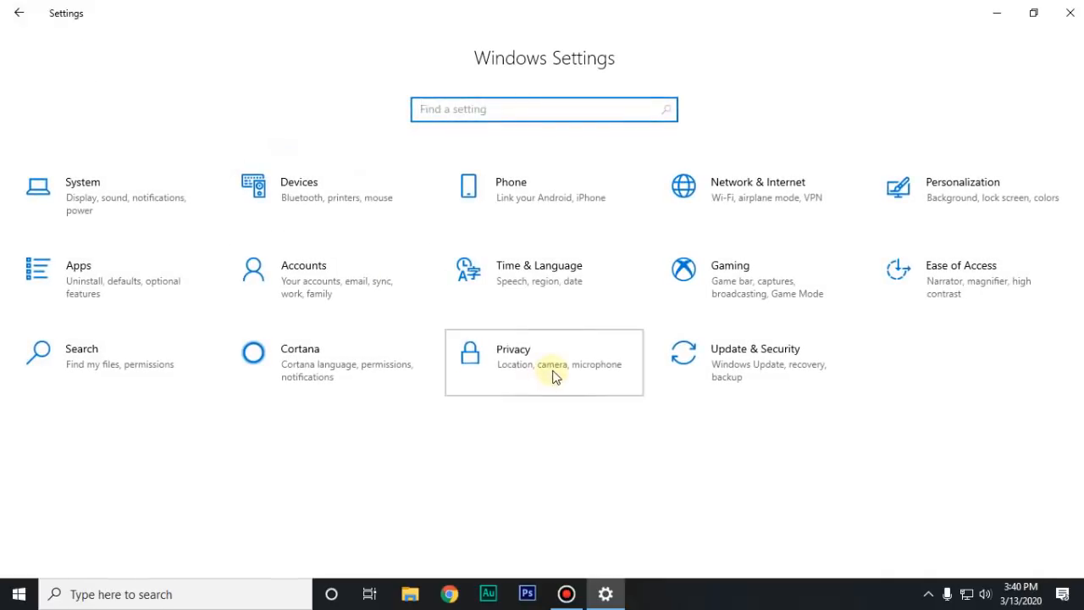
pyautogui.click(543, 362)
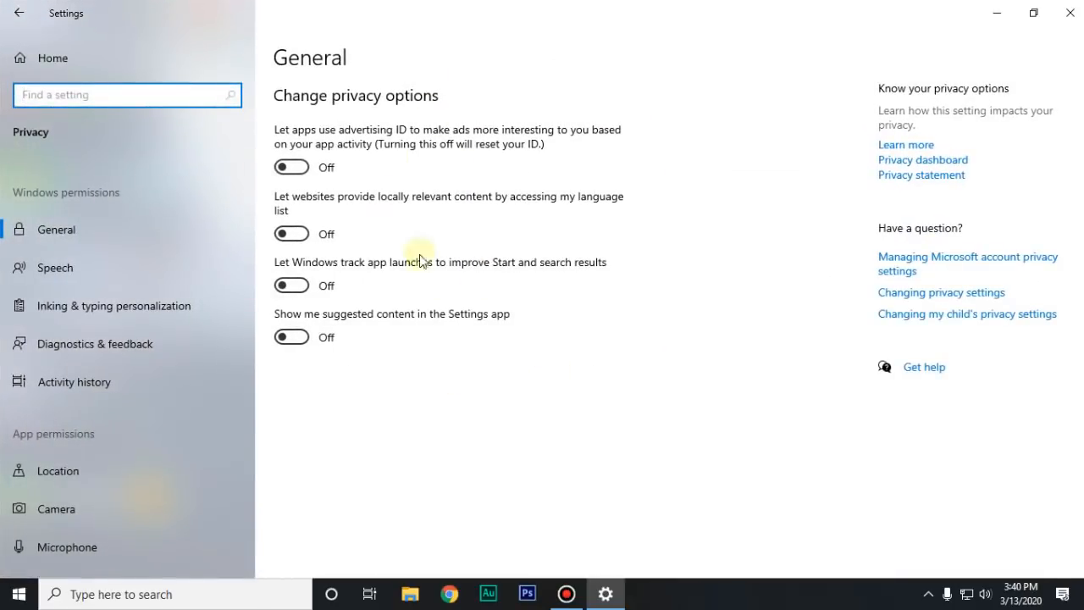
pyautogui.scroll(-3)
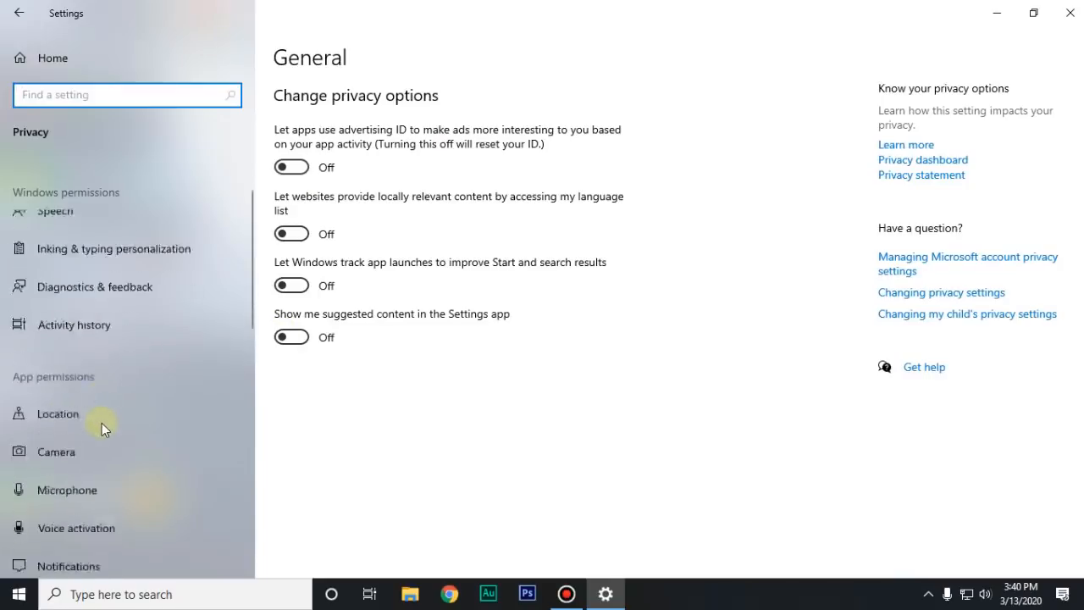
pyautogui.scroll(-3)
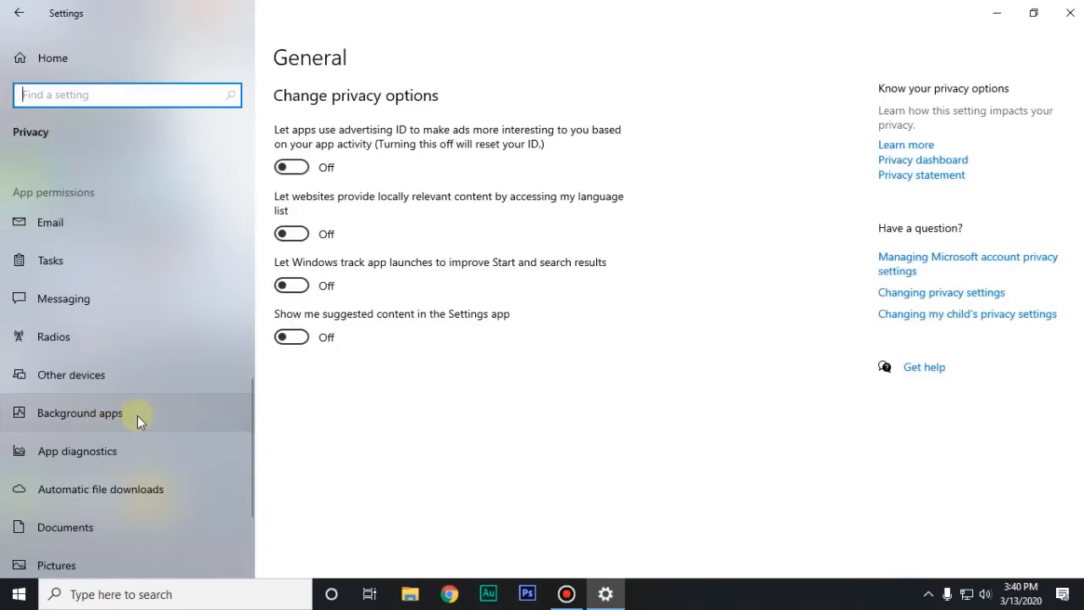
pyautogui.click(79, 413)
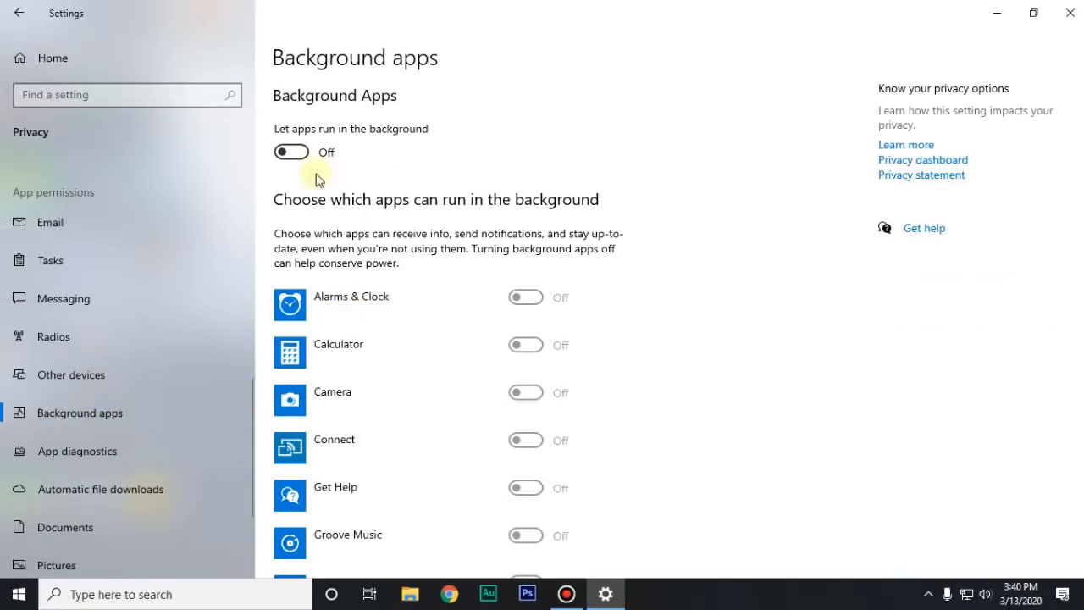
pyautogui.scroll(-3)
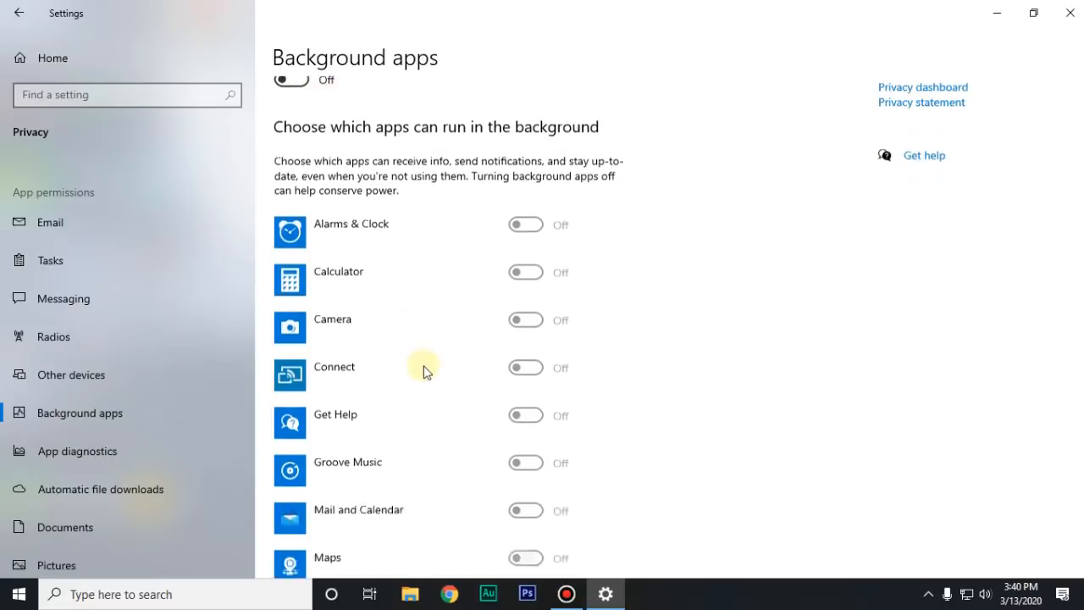
pyautogui.scroll(-3)
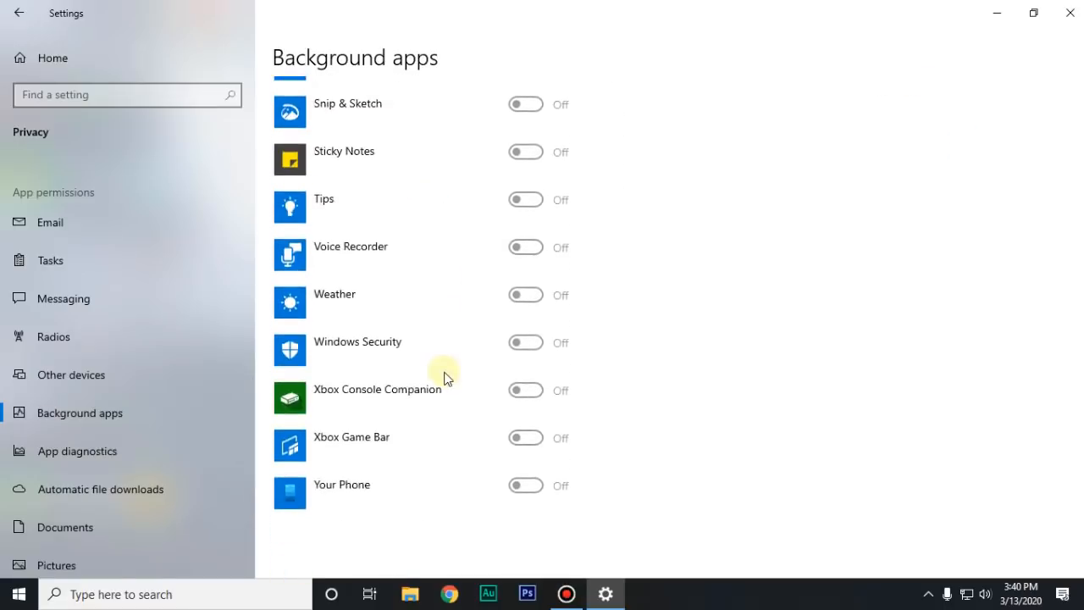
pyautogui.scroll(3)
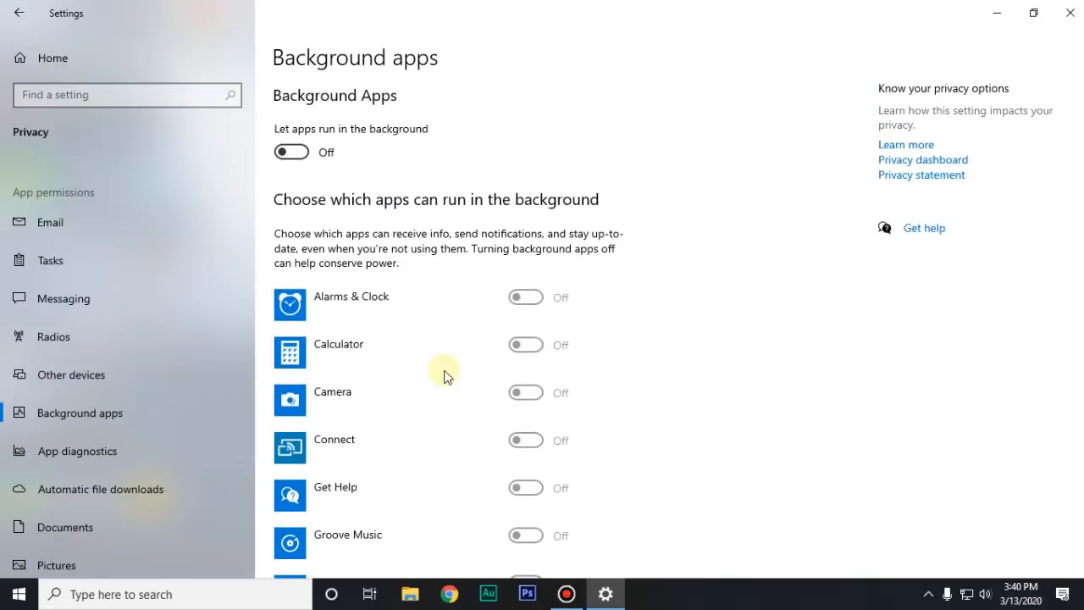
pyautogui.moveTo(483, 264)
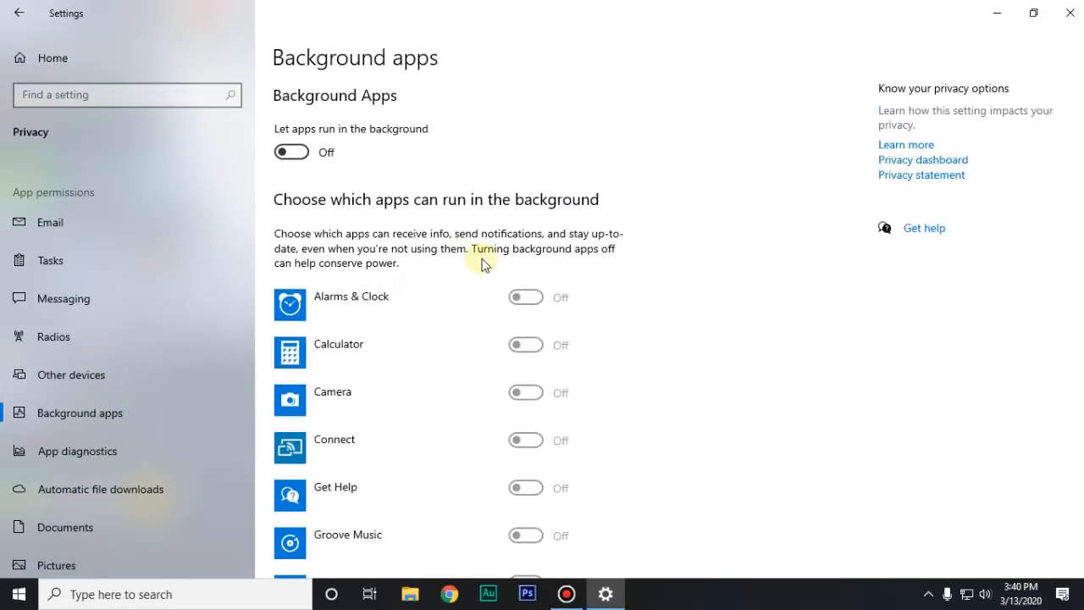
pyautogui.moveTo(506, 273)
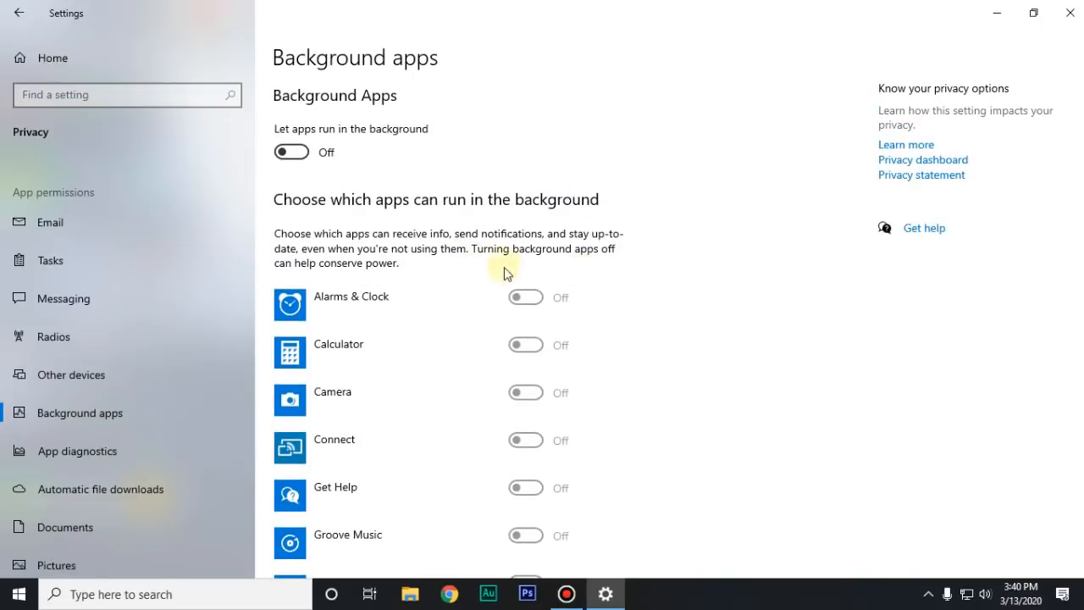
pyautogui.moveTo(467, 288)
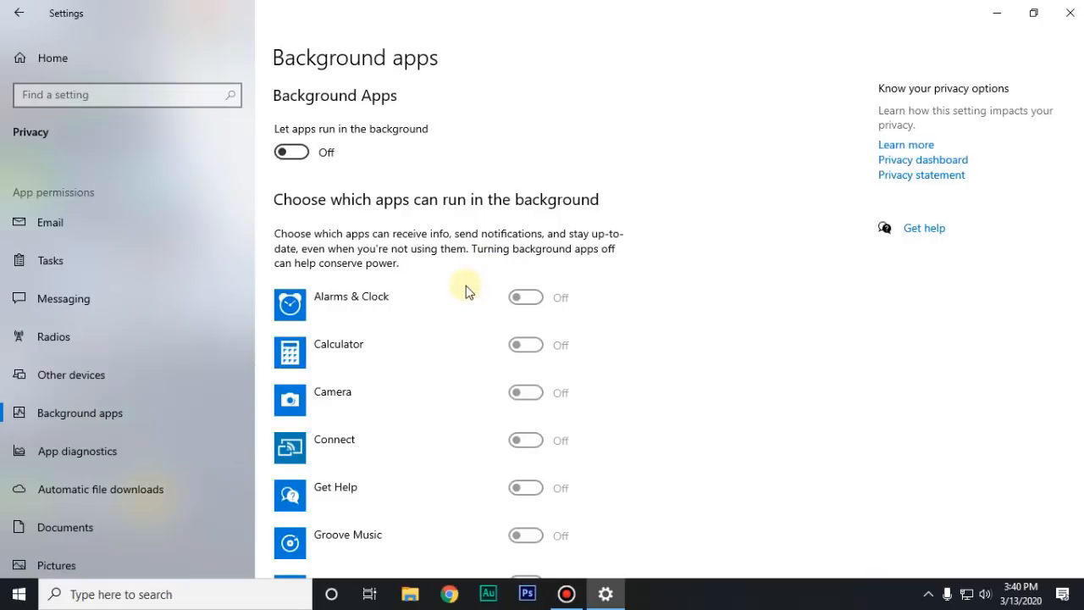
pyautogui.moveTo(674, 183)
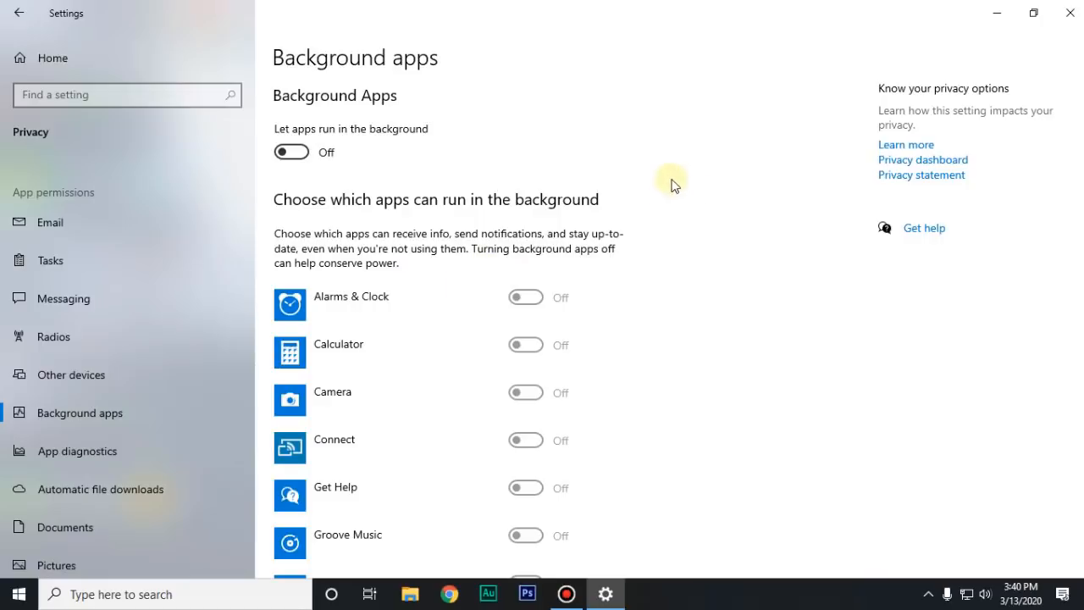
pyautogui.moveTo(1068, 14)
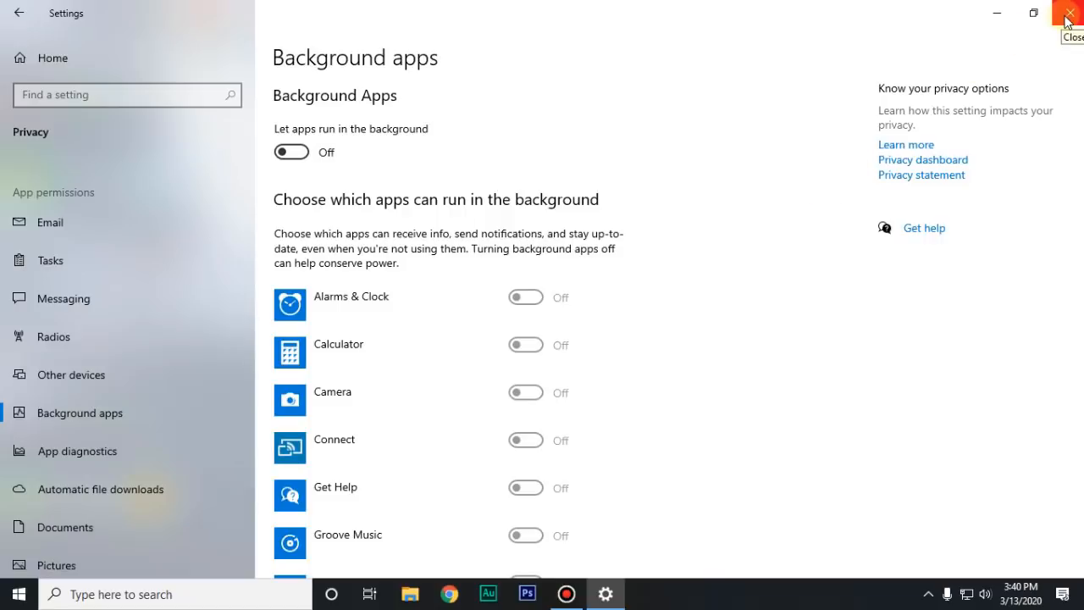
pyautogui.click(1069, 14)
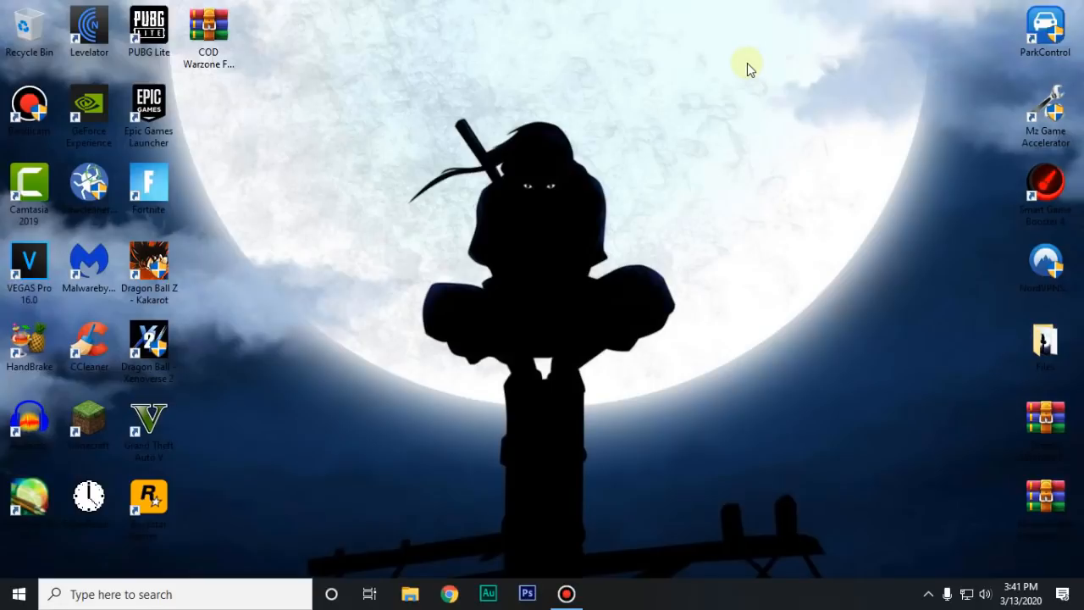
# From search reach System Protection, adjust drive C protection disk space and confirm.
pyautogui.click(170, 595)
pyautogui.write('creat')
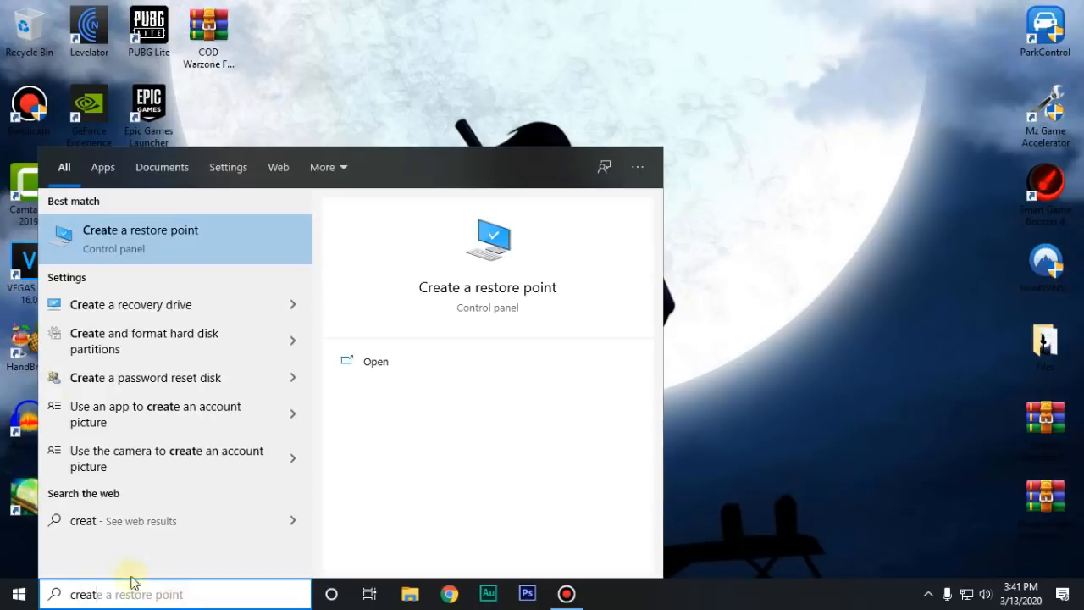
pyautogui.click(139, 239)
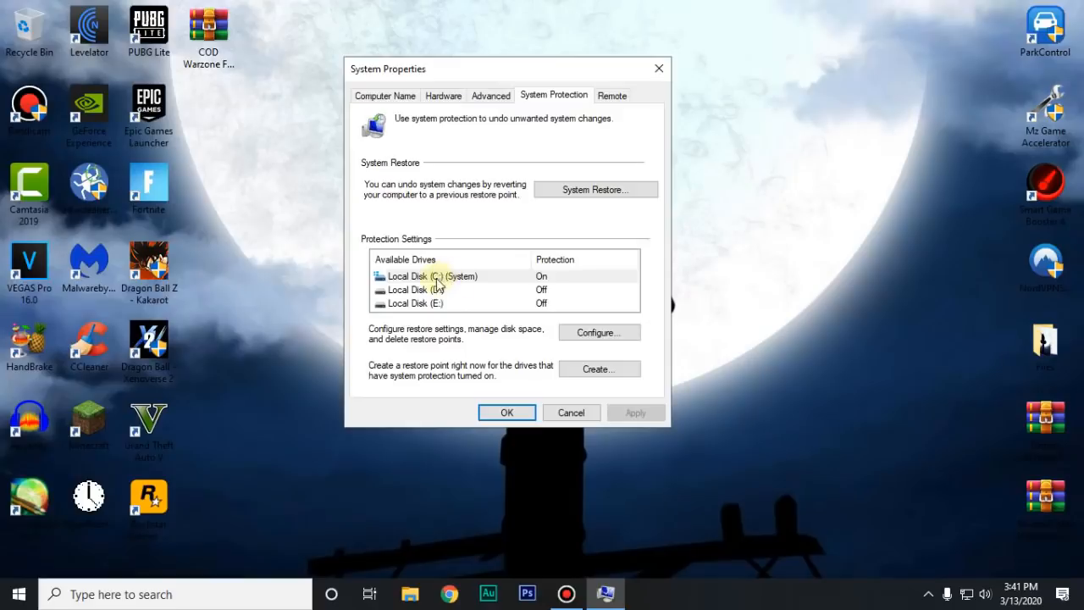
pyautogui.click(441, 276)
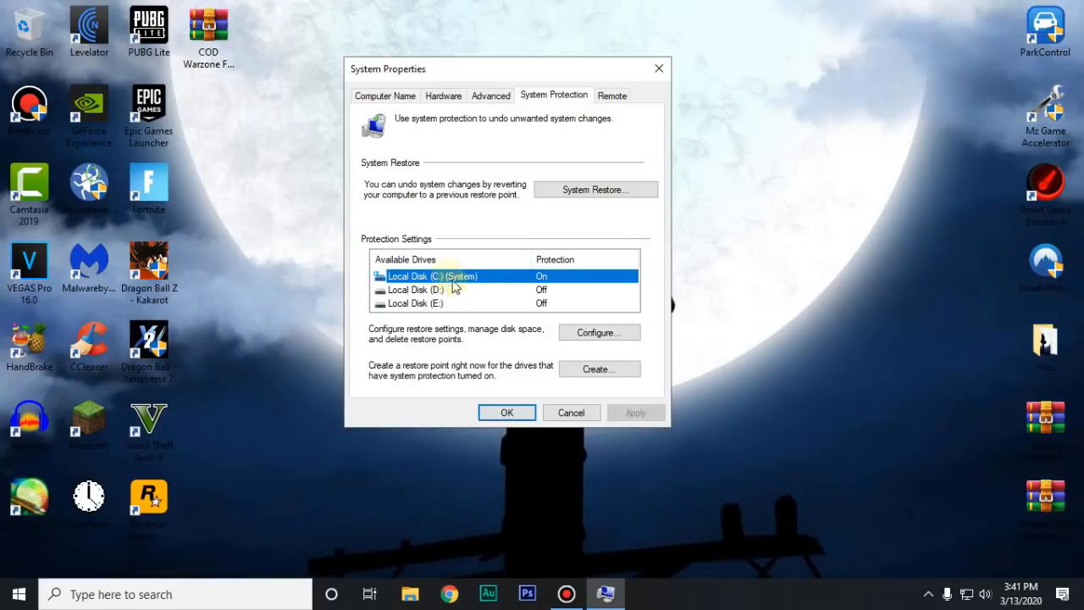
pyautogui.click(600, 332)
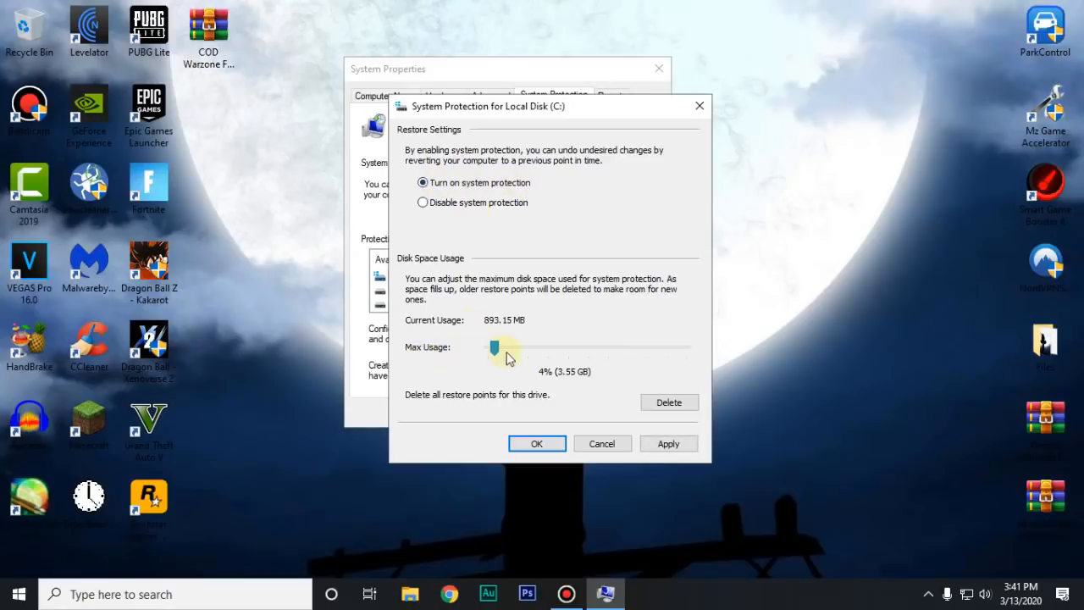
pyautogui.moveTo(495, 348); pyautogui.dragTo(494, 354)
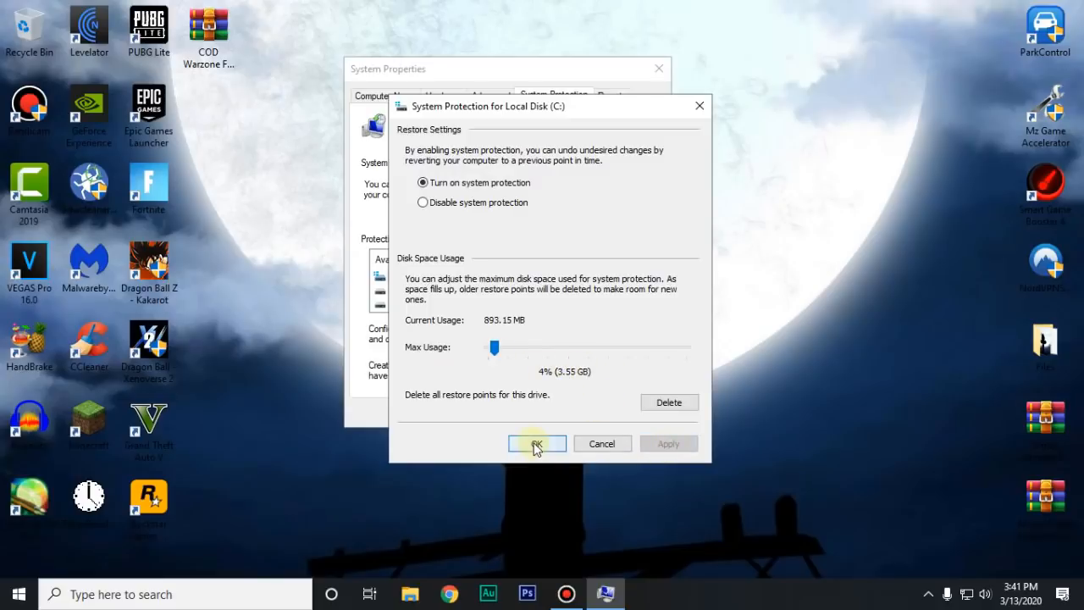
pyautogui.click(537, 444)
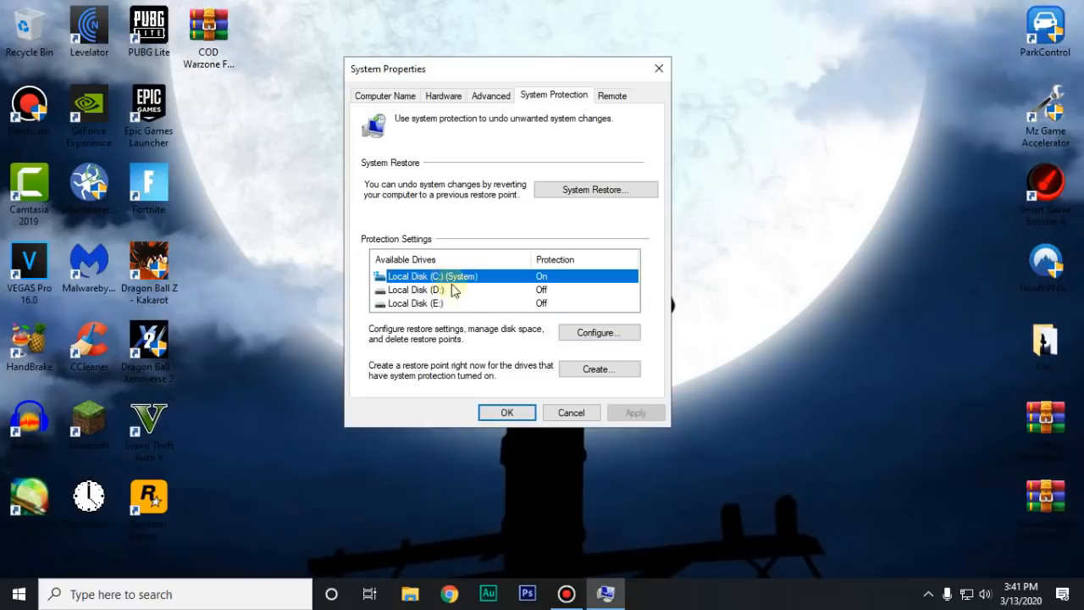
# Create a restore point named 'Reknotic', dismiss the success message and close System Properties.
pyautogui.click(600, 369)
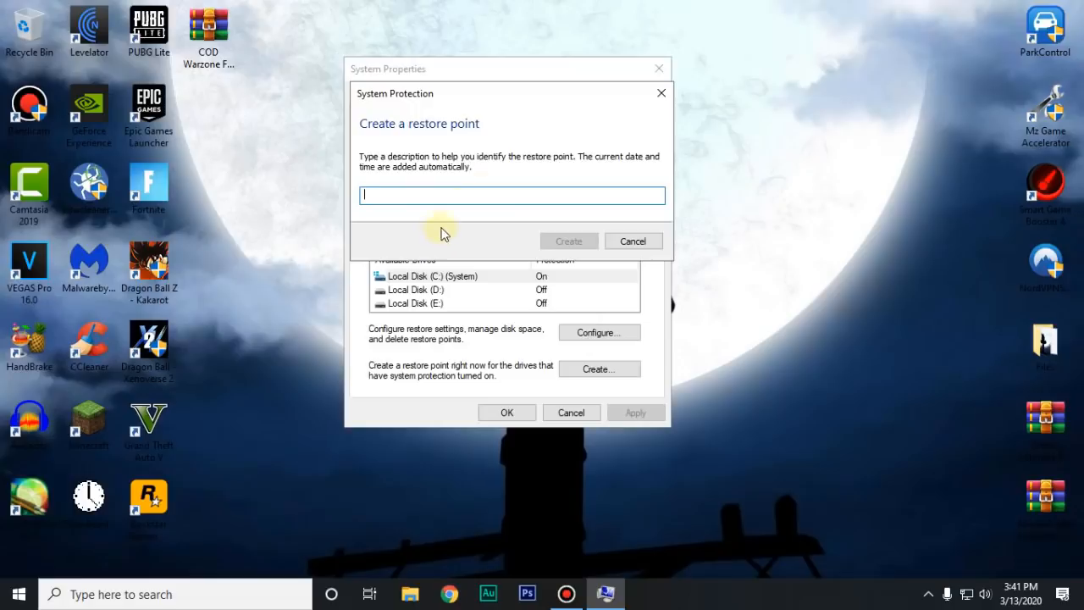
pyautogui.write('R')
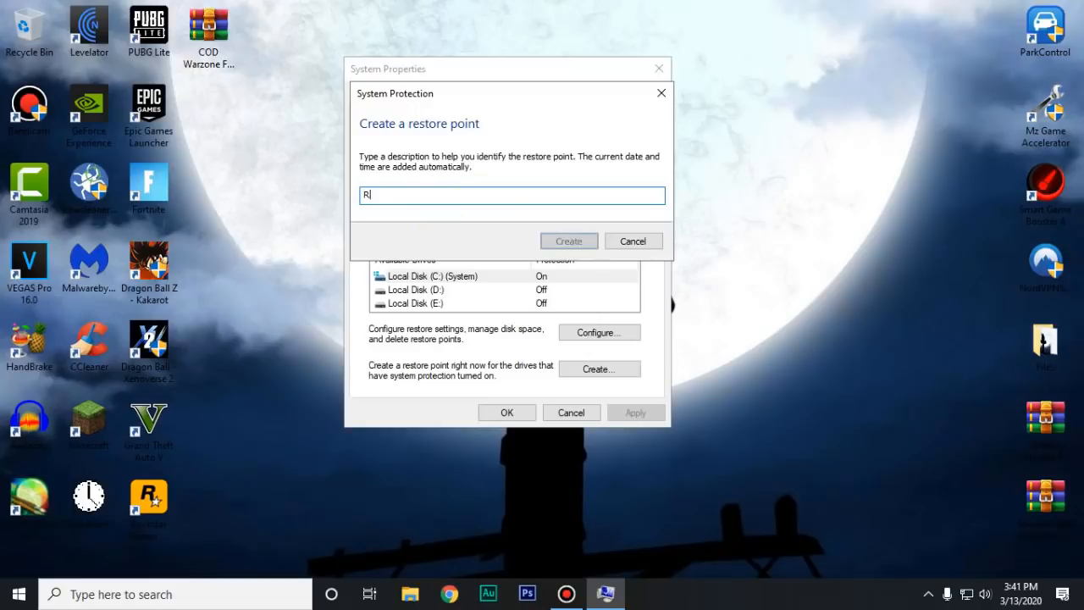
pyautogui.write('eknotic')
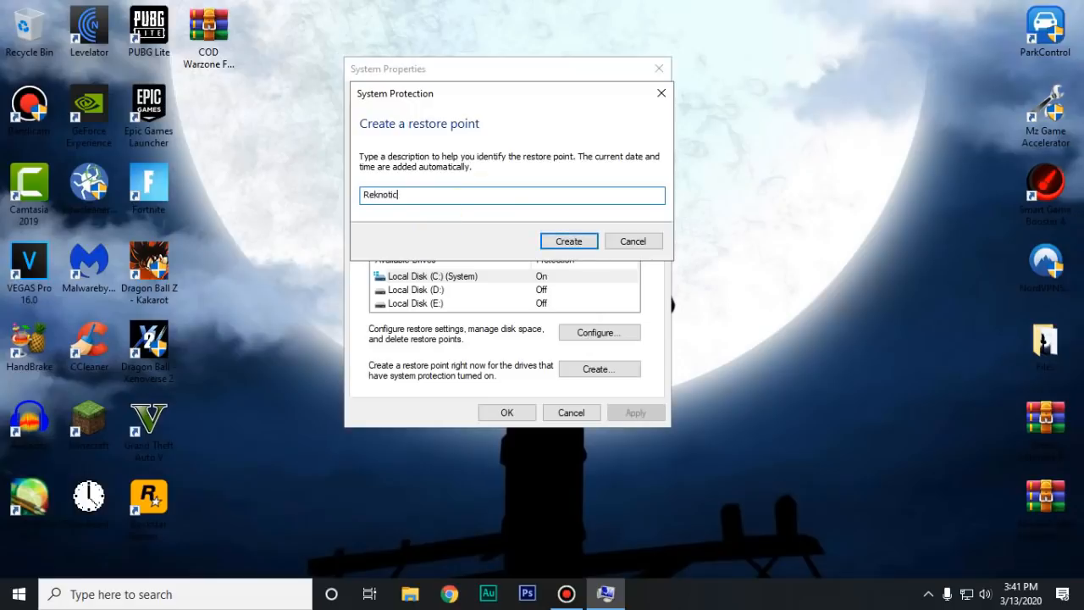
pyautogui.click(570, 241)
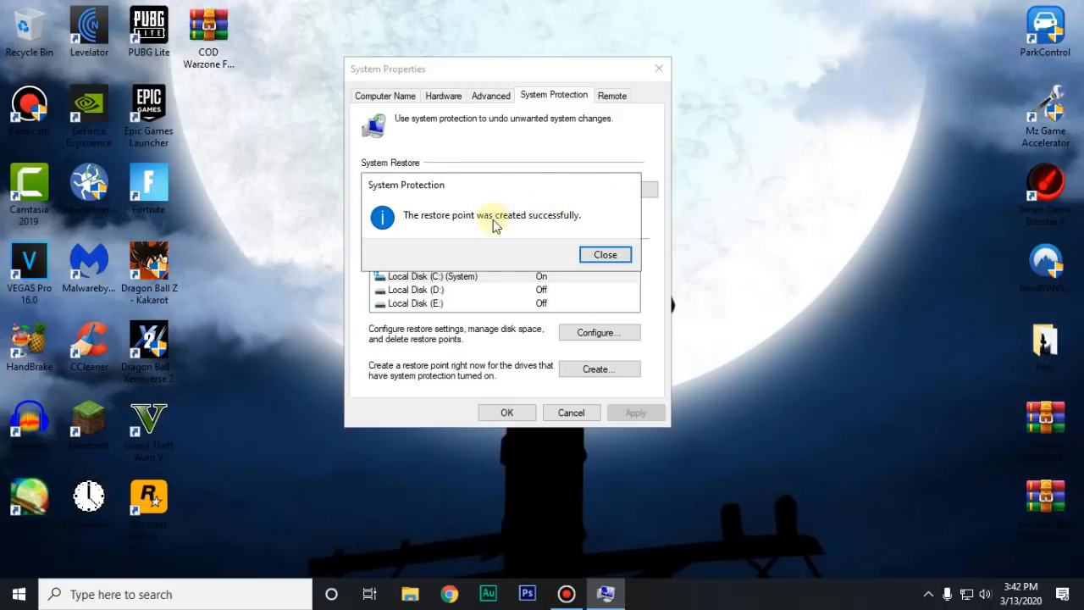
pyautogui.click(605, 254)
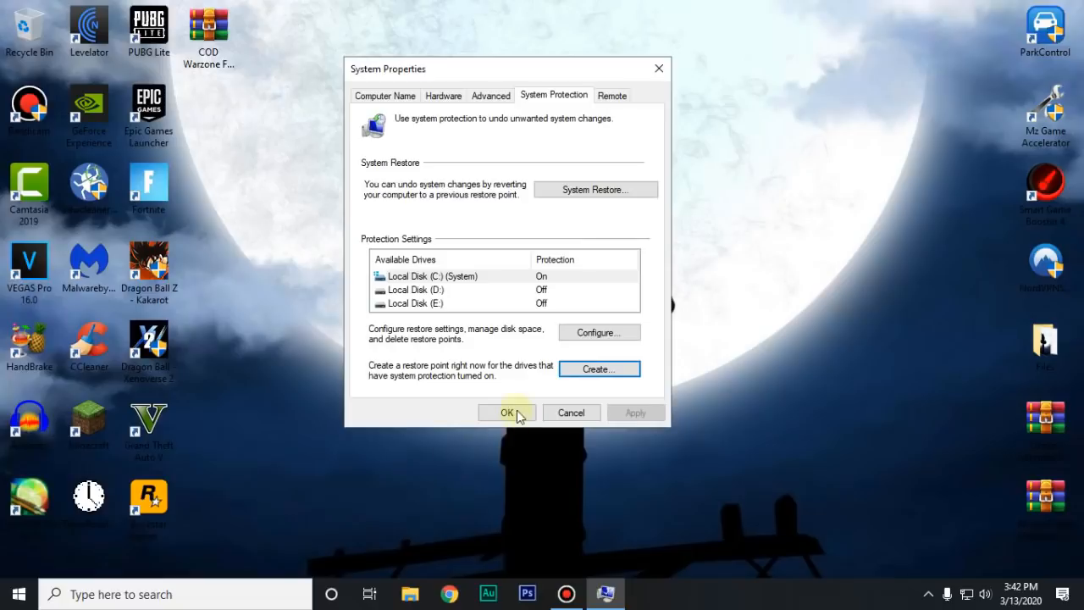
pyautogui.click(505, 414)
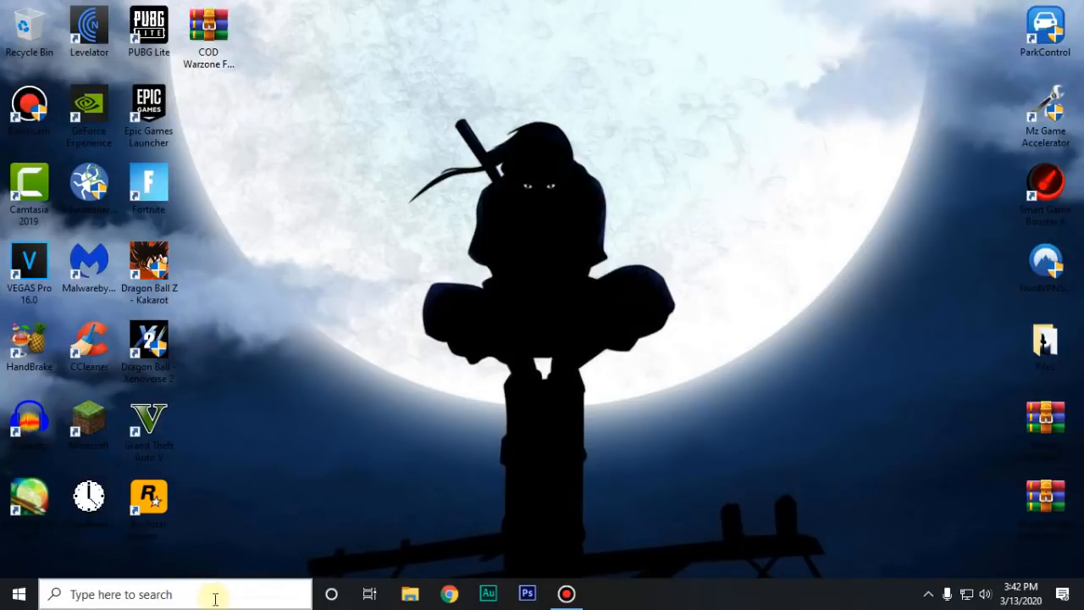
# From This PC bring up the Properties of Local Disk (C:).
pyautogui.write('this pc')
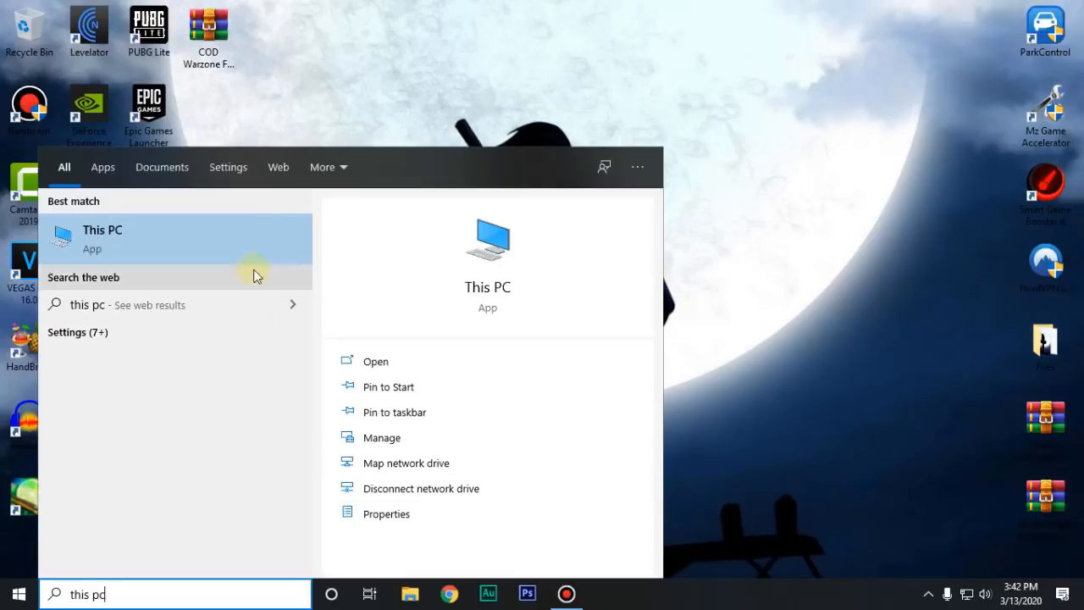
pyautogui.click(101, 239)
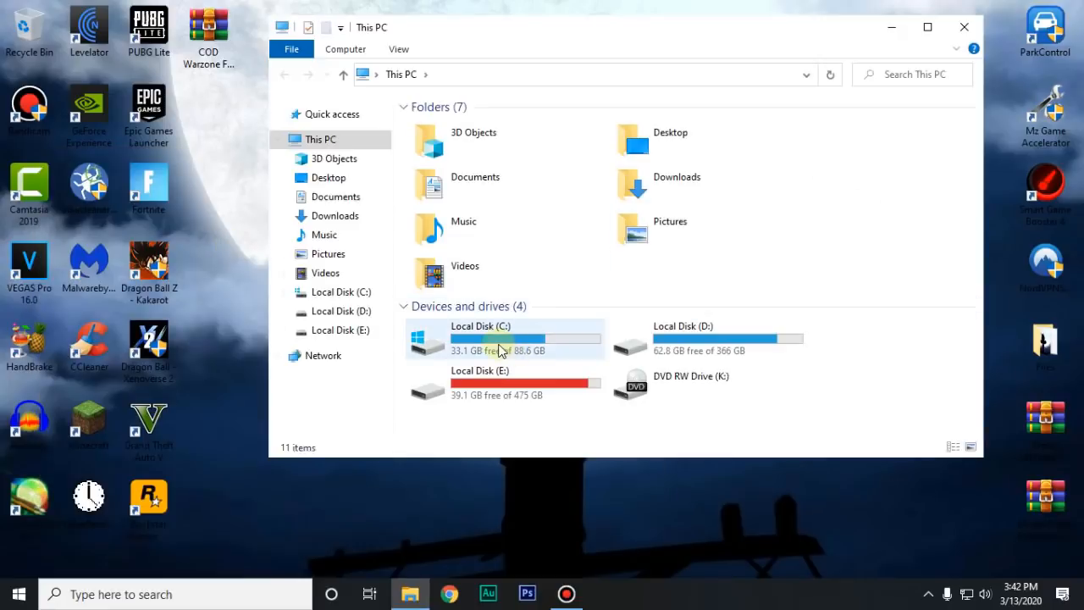
pyautogui.rightClick(502, 349)
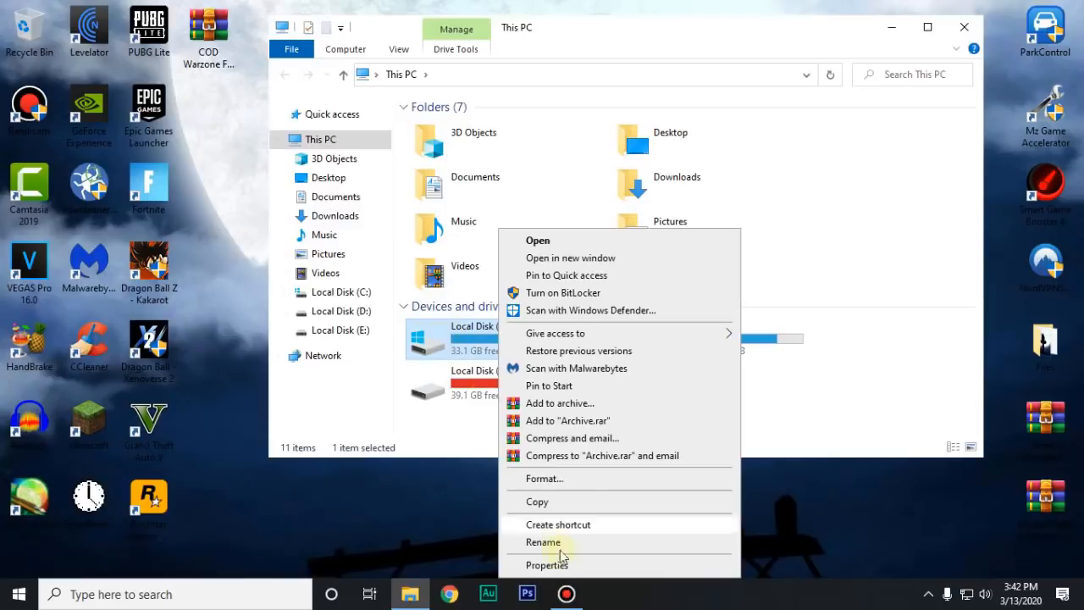
pyautogui.click(547, 566)
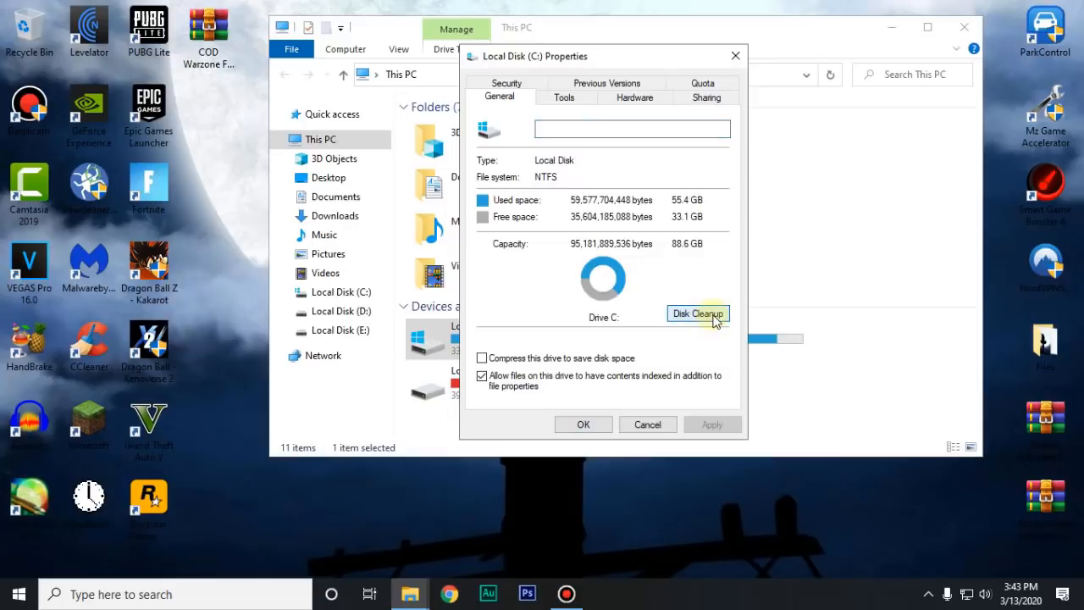
# Run Disk Cleanup on drive C with the ticked file types and permanently delete them.
pyautogui.click(698, 314)
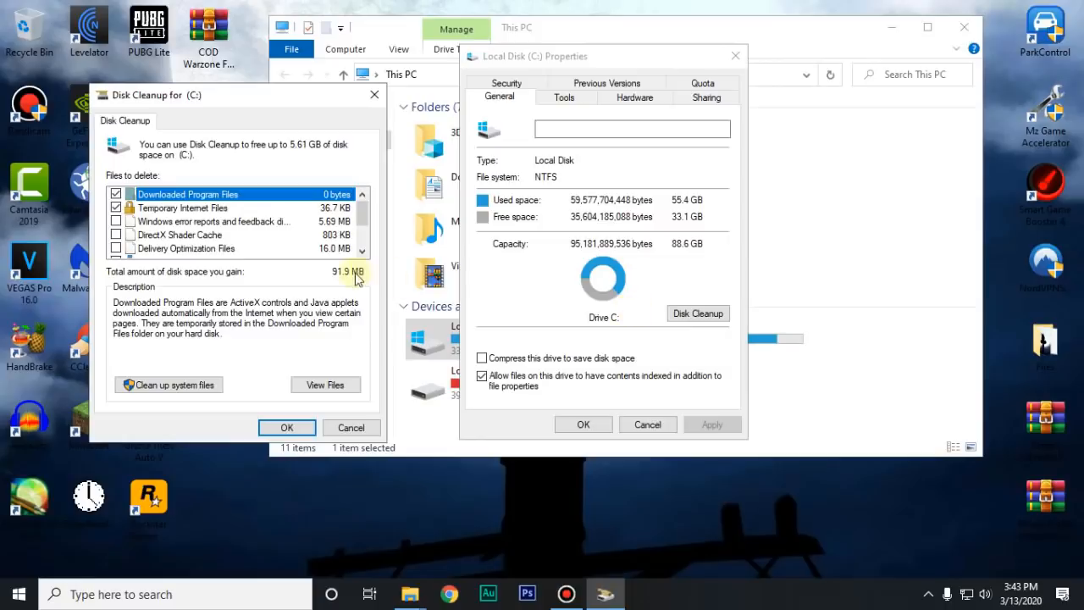
pyautogui.click(286, 427)
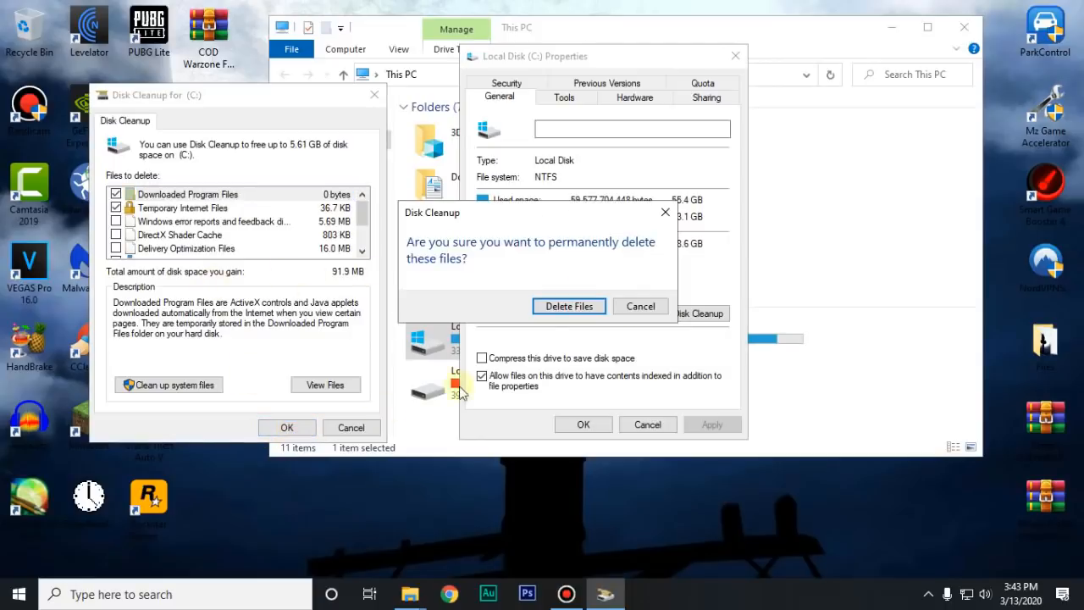
pyautogui.click(570, 305)
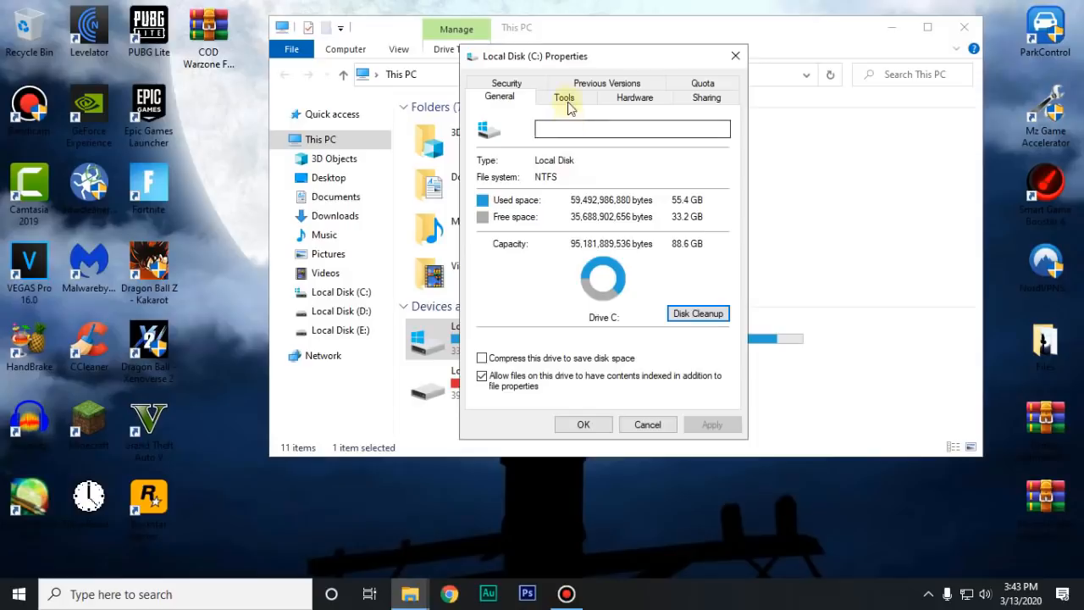
# From the Tools tab error-check drive C, scan anyway and dismiss the no-errors result.
pyautogui.click(566, 97)
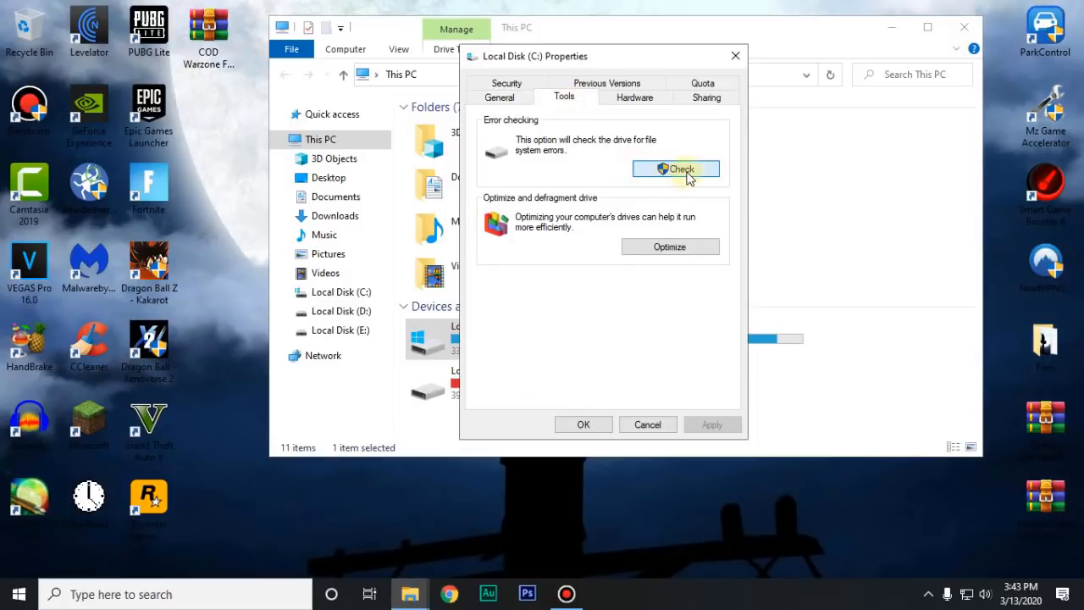
pyautogui.click(676, 170)
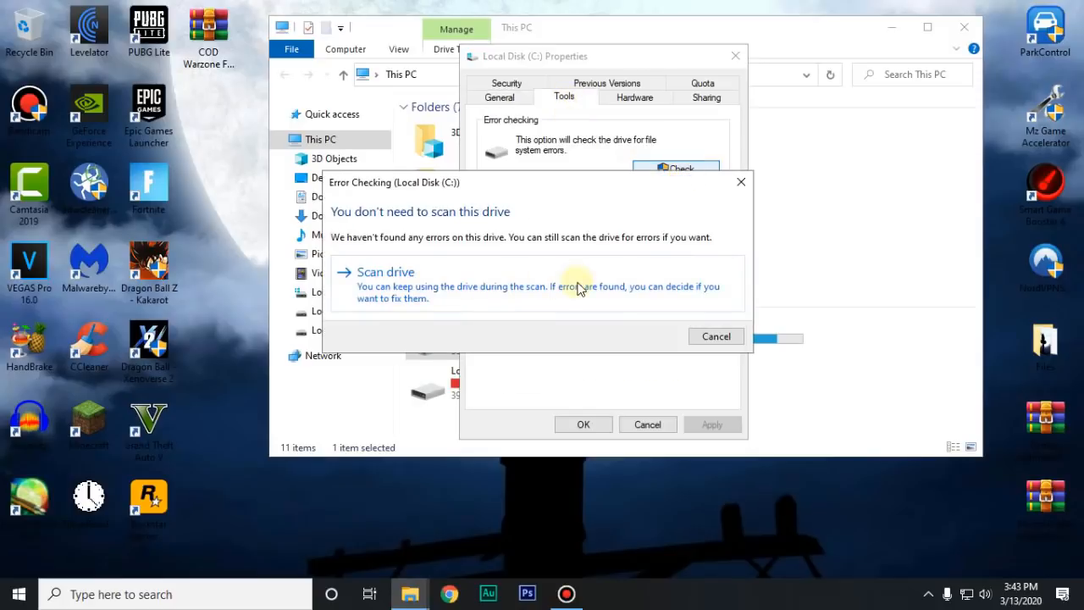
pyautogui.click(382, 271)
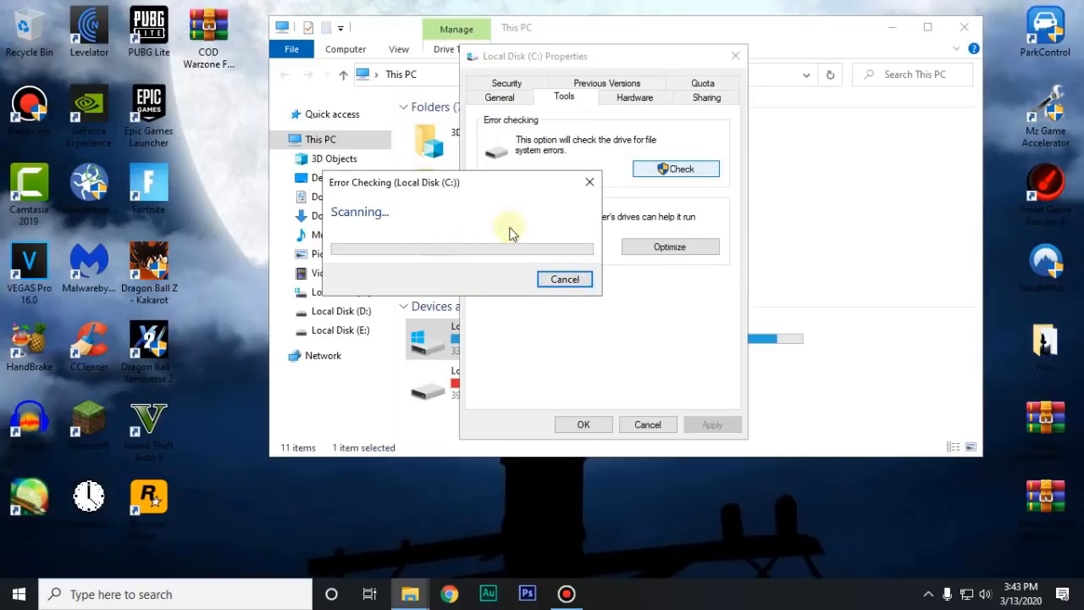
pyautogui.moveTo(461, 231)
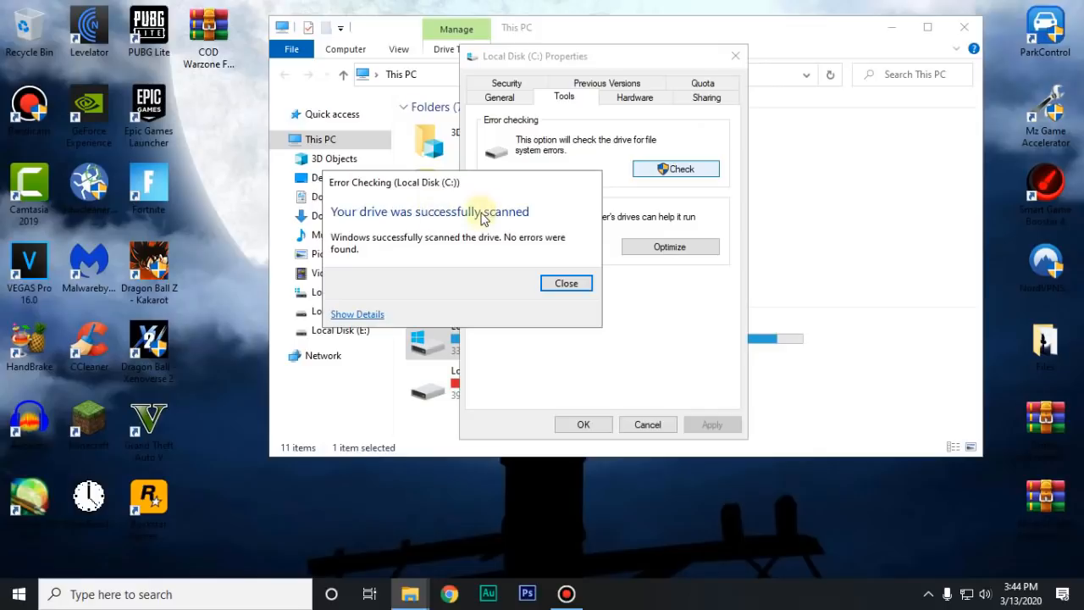
pyautogui.click(566, 283)
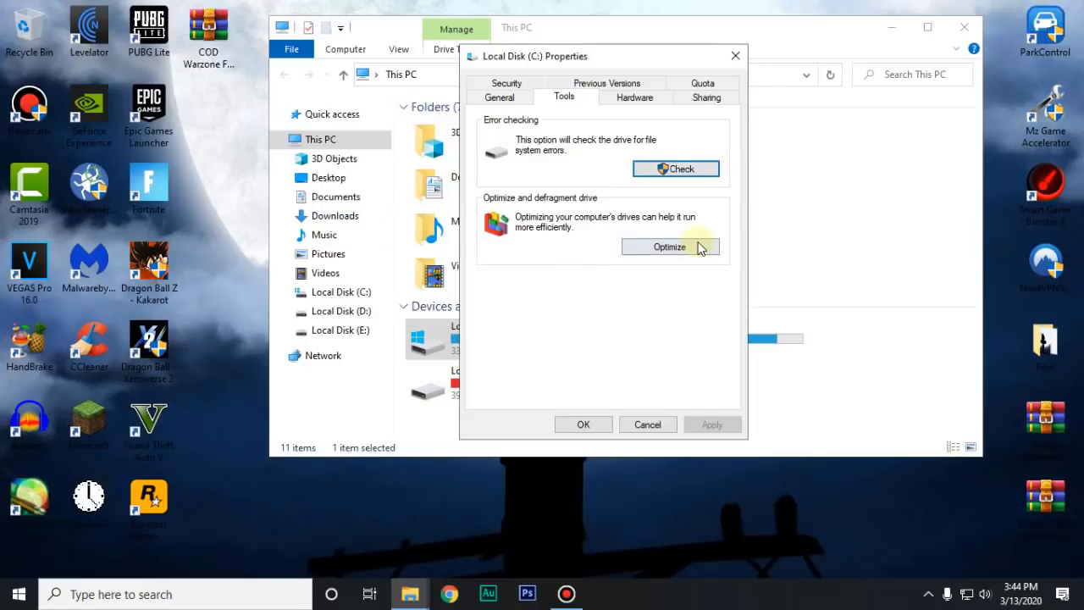
# In Optimize Drives review drive C and the others at 0% fragmented, then close it.
pyautogui.click(669, 248)
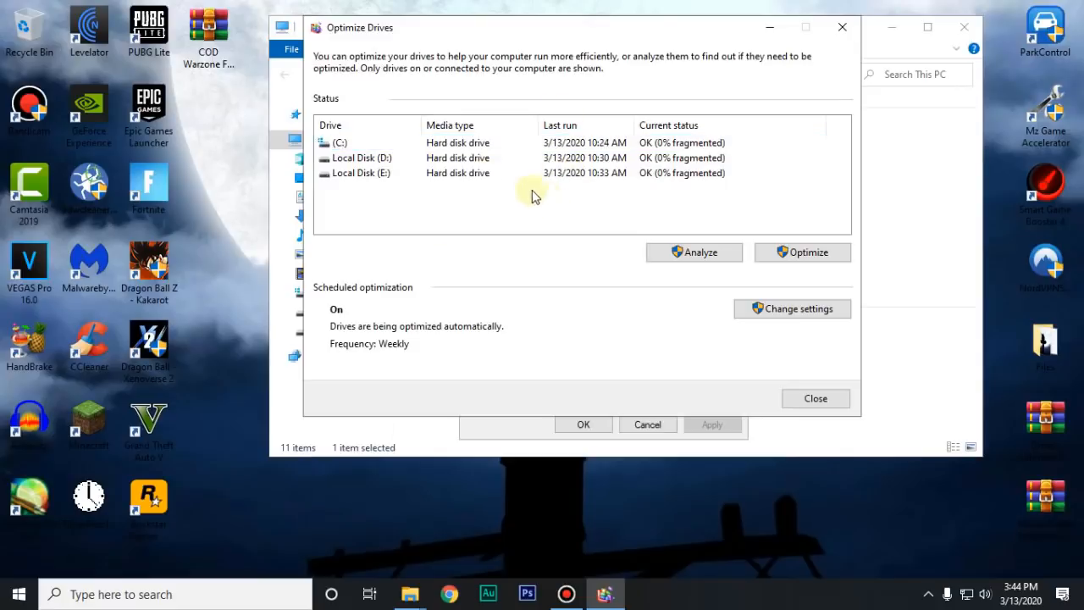
pyautogui.click(491, 143)
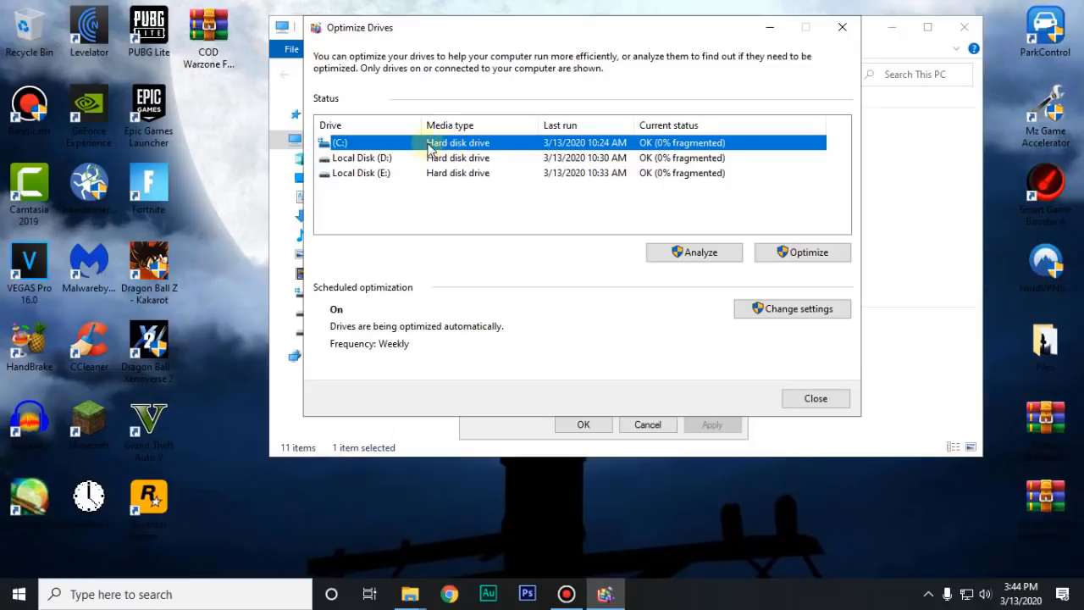
pyautogui.moveTo(484, 143)
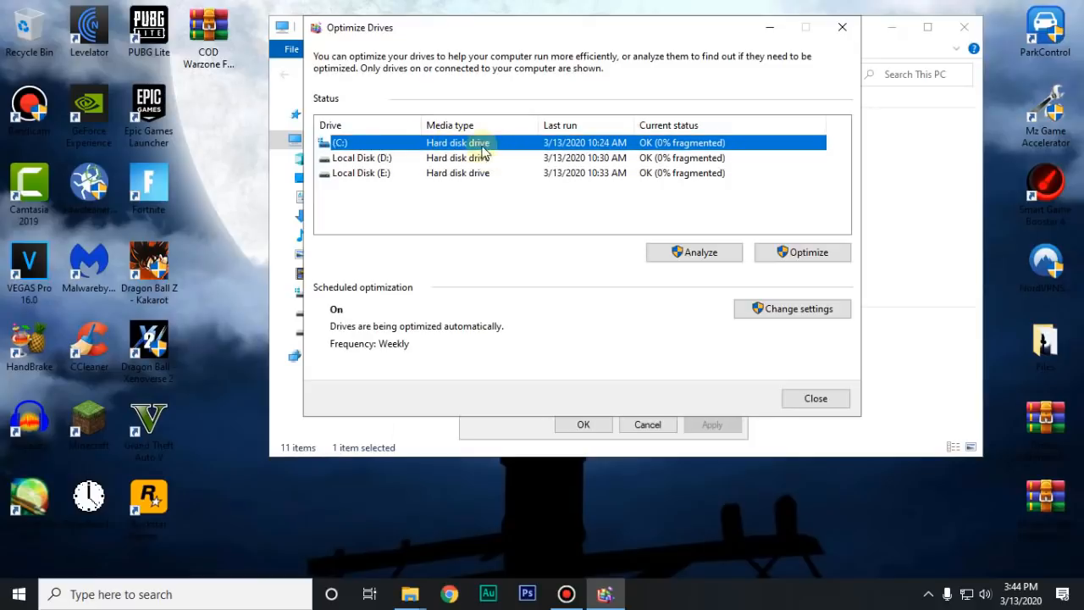
pyautogui.moveTo(444, 188)
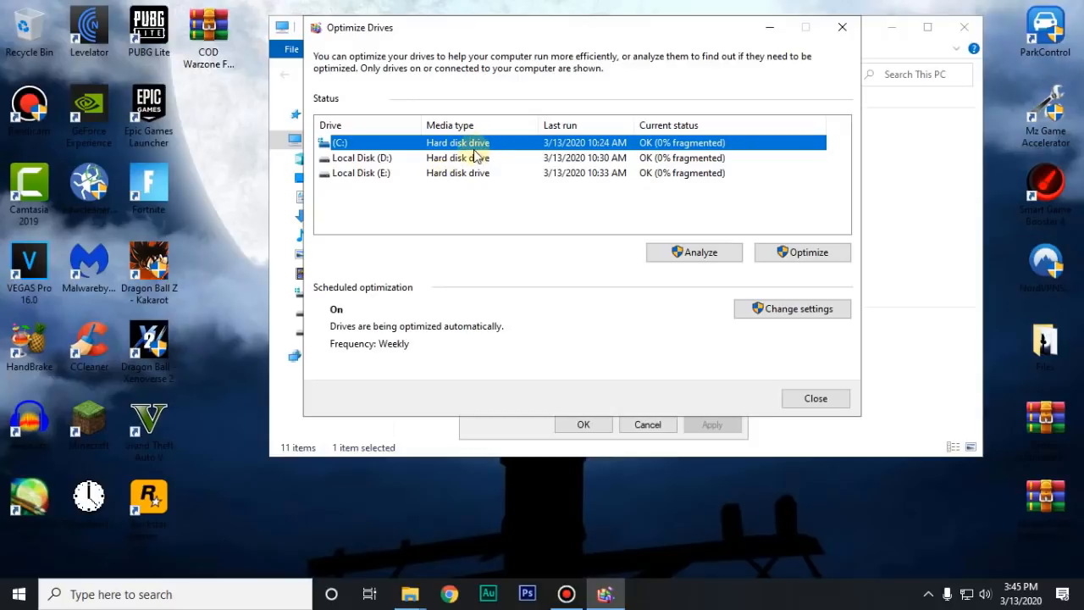
pyautogui.moveTo(488, 153)
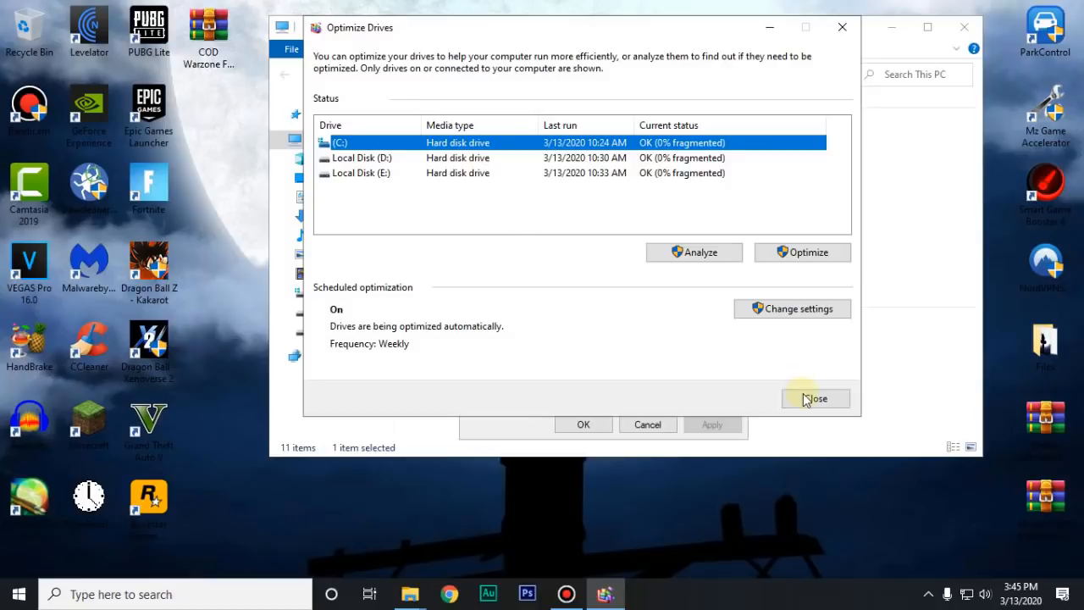
pyautogui.click(817, 398)
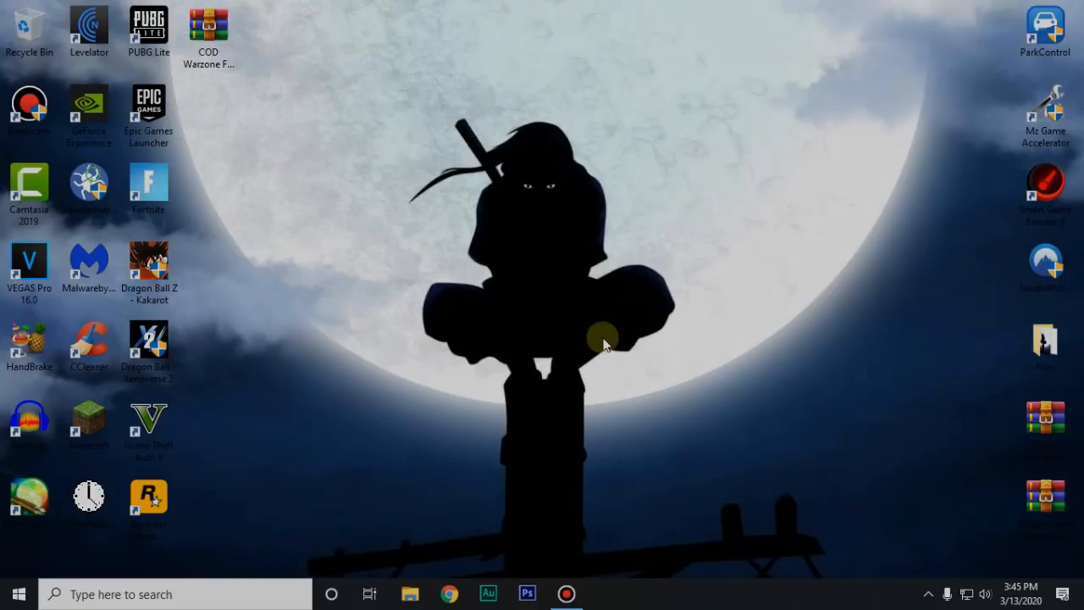
pyautogui.moveTo(403, 383)
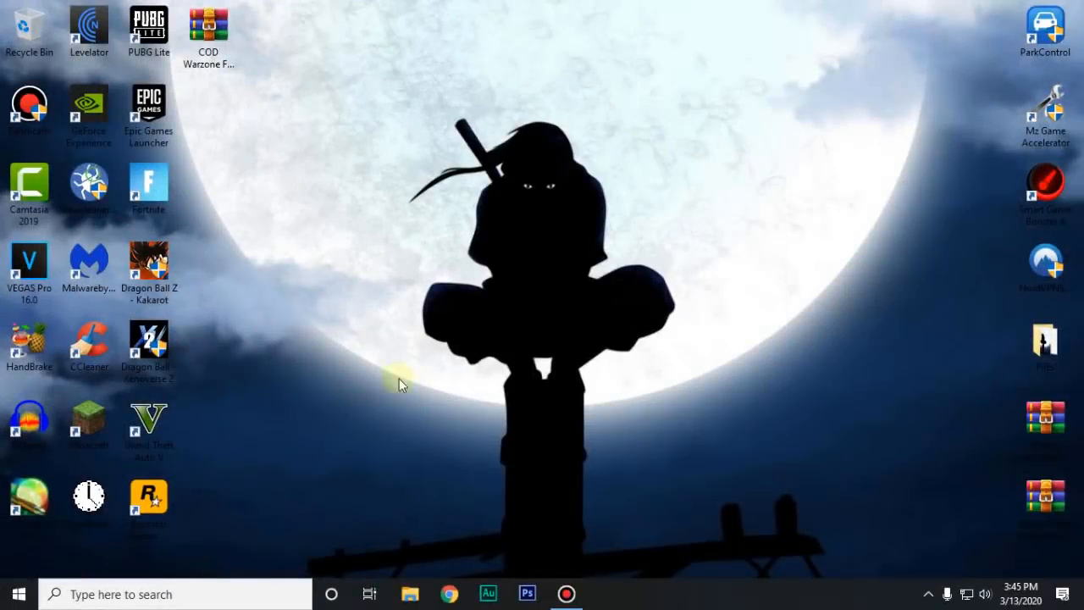
# From 'this pc' search reach System properties and its Advanced system settings.
pyautogui.click(169, 595)
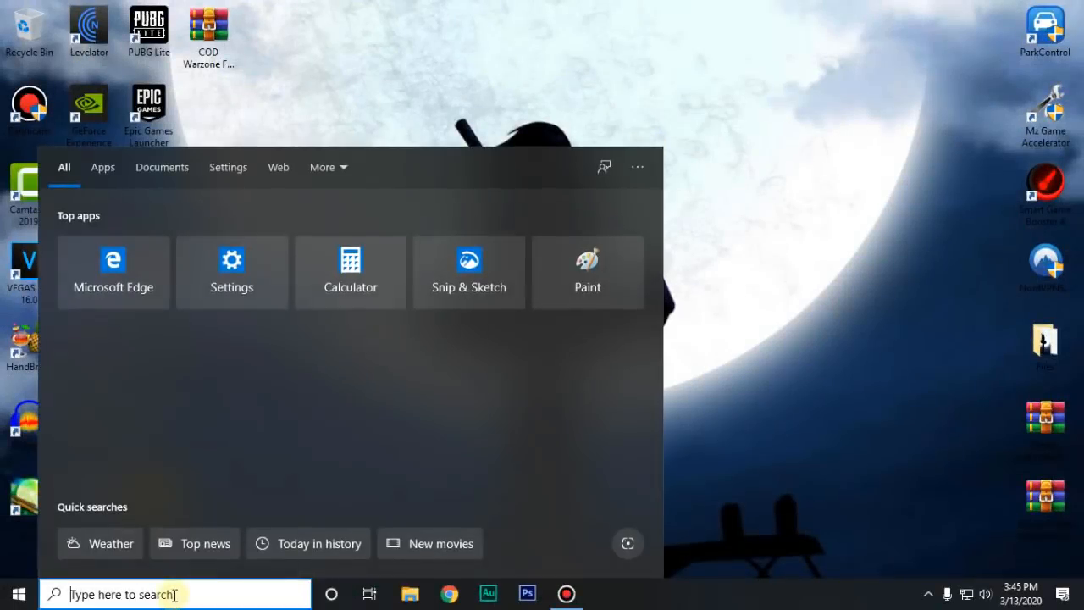
pyautogui.write('this pc')
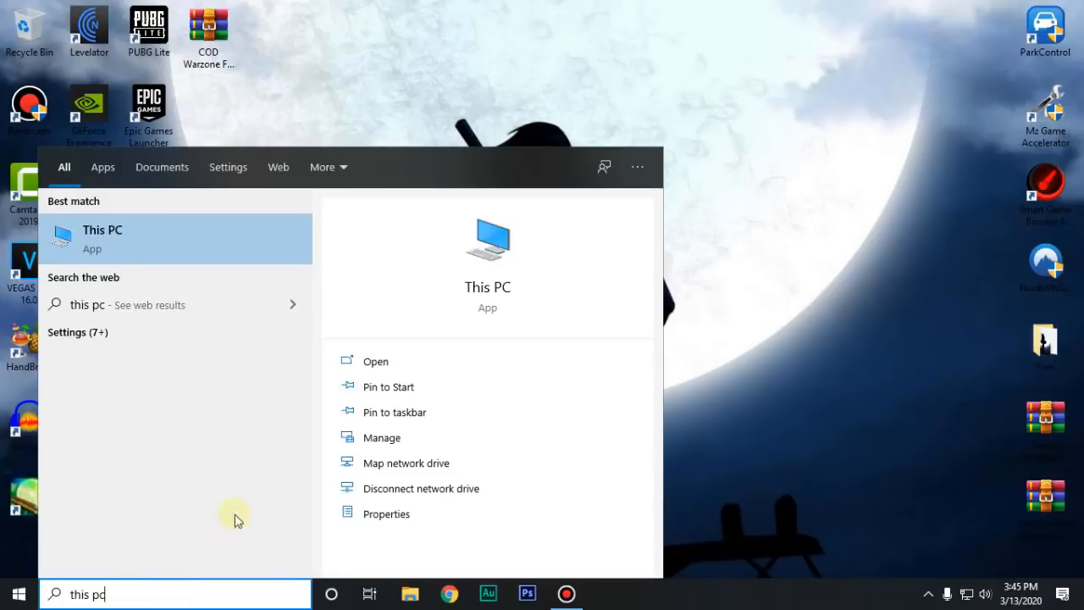
pyautogui.rightClick(101, 237)
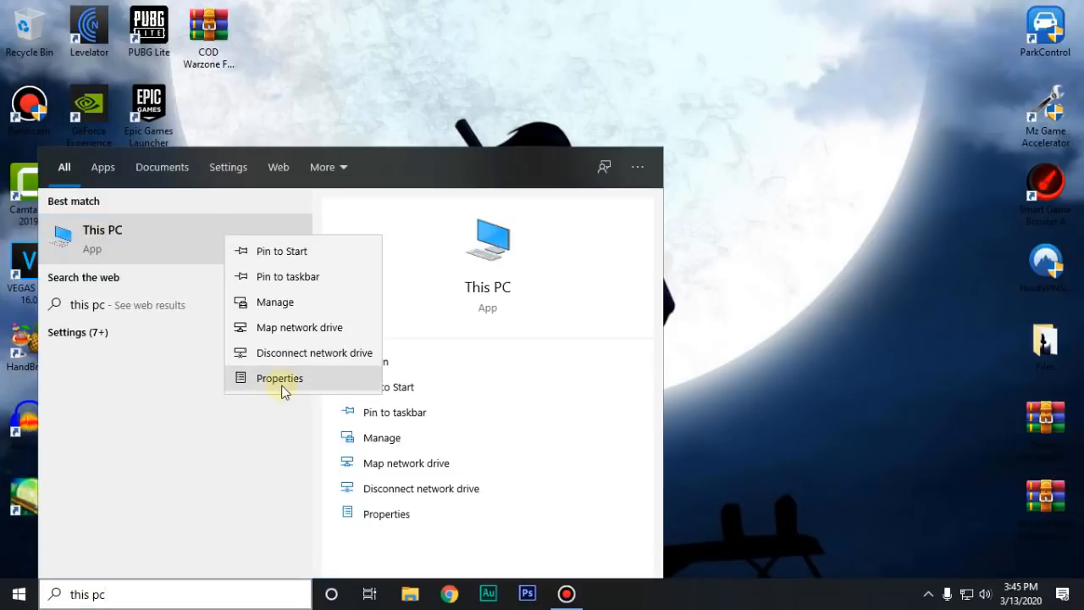
pyautogui.click(280, 378)
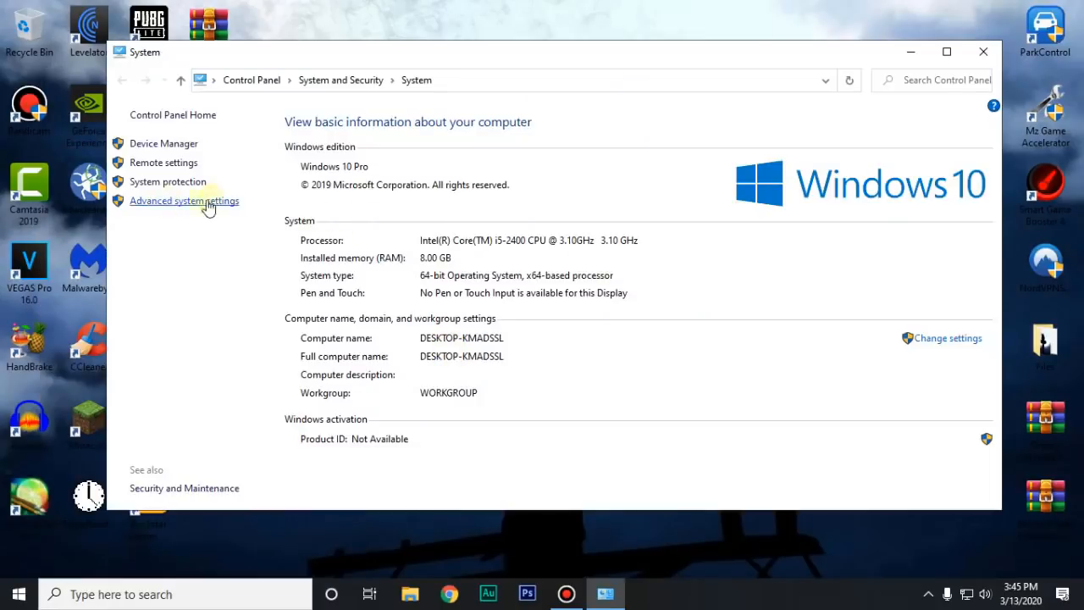
pyautogui.click(183, 200)
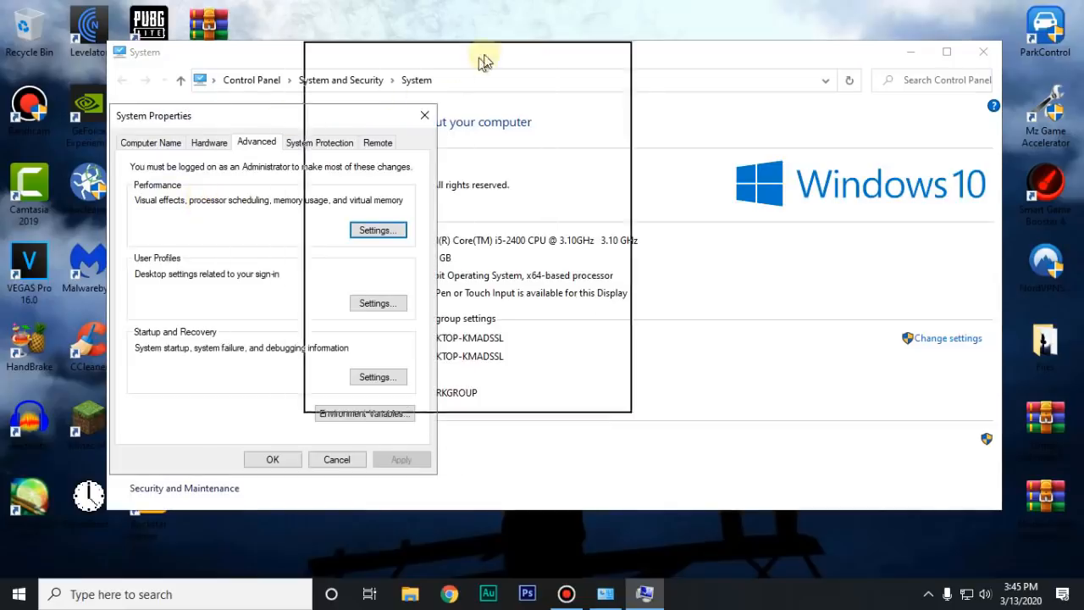
# In Performance Options choose best performance, keep control animations, thumbnails, window shadows and smooth fonts, apply and close System.
pyautogui.click(377, 230)
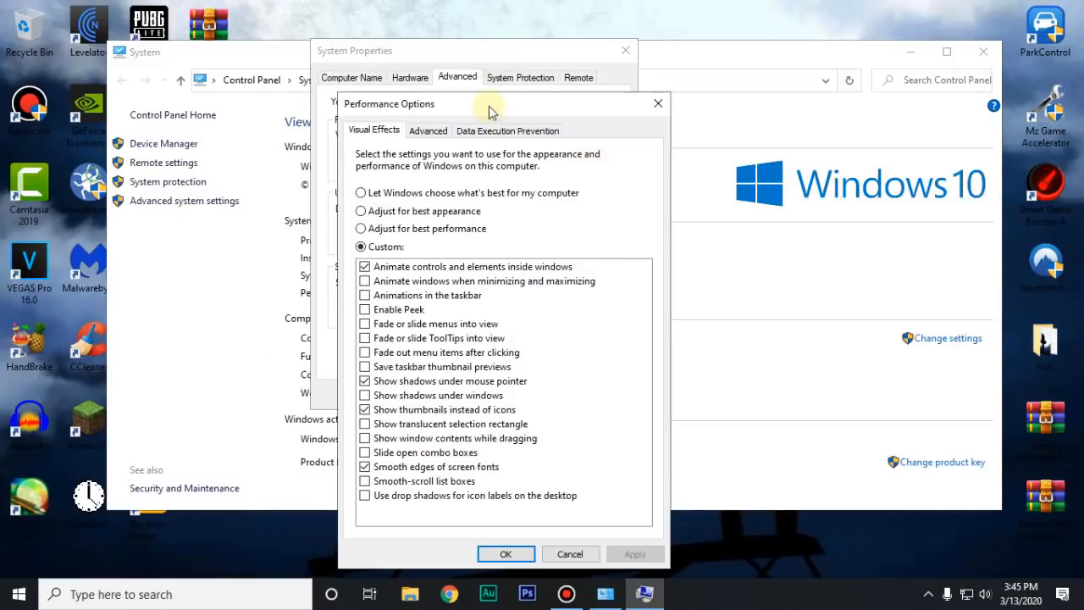
pyautogui.moveTo(491, 103); pyautogui.dragTo(506, 16)
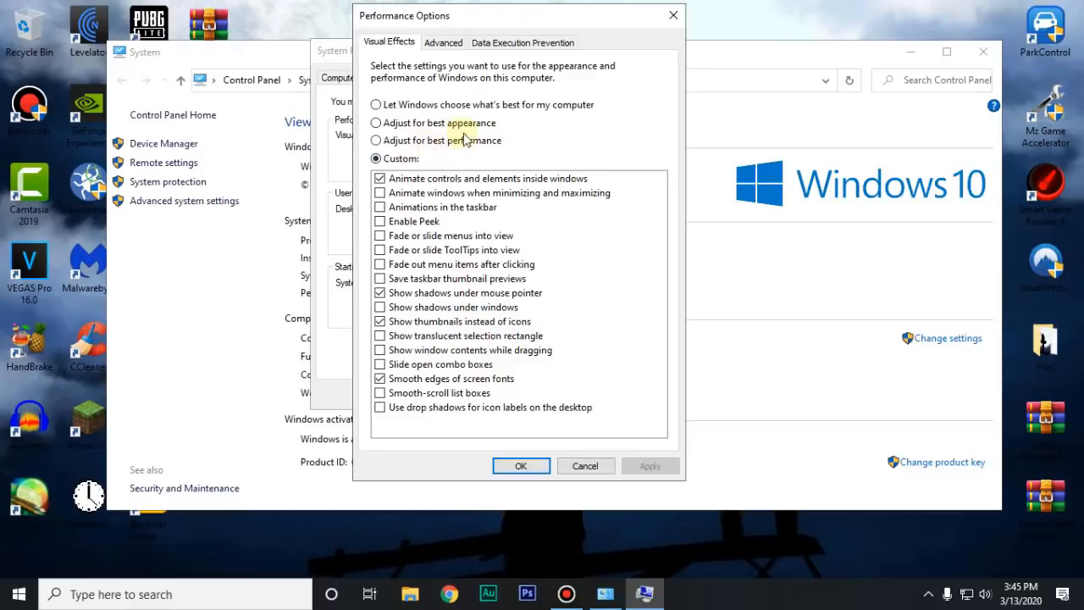
pyautogui.click(374, 139)
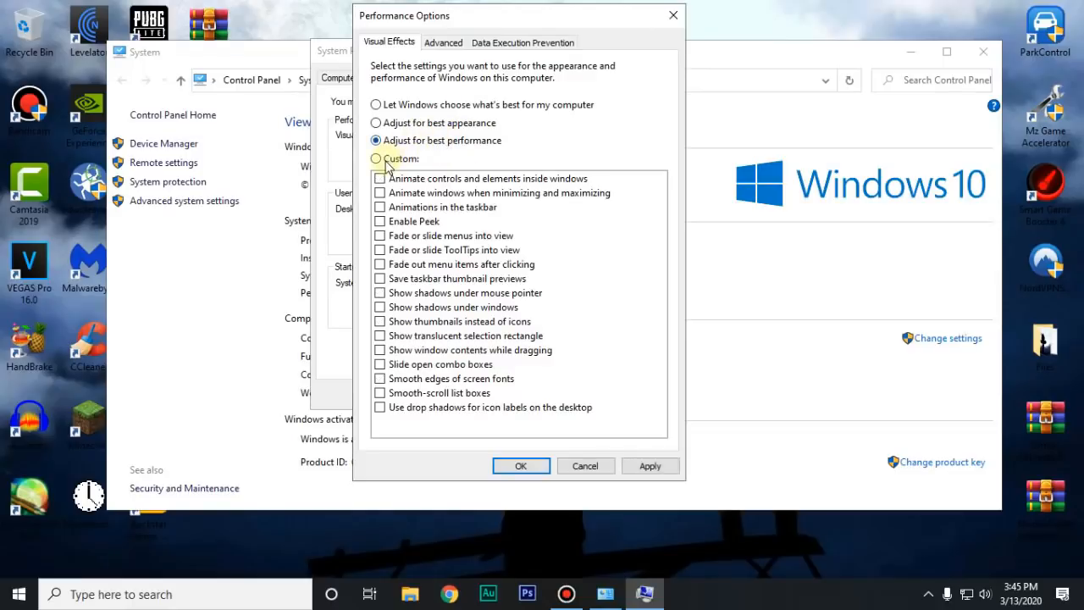
pyautogui.click(378, 159)
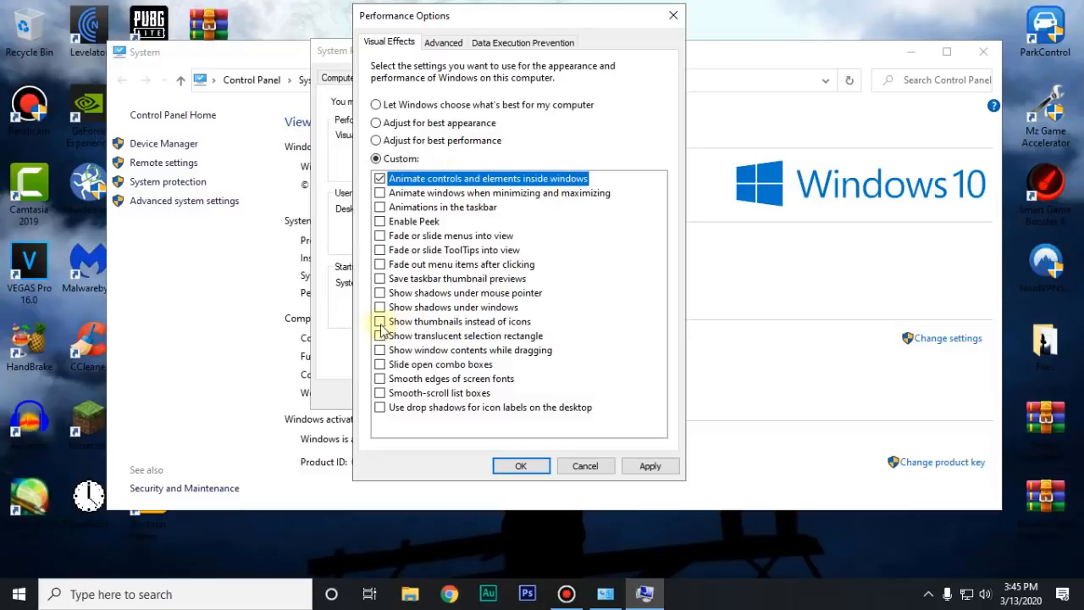
pyautogui.click(380, 322)
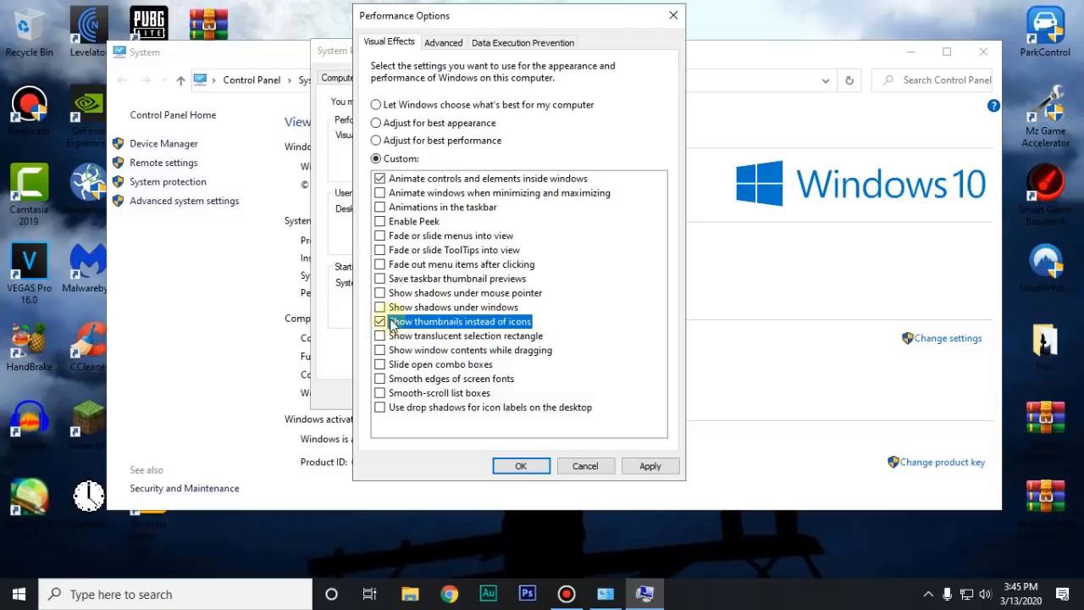
pyautogui.click(380, 306)
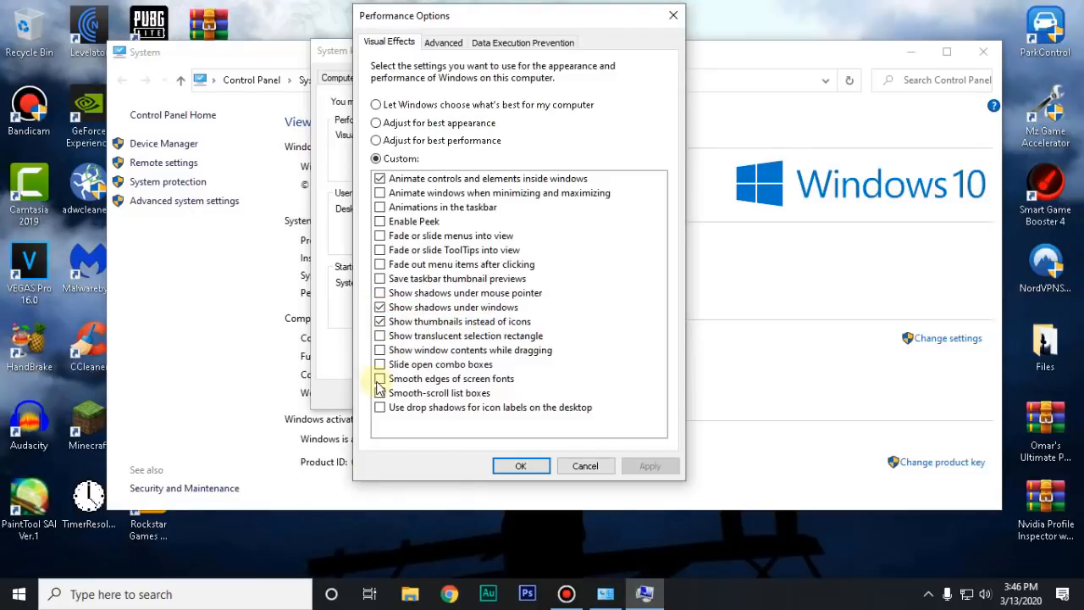
pyautogui.click(379, 379)
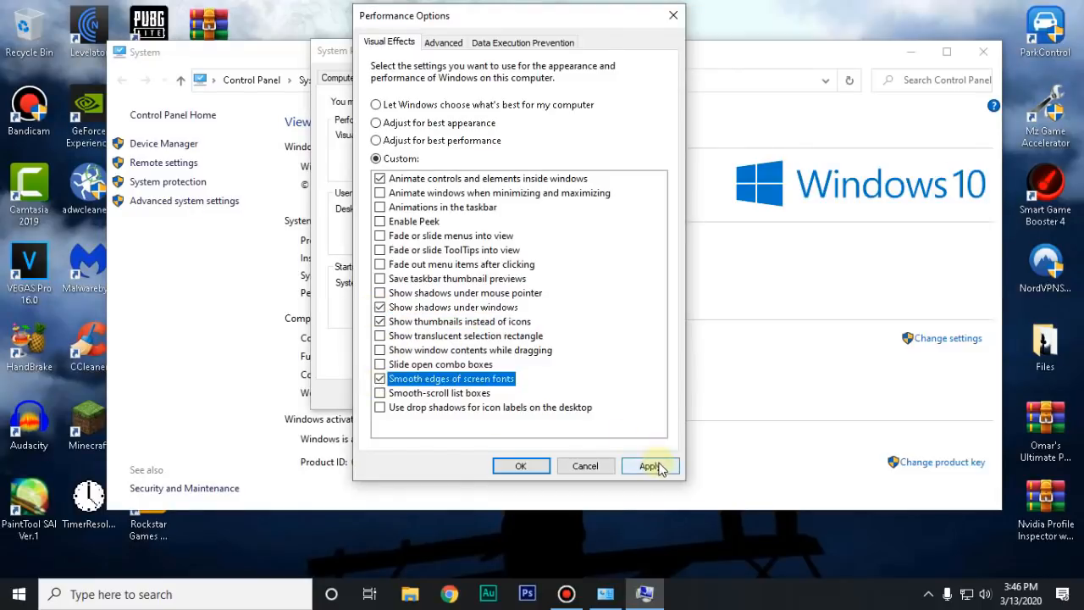
pyautogui.click(651, 466)
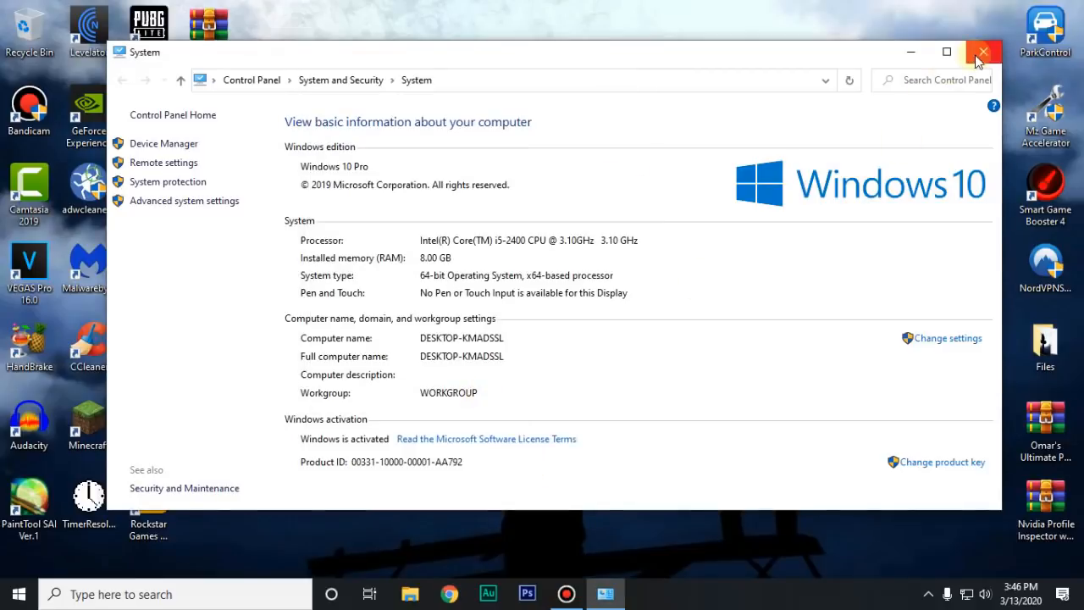
pyautogui.click(983, 51)
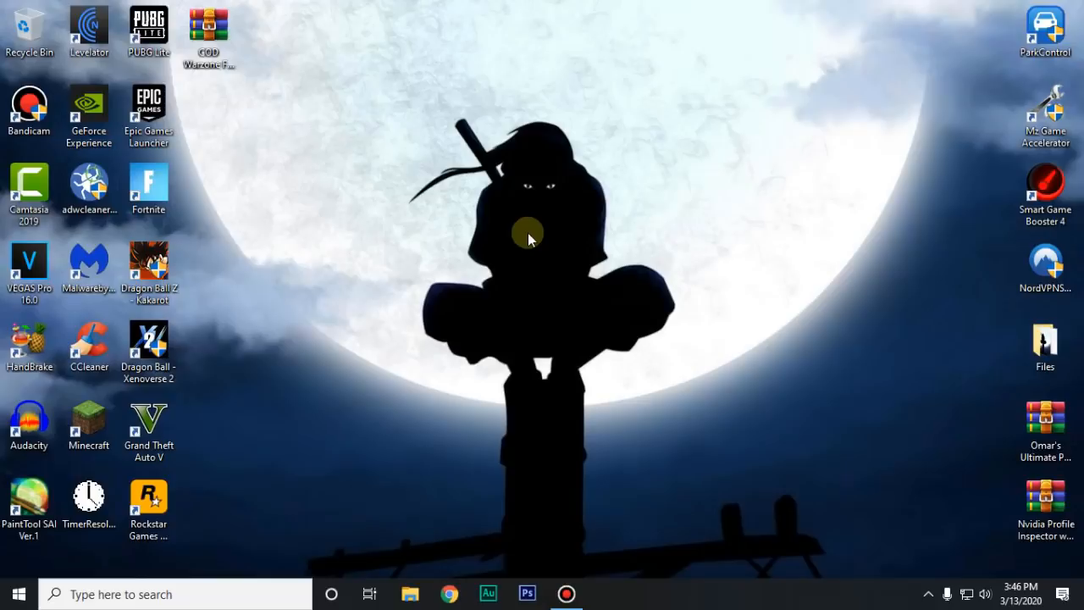
pyautogui.moveTo(606, 222)
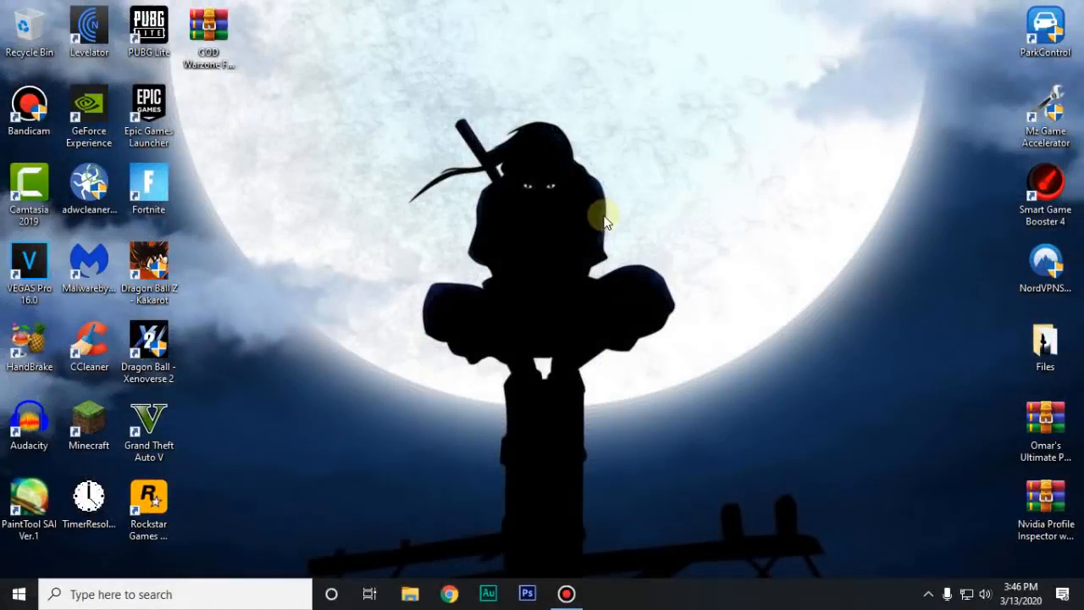
pyautogui.moveTo(599, 224)
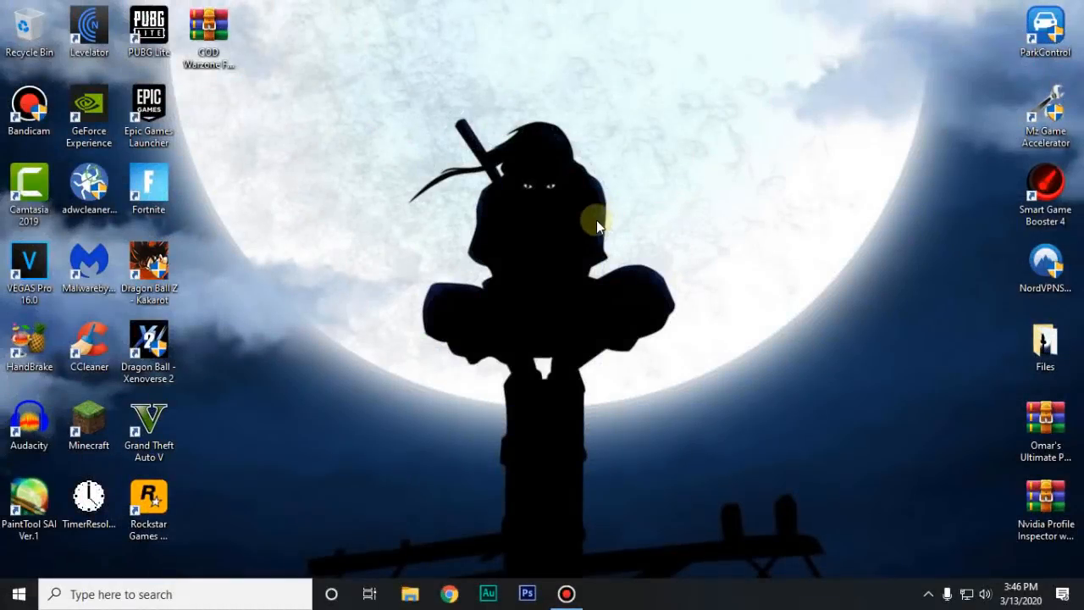
pyautogui.moveTo(759, 597)
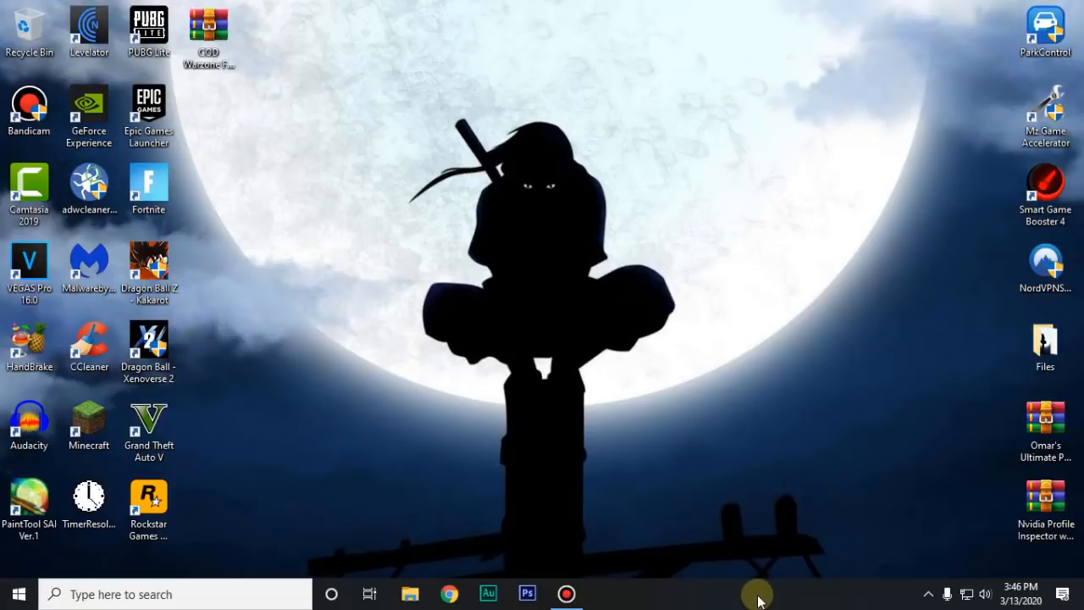
pyautogui.moveTo(844, 525)
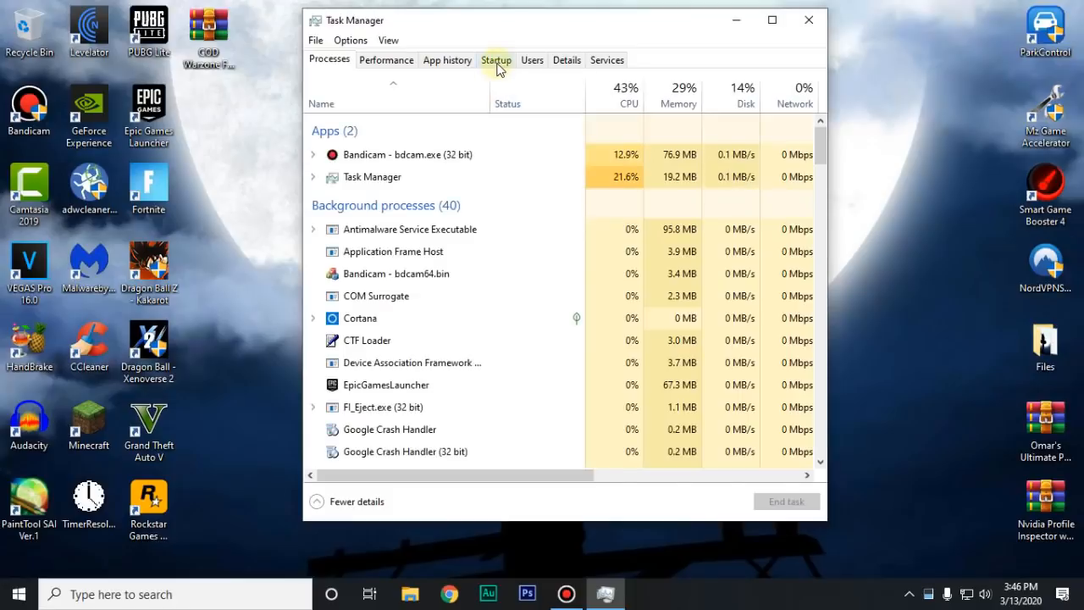
pyautogui.click(495, 59)
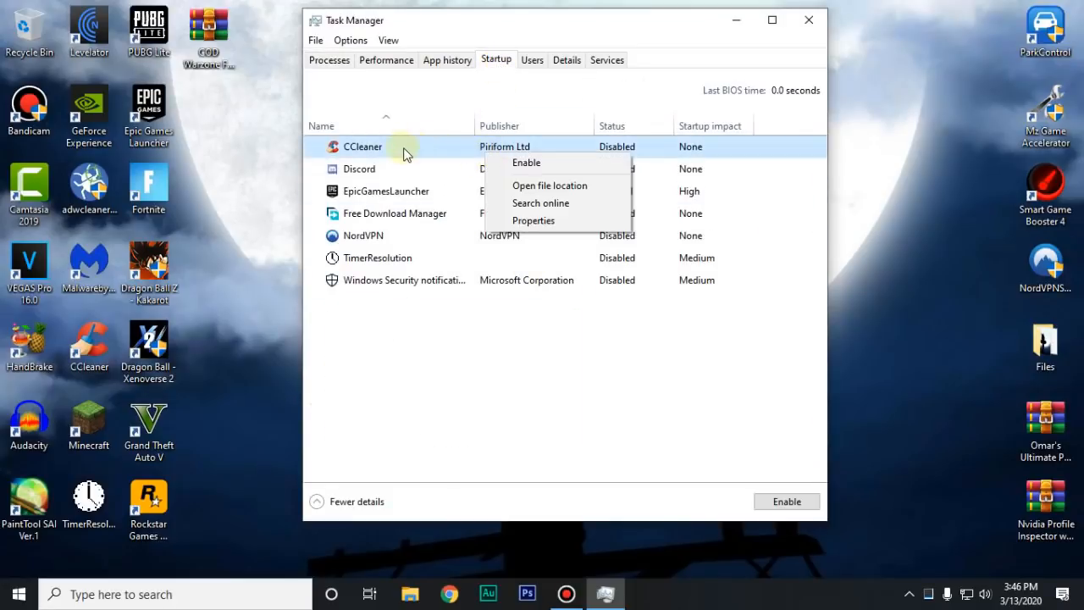
pyautogui.moveTo(417, 175)
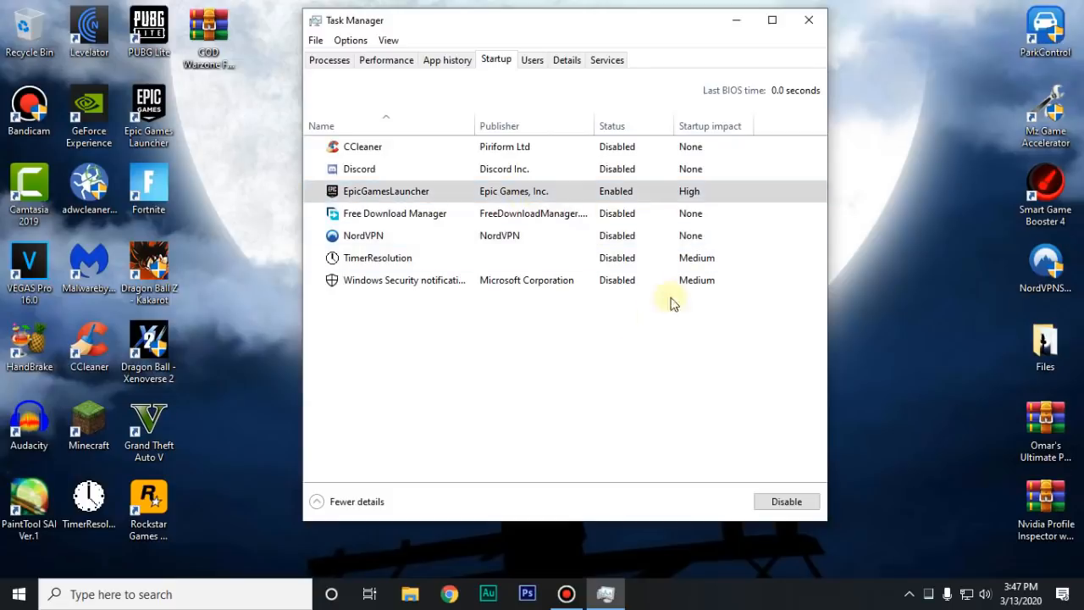
pyautogui.moveTo(787, 61)
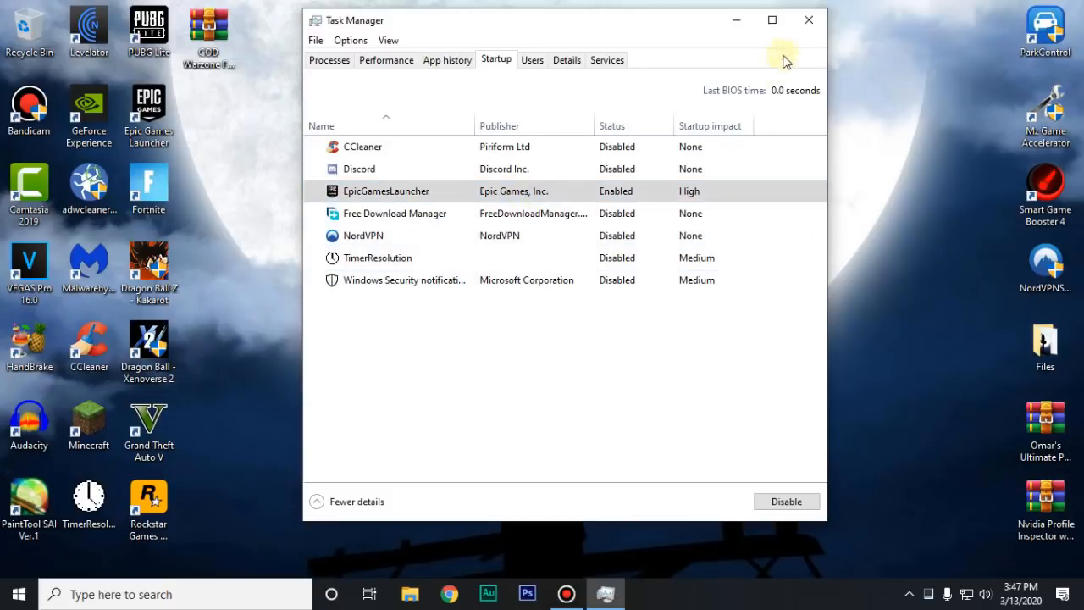
pyautogui.click(808, 18)
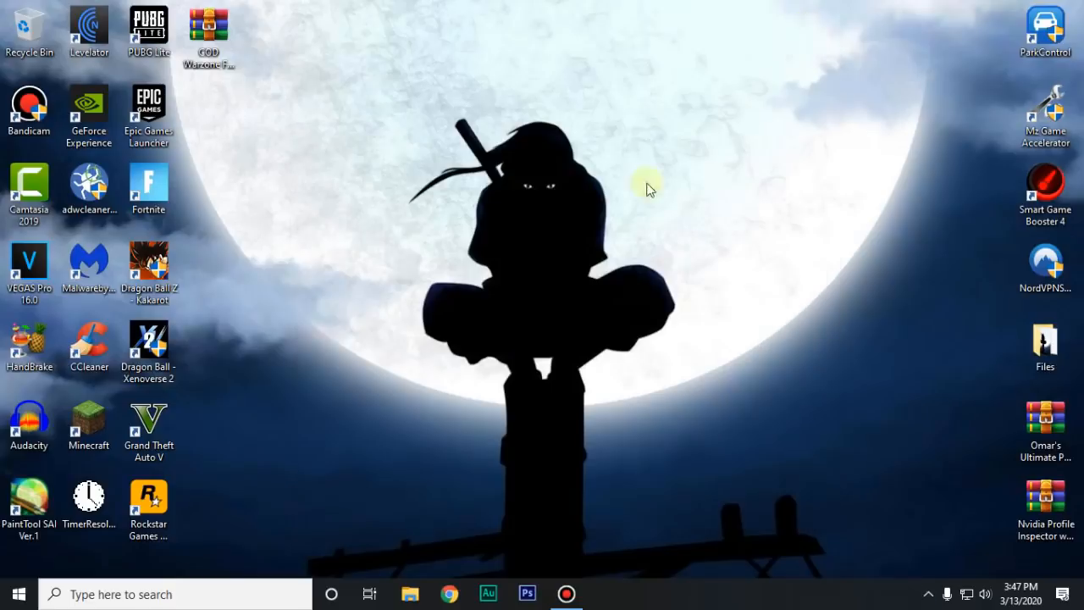
pyautogui.moveTo(678, 264)
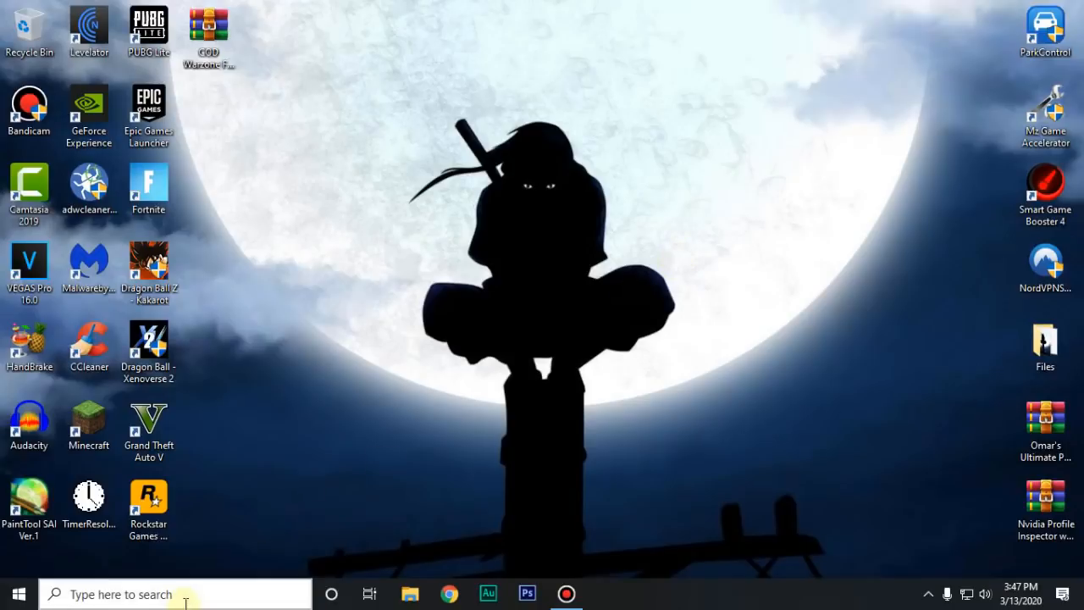
# Launch Command Prompt as administrator from the Start search.
pyautogui.write('cmd')
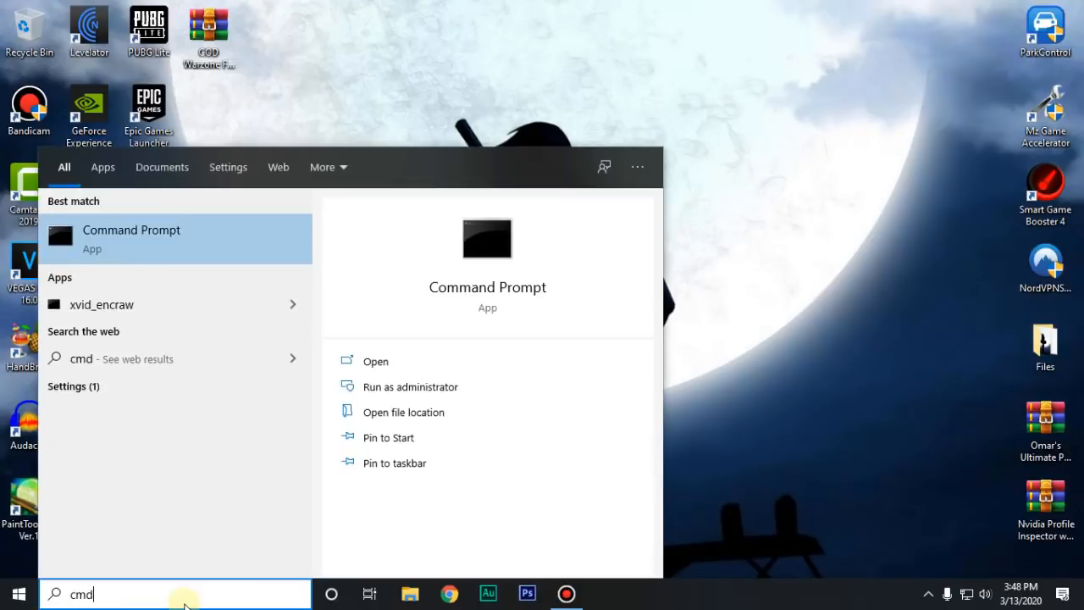
pyautogui.rightClick(132, 230)
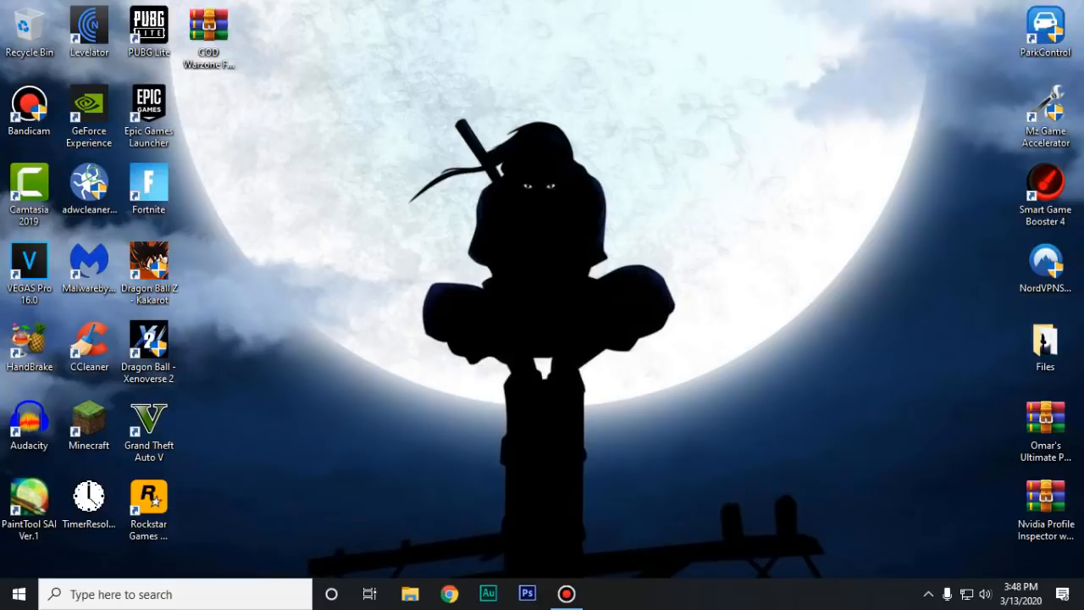
pyautogui.click(605, 594)
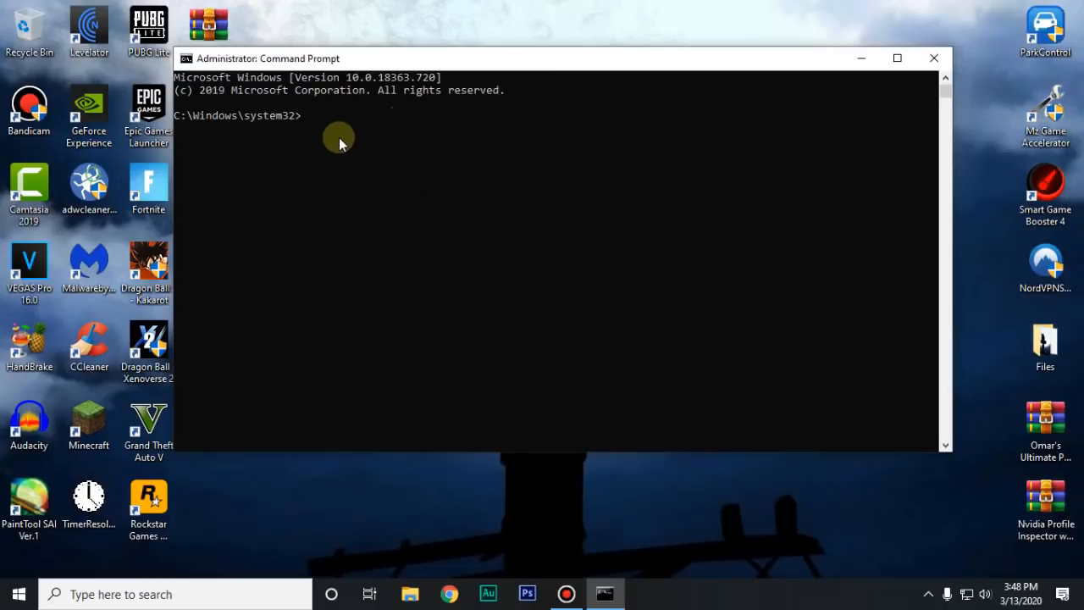
# Run powercfg -duplicatescheme e9a42b02-d5df-448d-aa00-03f14749eb61 to create Ultimate Performance, then close the console.
pyautogui.write('powercfg -duplicatescheme e9a42b02-d5df-448d-aa00-03f14749eb61')
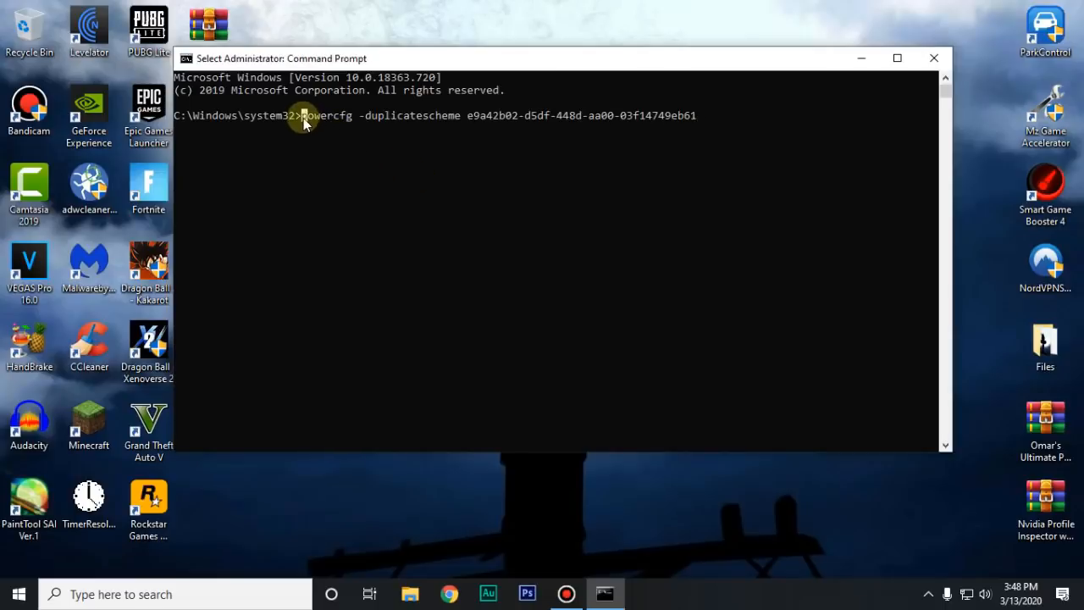
pyautogui.doubleClick(326, 115)
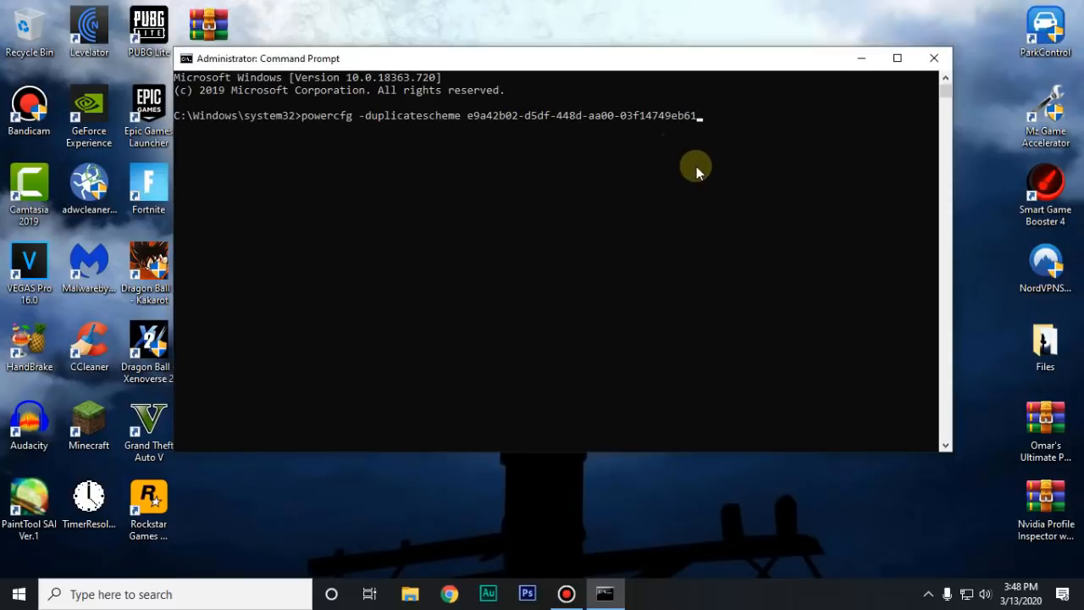
pyautogui.press('Enter')
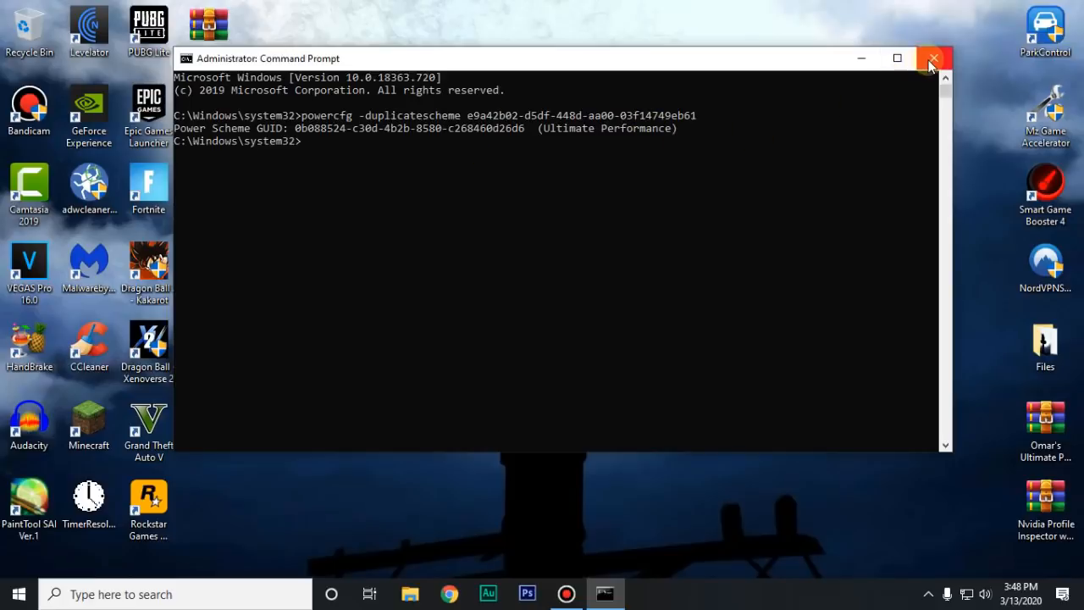
pyautogui.click(932, 56)
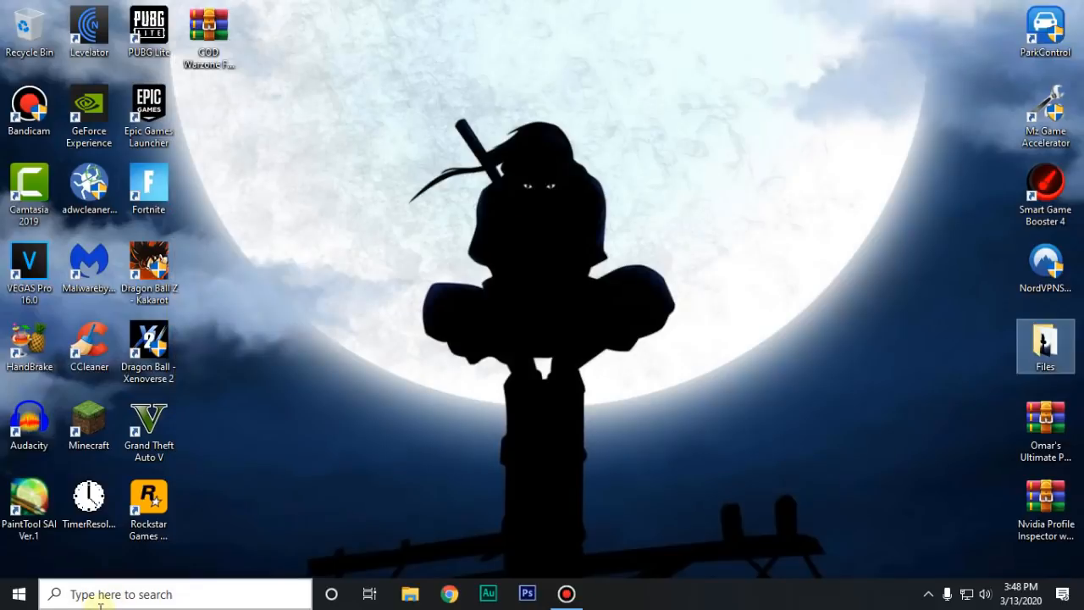
# Select Ultimate Performance under the additional plans in Power Options and close the window.
pyautogui.write('po')
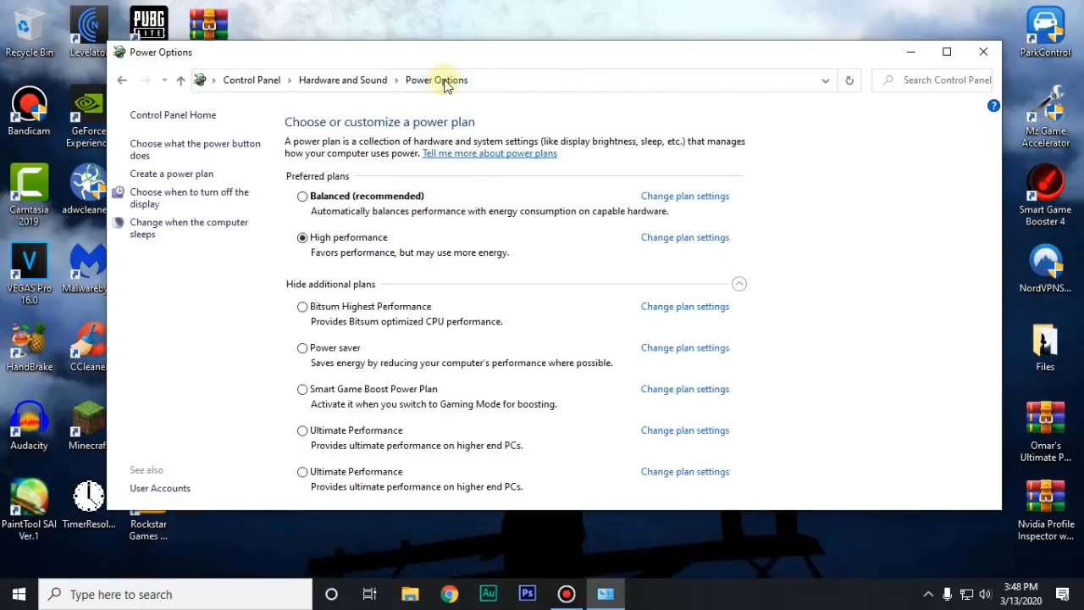
pyautogui.click(739, 285)
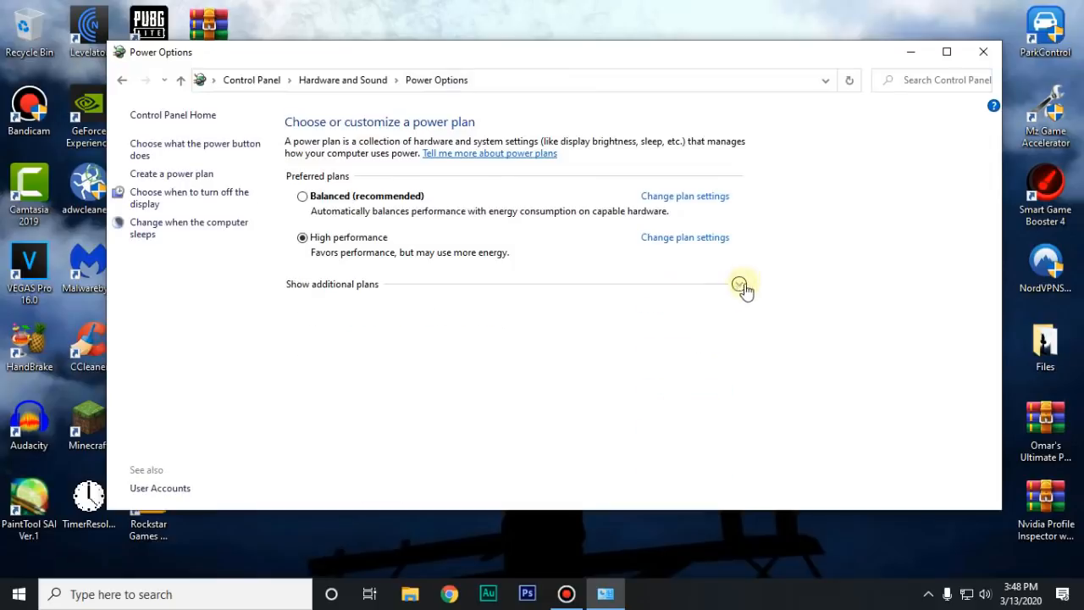
pyautogui.click(739, 285)
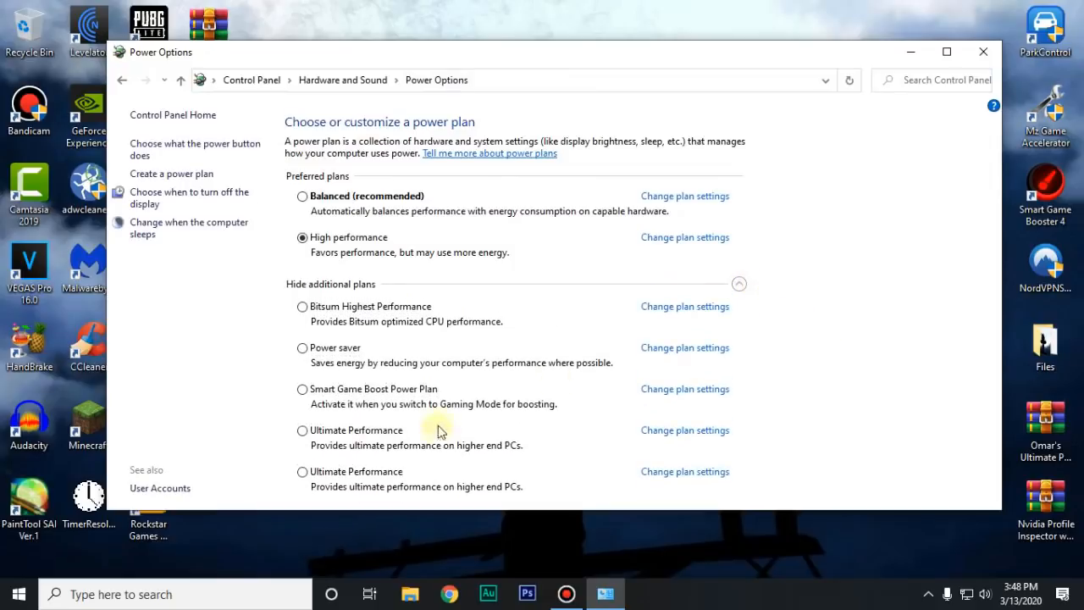
pyautogui.moveTo(328, 436)
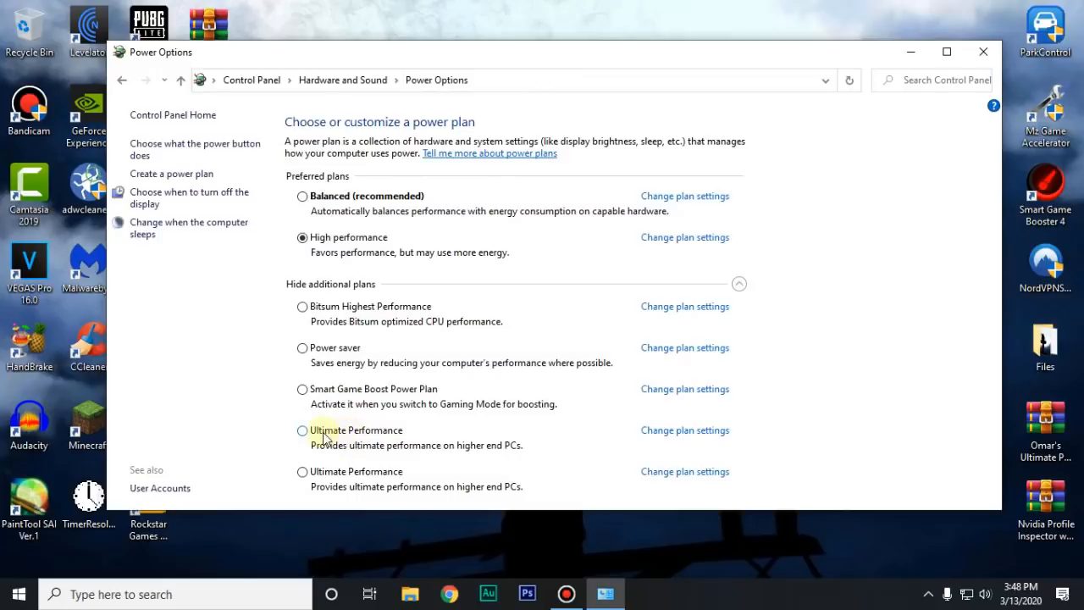
pyautogui.click(301, 431)
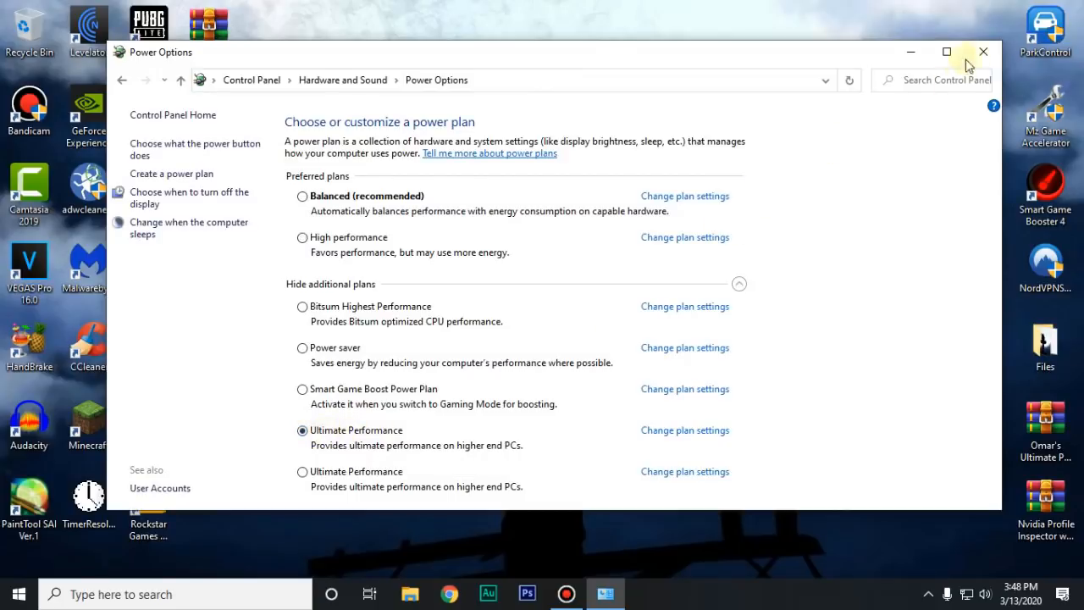
pyautogui.click(982, 51)
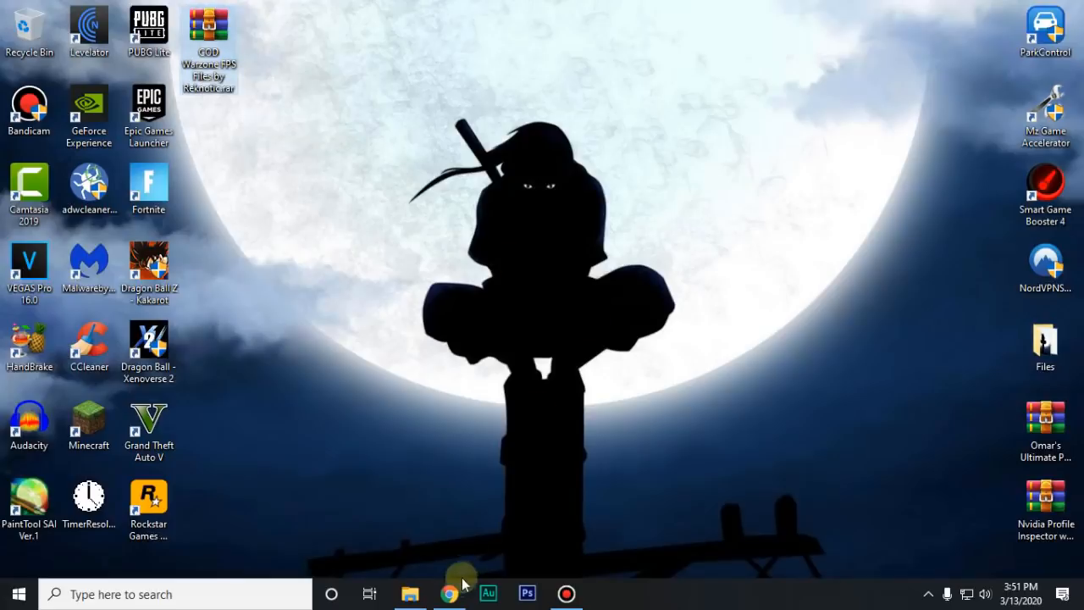
# Follow the BRSkins download link to the UploadHub page for FPS_PACK_FORTNITE (2).rar, dismissing the extension pop-up.
pyautogui.click(443, 593)
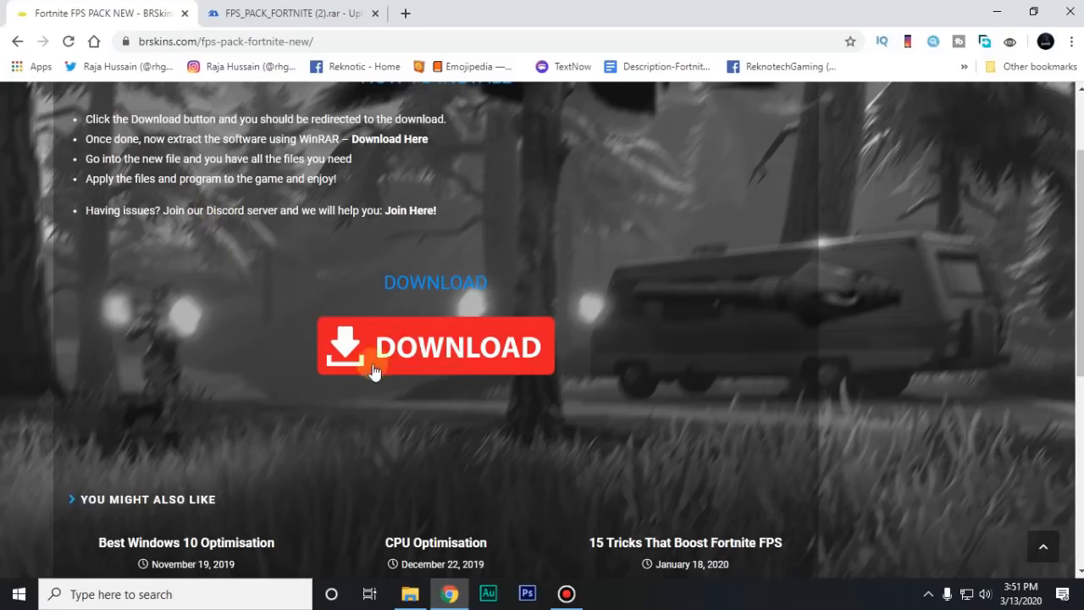
pyautogui.click(434, 346)
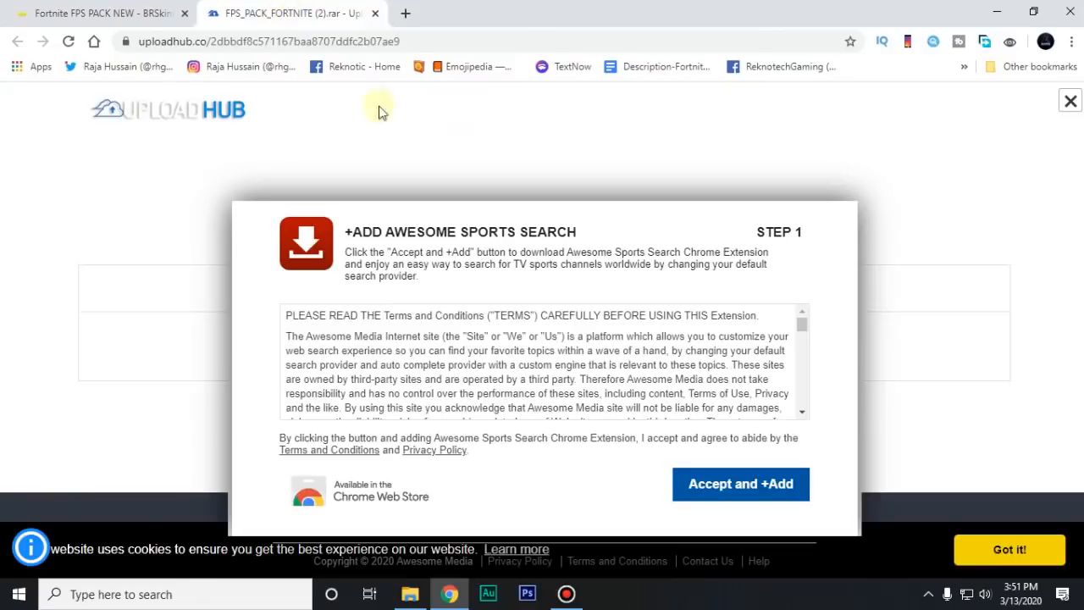
pyautogui.click(1071, 100)
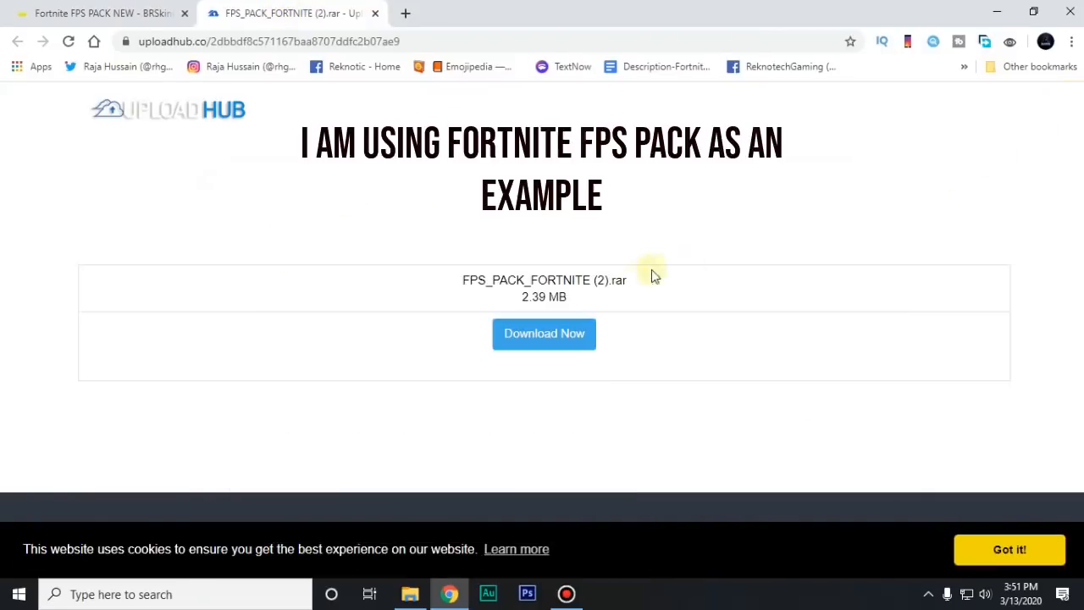
pyautogui.moveTo(499, 346)
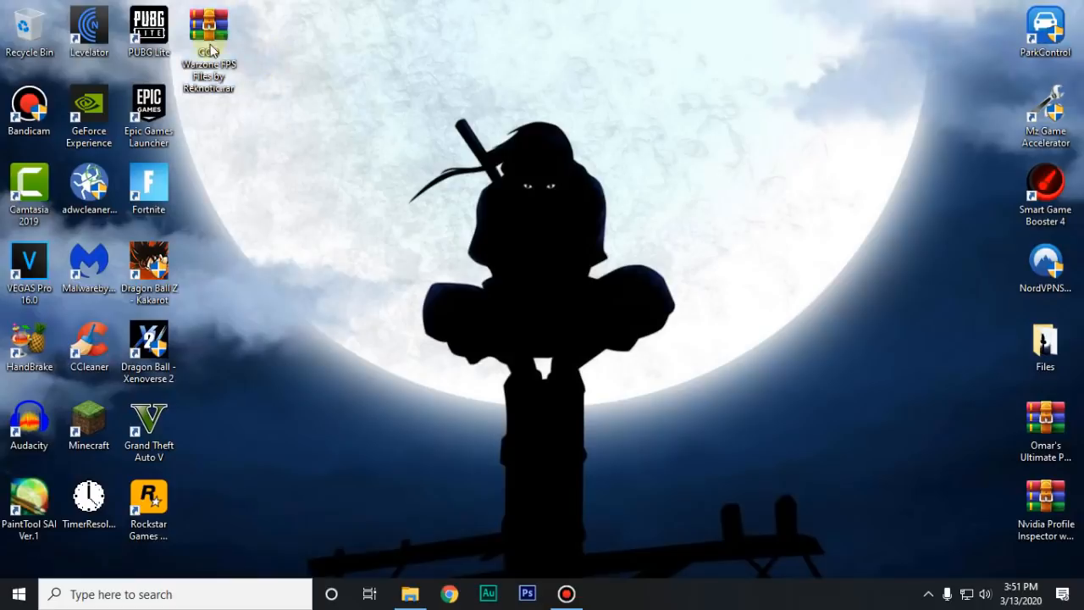
# Extract the desktop .rar to the COD Warzone FPS Files by Reknotic folder.
pyautogui.rightClick(203, 30)
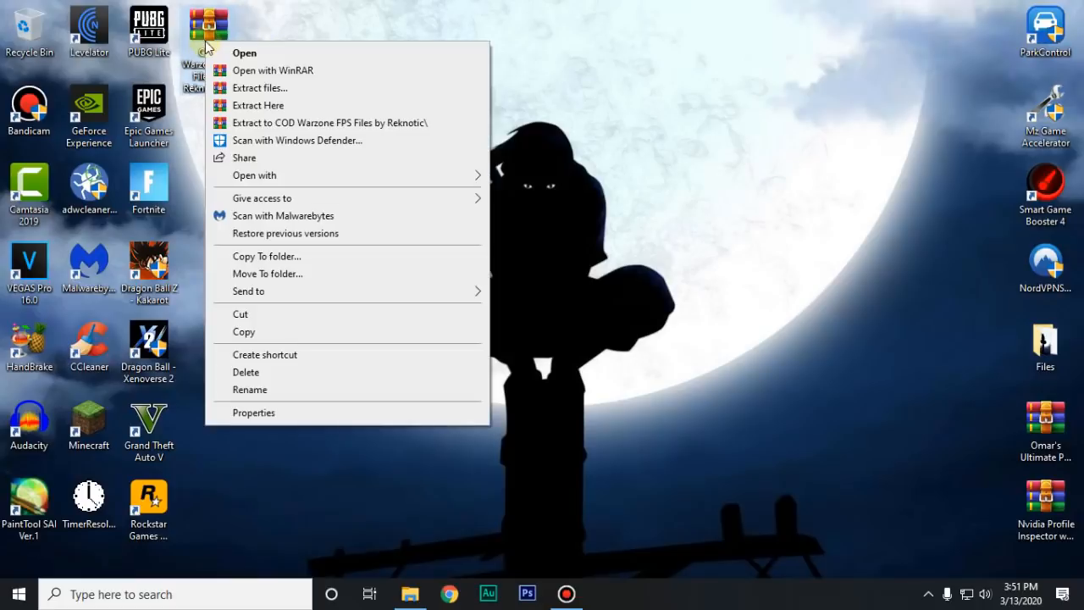
pyautogui.click(398, 154)
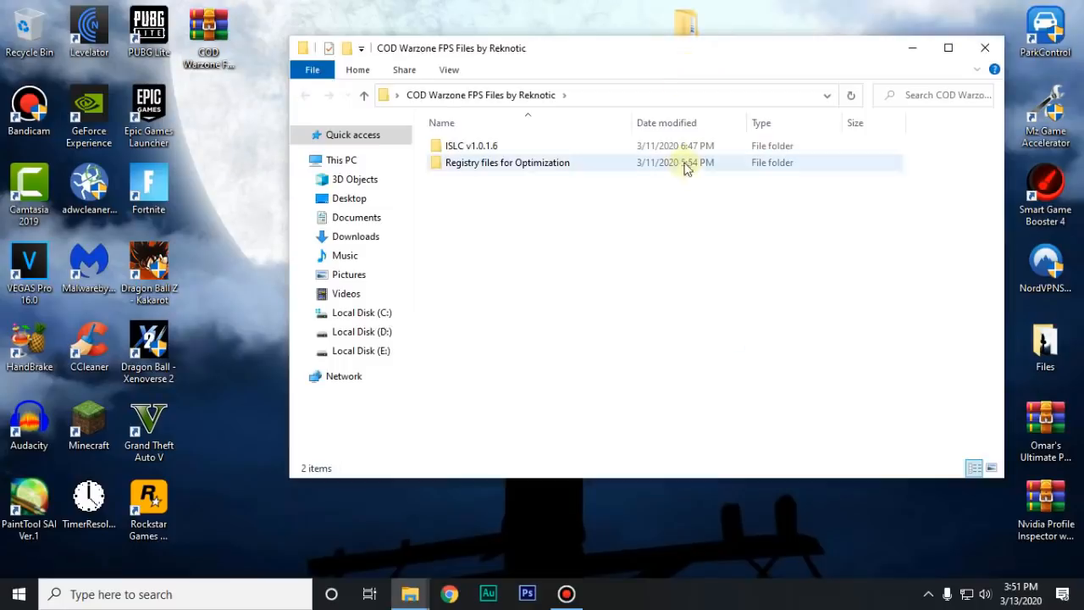
# Enter the Registry files for Optimization folder inside the extracted pack.
pyautogui.click(949, 47)
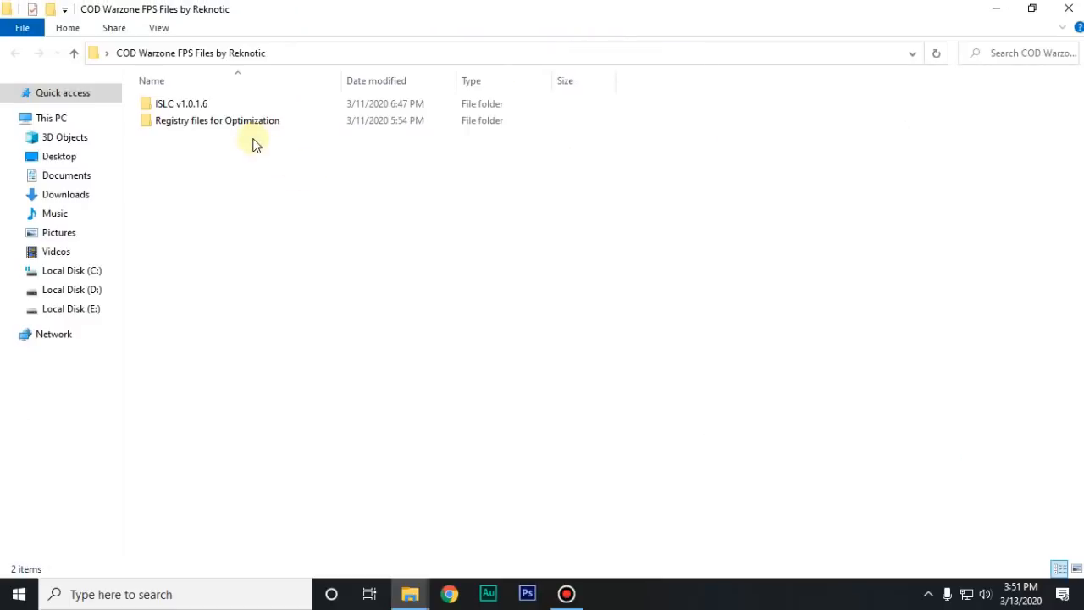
pyautogui.click(217, 121)
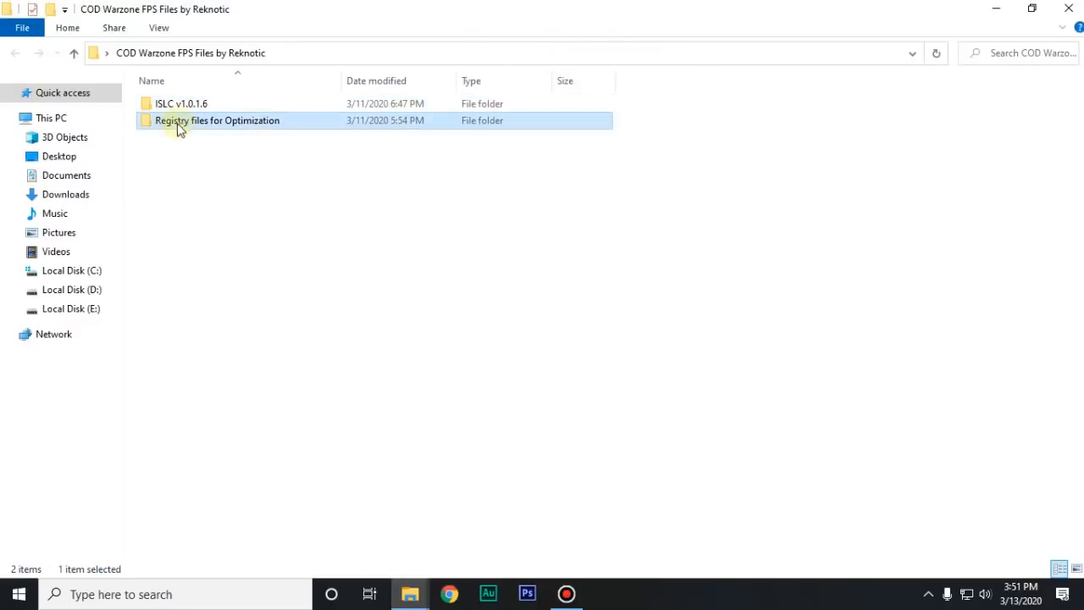
pyautogui.moveTo(292, 127)
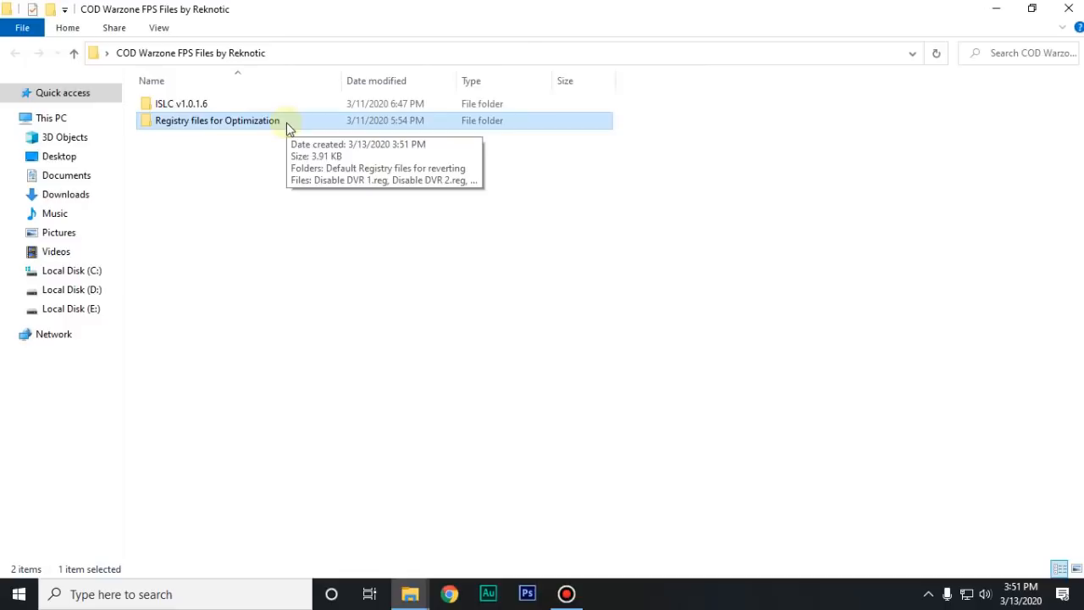
pyautogui.doubleClick(216, 121)
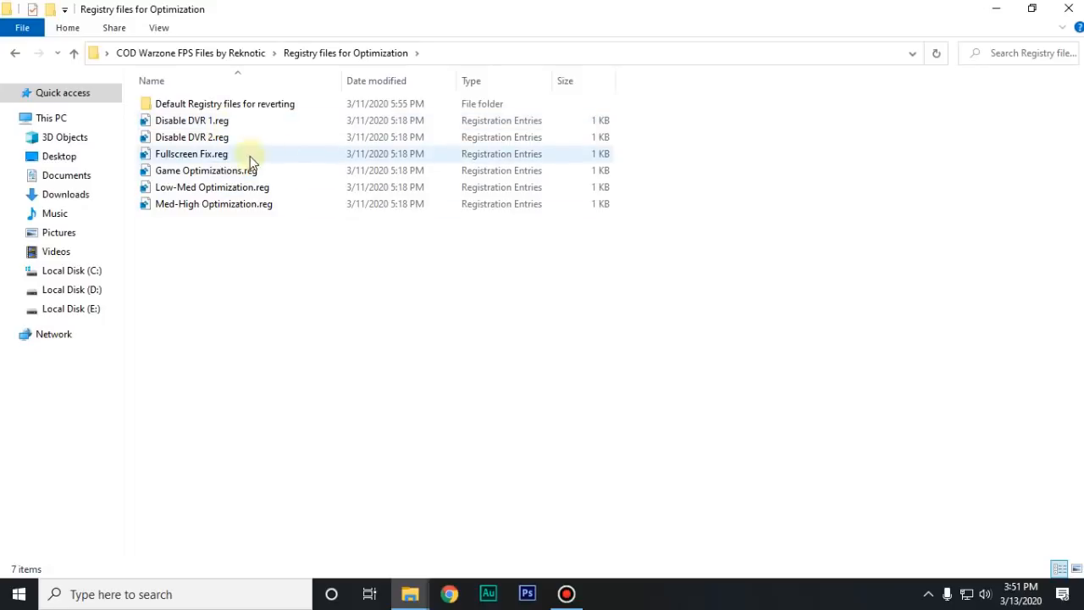
pyautogui.doubleClick(224, 103)
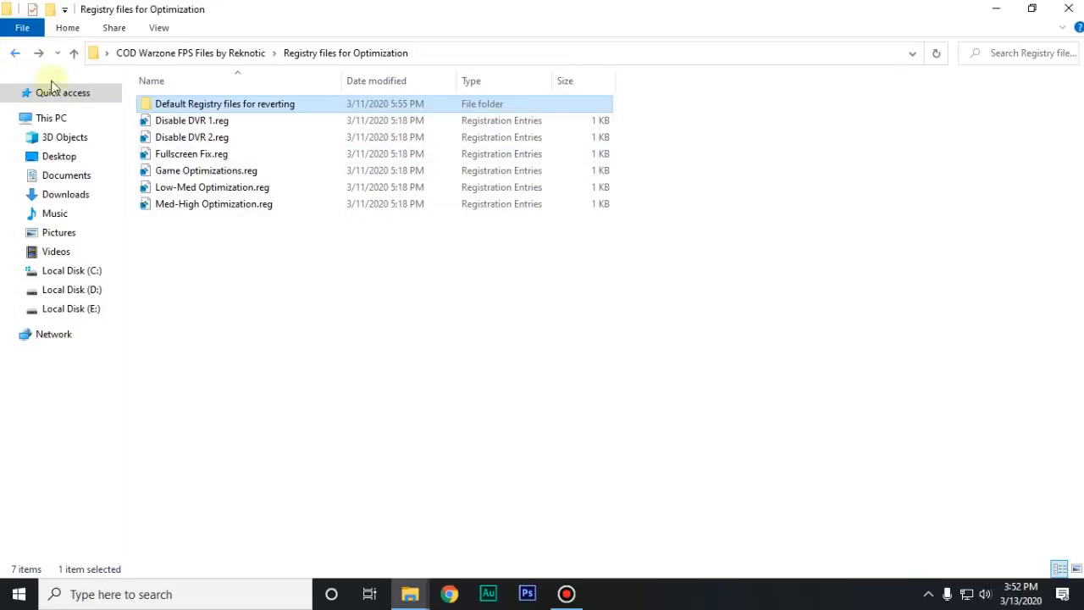
# Merge the Disable DVR registry entries, acknowledge the import, and bring up actions for Low-Med Optimization.reg.
pyautogui.click(192, 120)
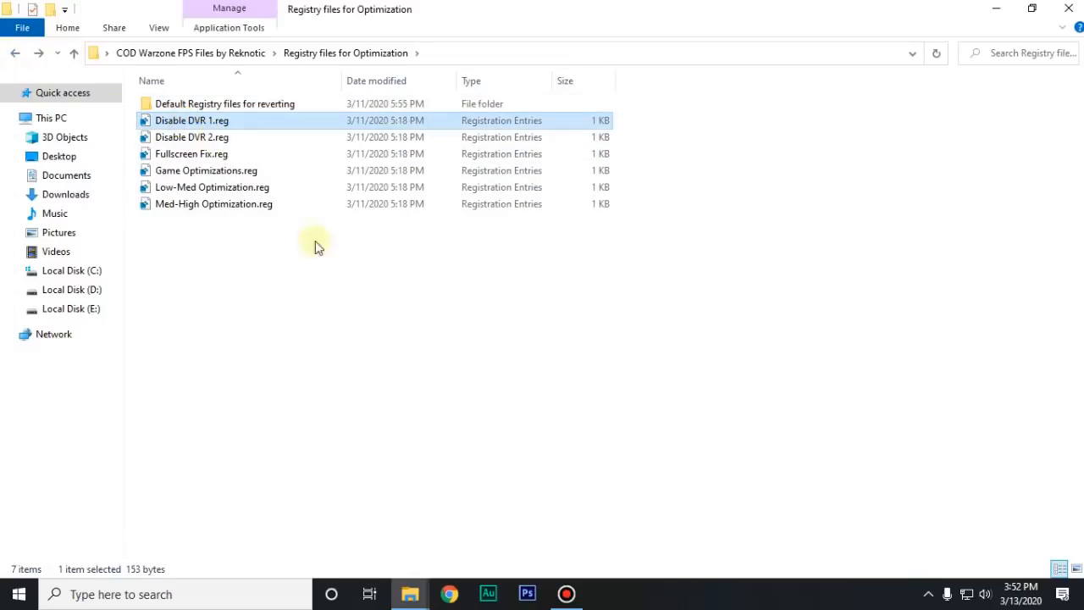
pyautogui.doubleClick(192, 136)
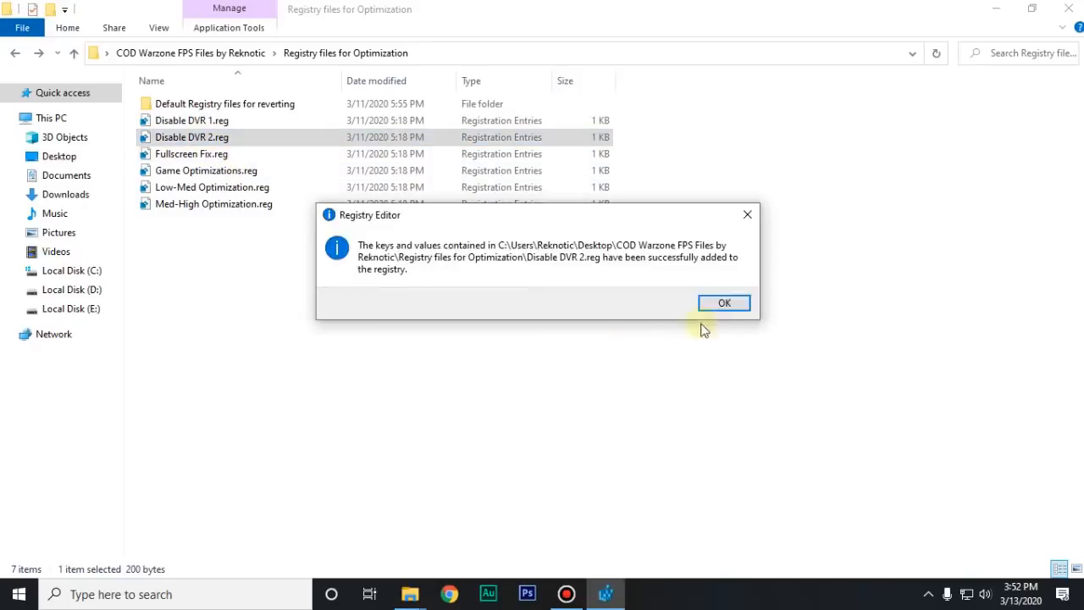
pyautogui.click(725, 302)
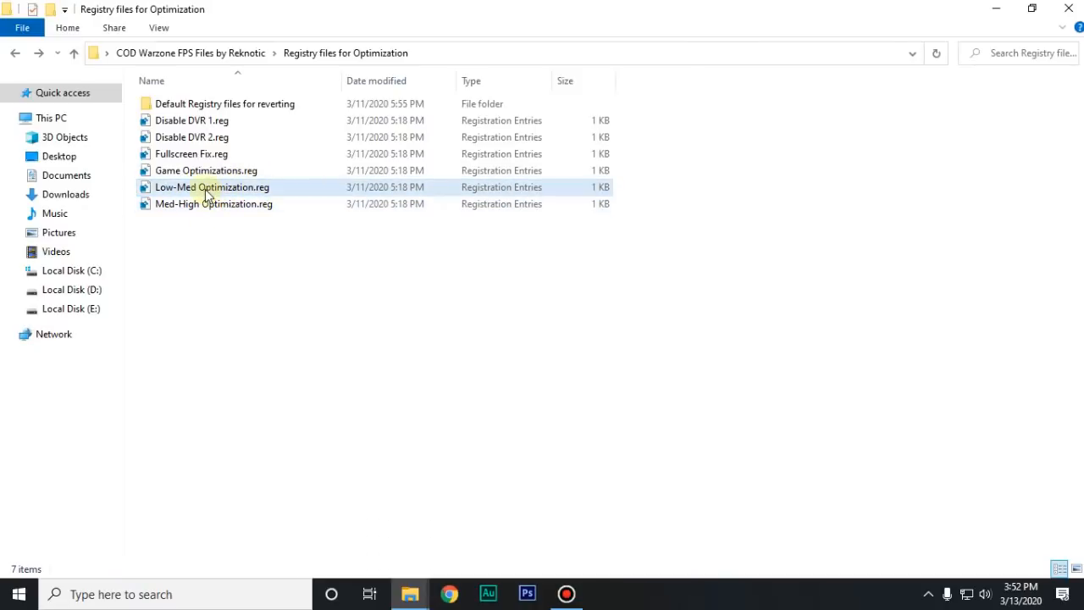
pyautogui.rightClick(207, 186)
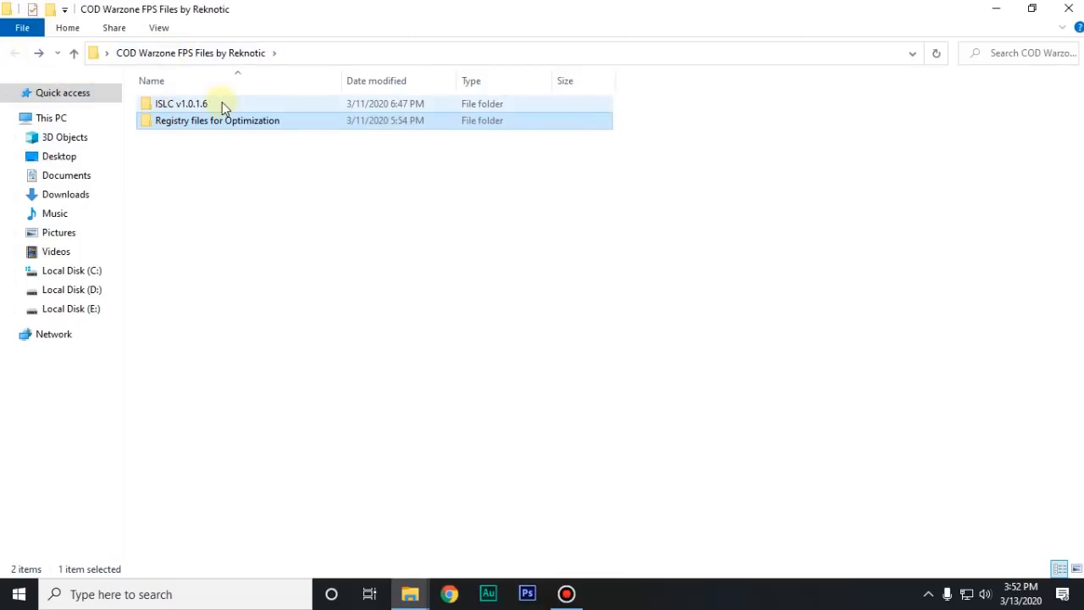
# Run Intelligent standby list cleaner ISLC.exe from the ISLC v1.0.1.6 folder and close Explorer.
pyautogui.doubleClick(180, 103)
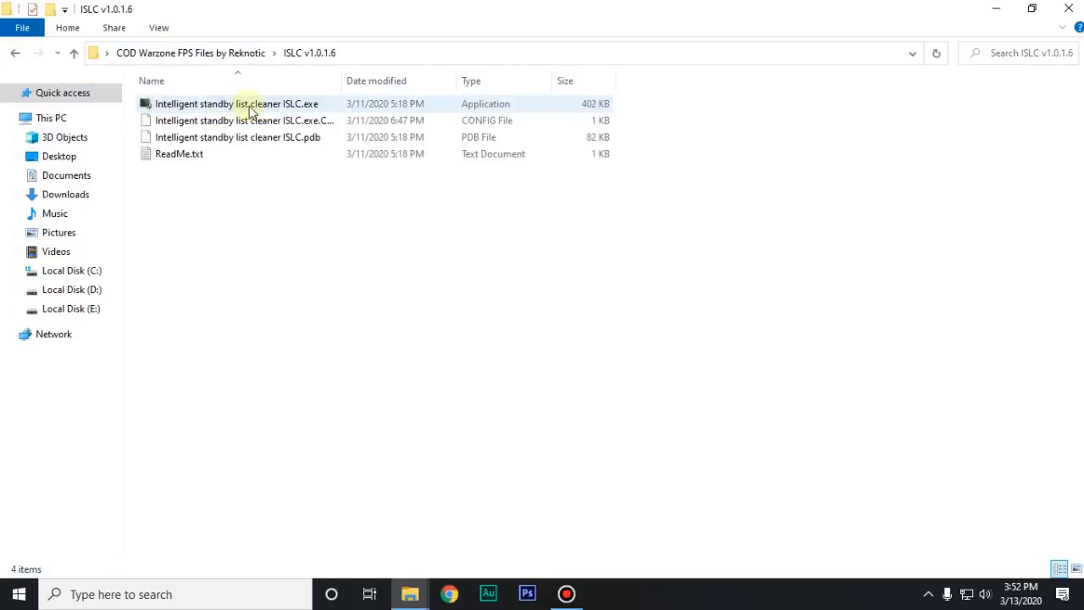
pyautogui.moveTo(264, 108)
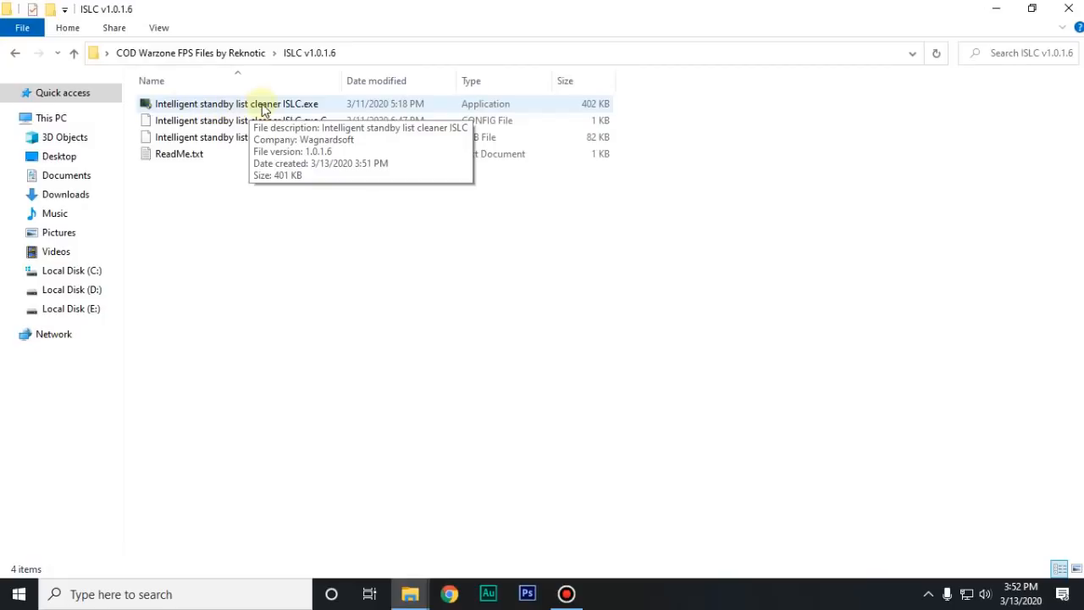
pyautogui.click(237, 104)
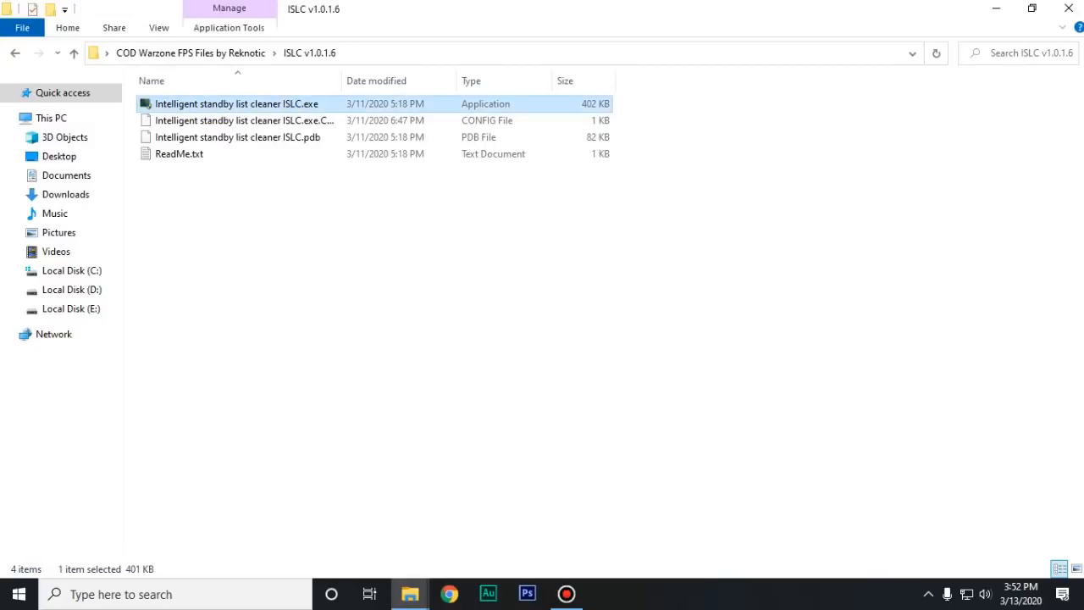
pyautogui.doubleClick(237, 103)
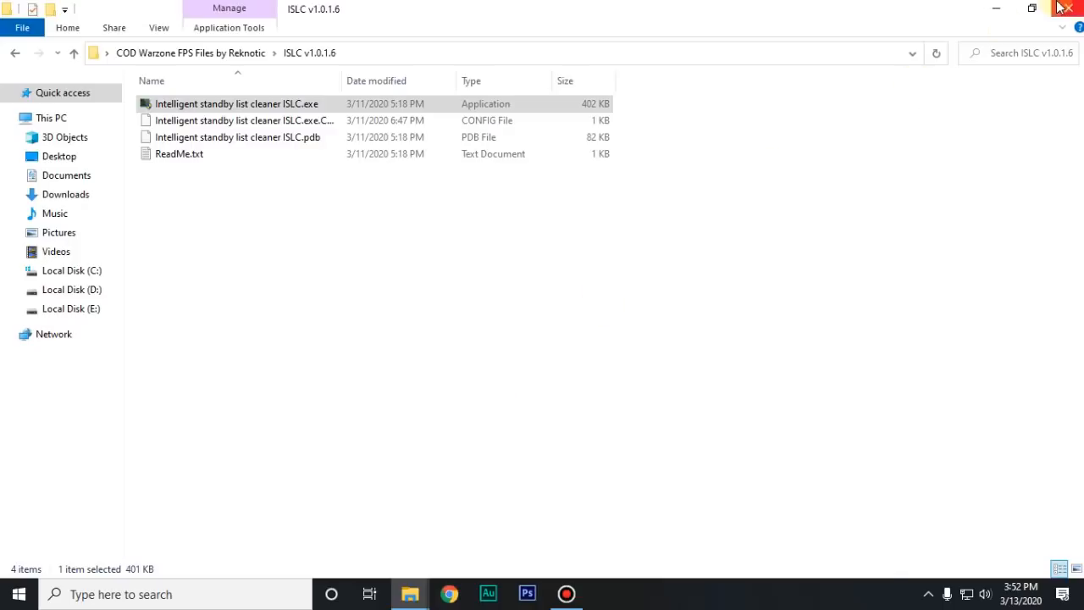
pyautogui.click(1071, 11)
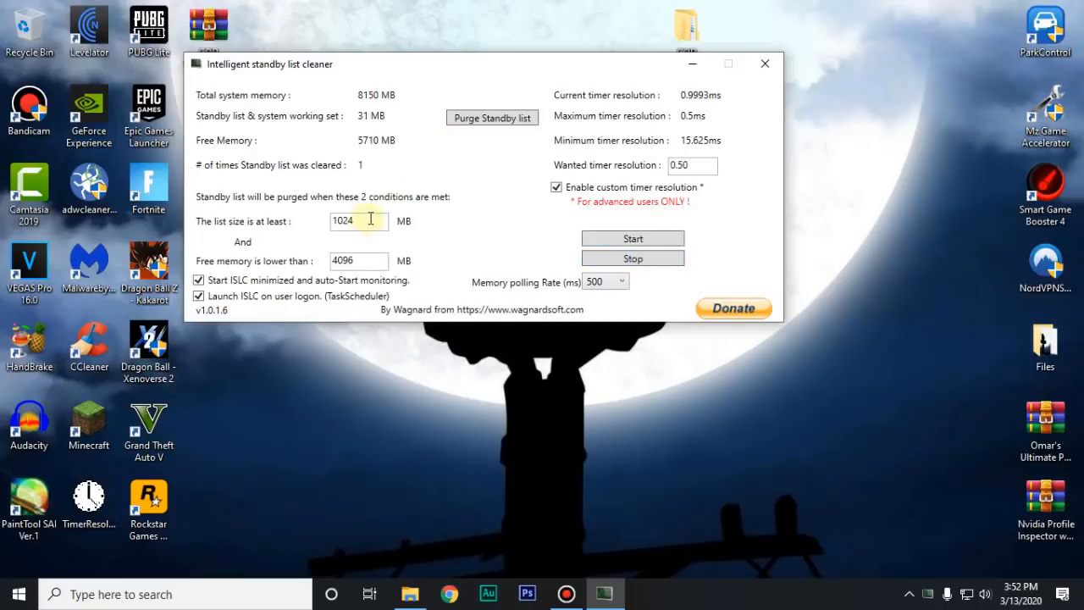
# Keep the 1024 MB threshold and 0.50 ms timer resolution, purge the standby list, start monitoring and minimize ISLC.
pyautogui.tripleClick(359, 221)
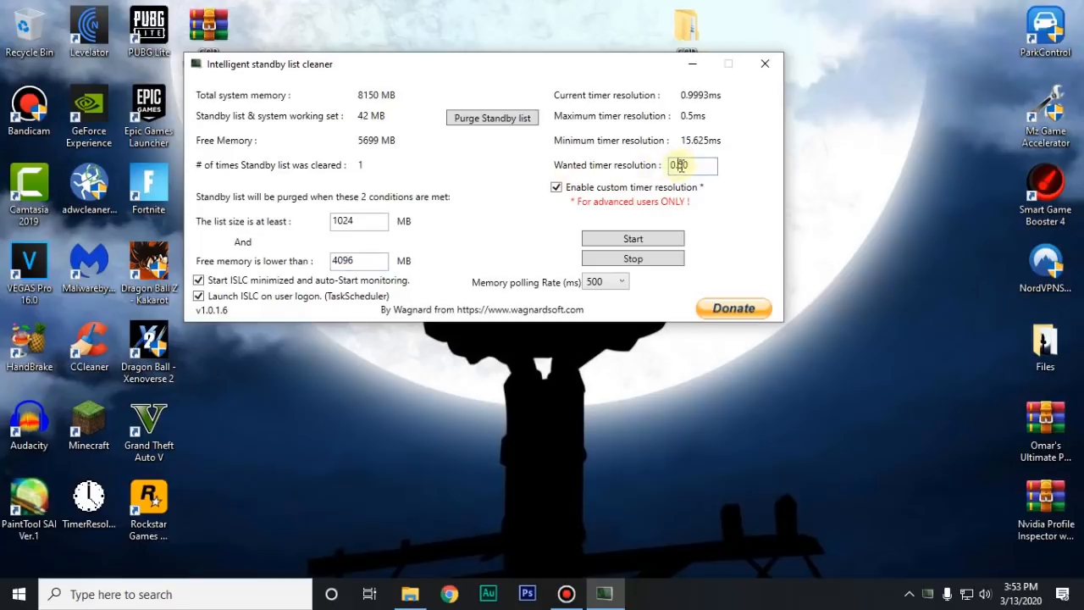
pyautogui.tripleClick(691, 164)
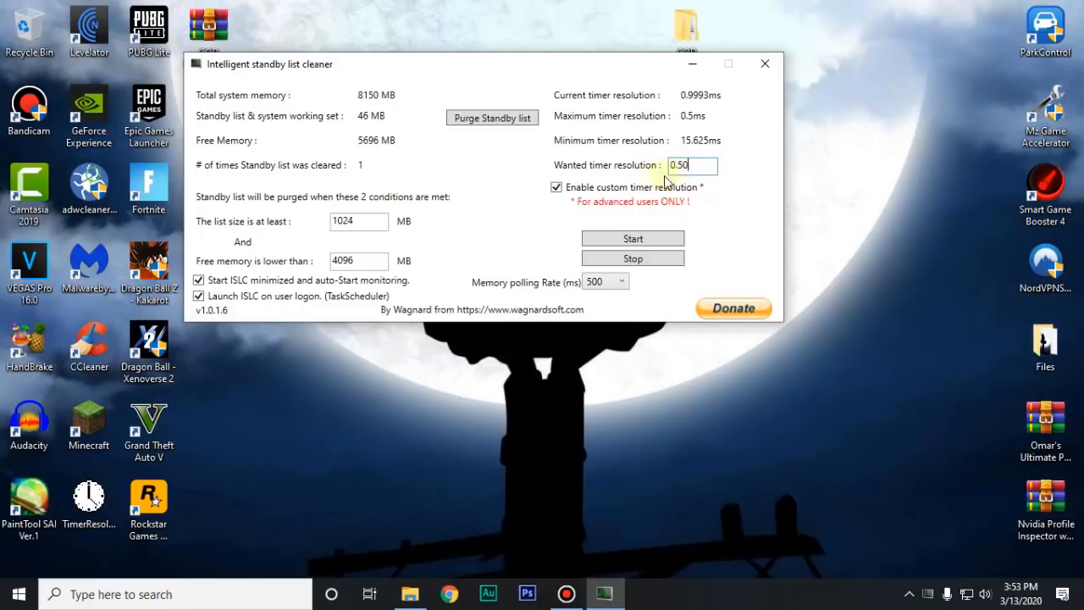
pyautogui.moveTo(735, 194)
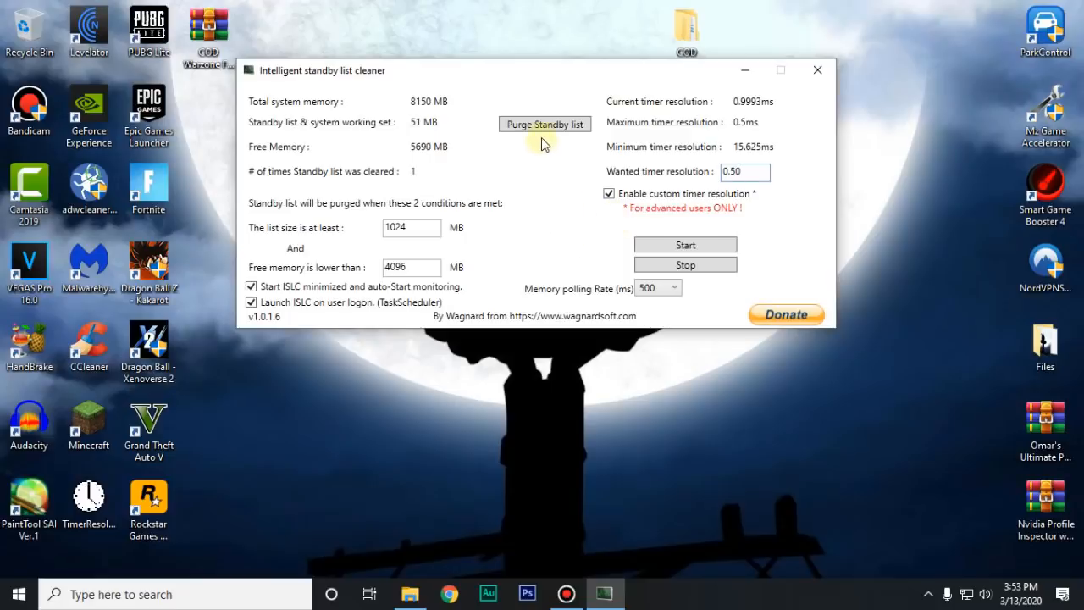
pyautogui.click(545, 124)
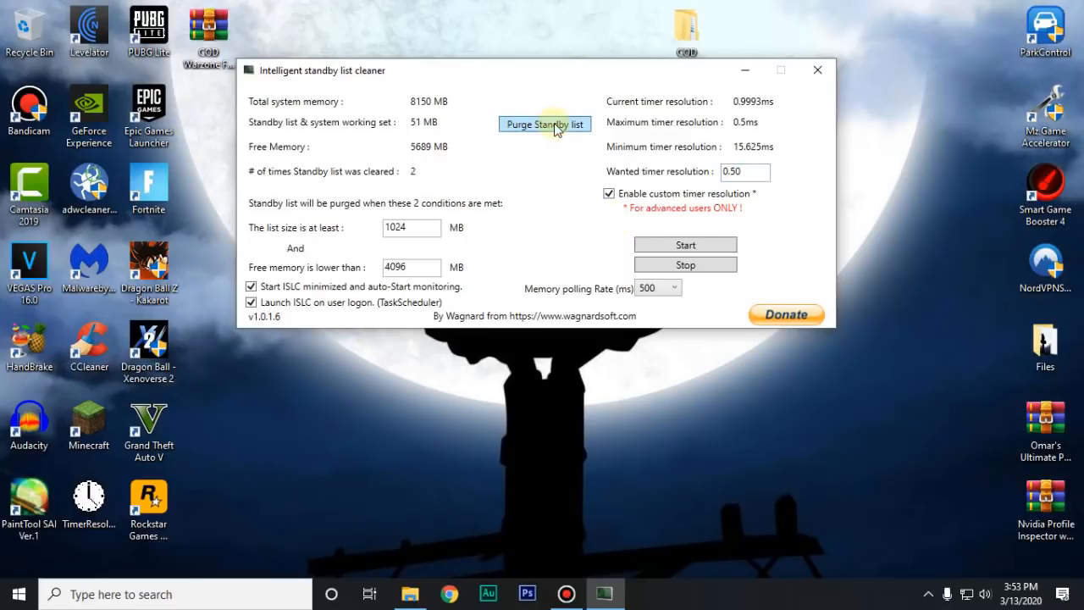
pyautogui.click(684, 244)
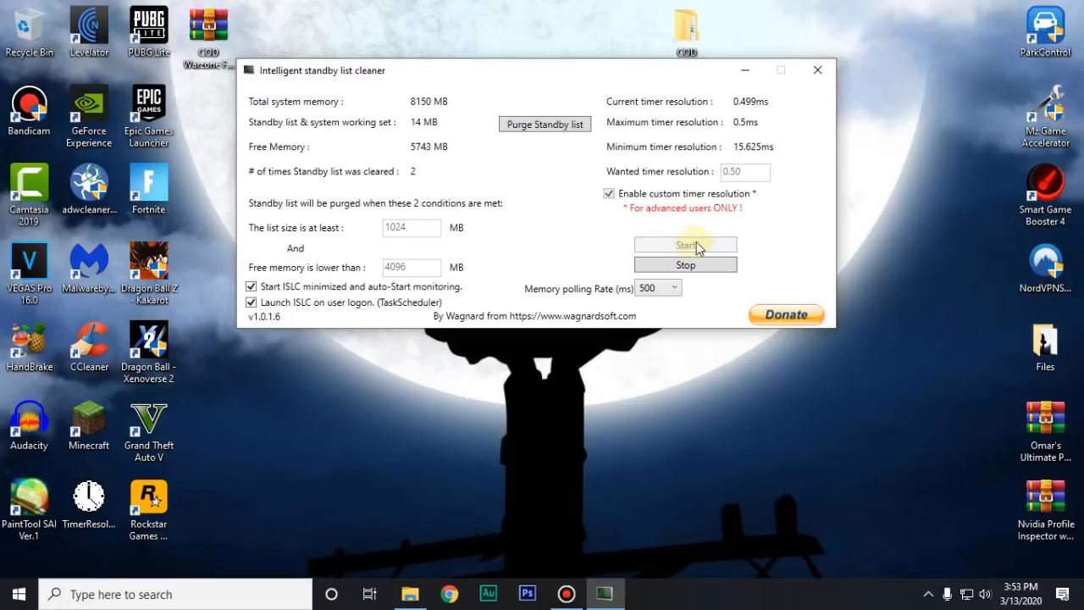
pyautogui.click(815, 71)
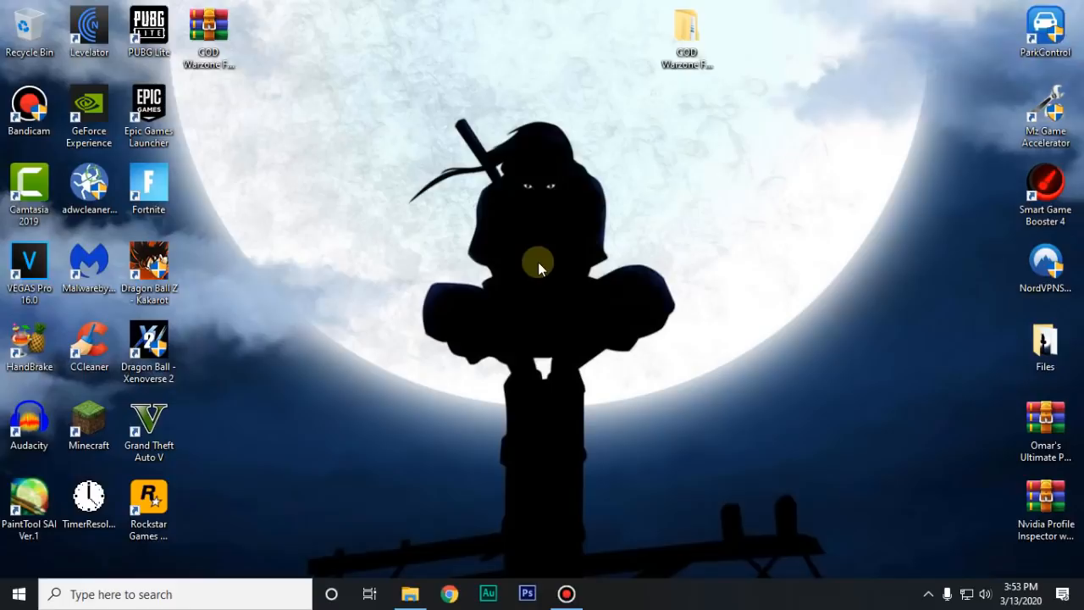
pyautogui.moveTo(928, 593)
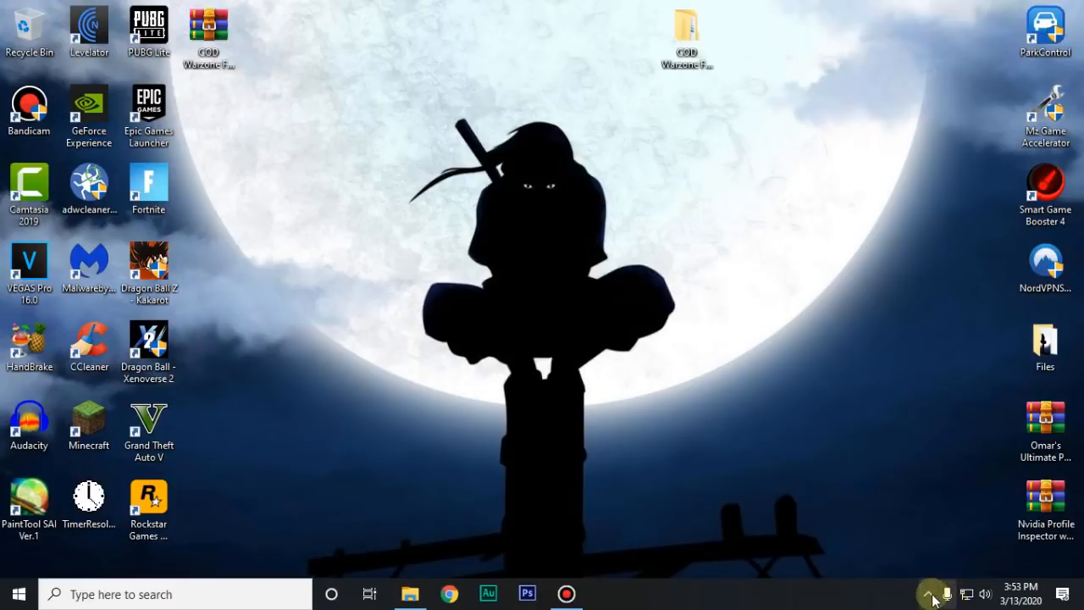
# Launch CCleaner from its desktop shortcut.
pyautogui.click(928, 595)
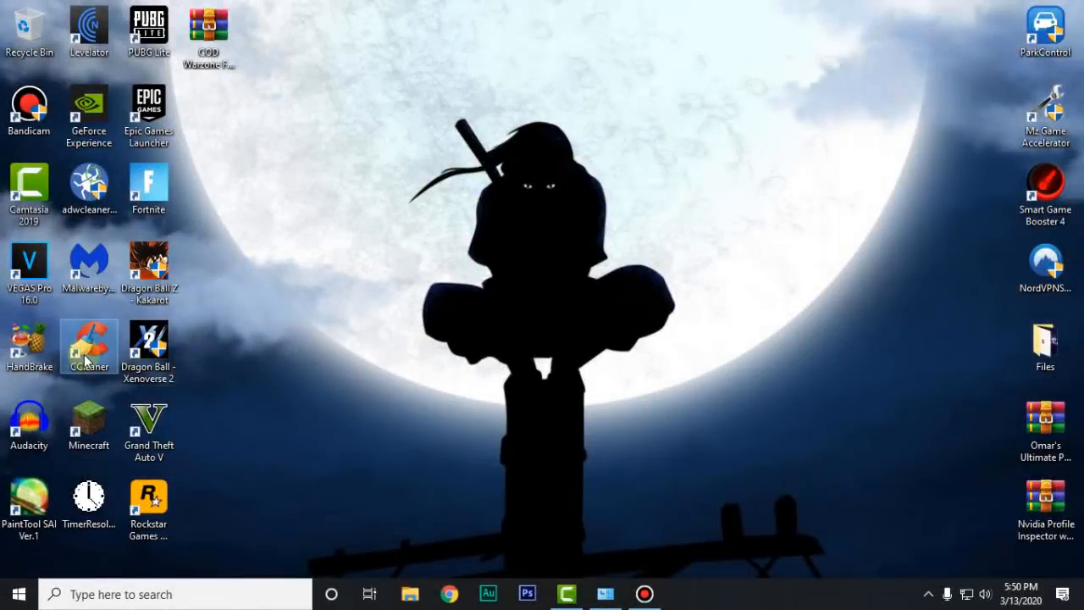
pyautogui.doubleClick(88, 347)
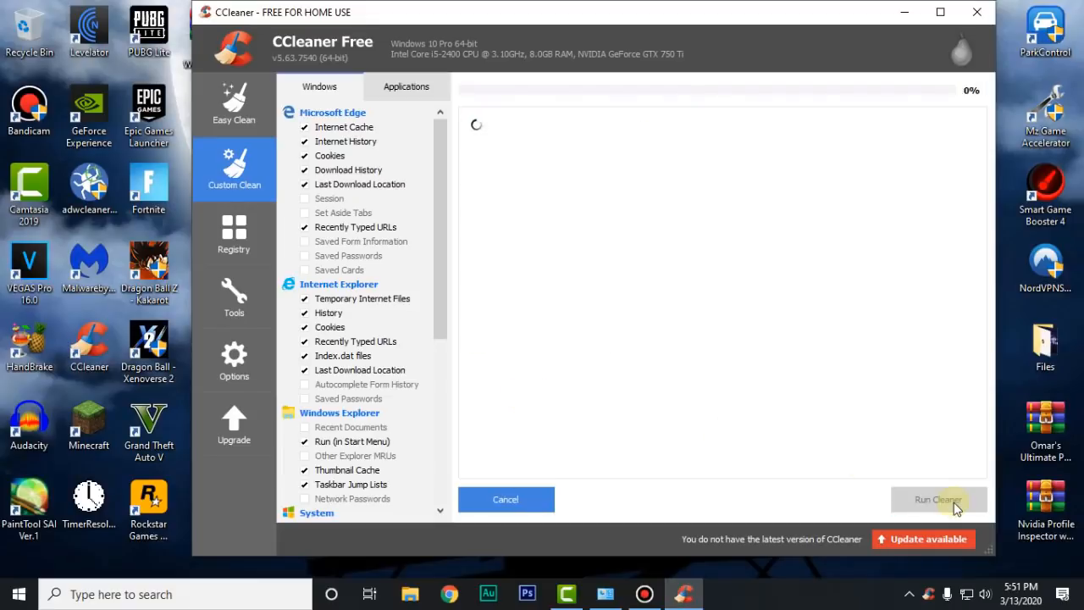
# Run Custom Clean to remove about 346 MB of junk, then switch to the Registry section.
pyautogui.click(939, 498)
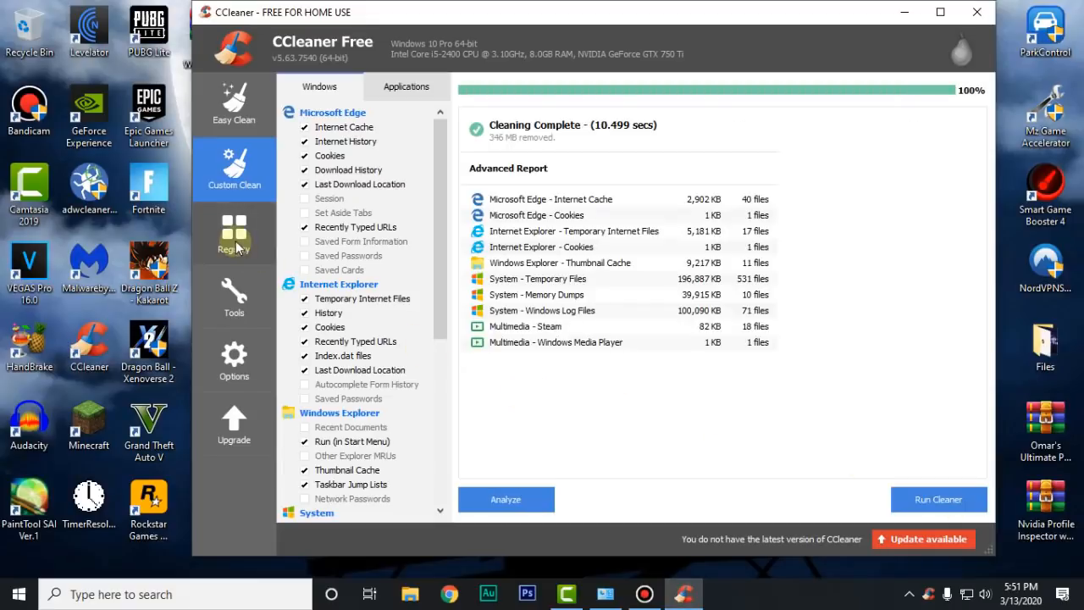
pyautogui.click(234, 234)
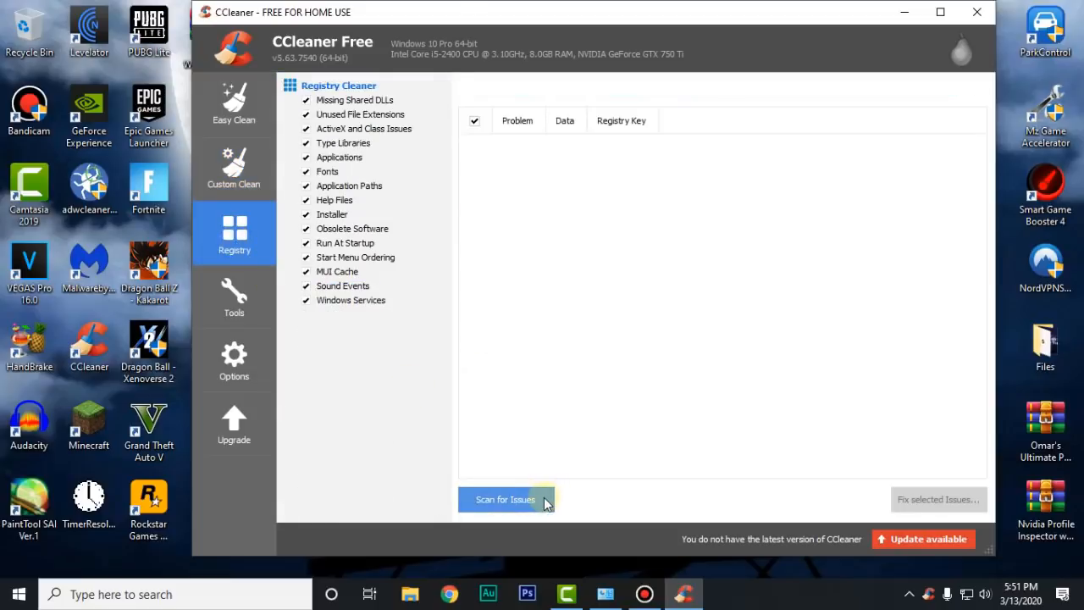
# Scan the registry for issues and fix all selected issues, then close the dialog.
pyautogui.click(504, 498)
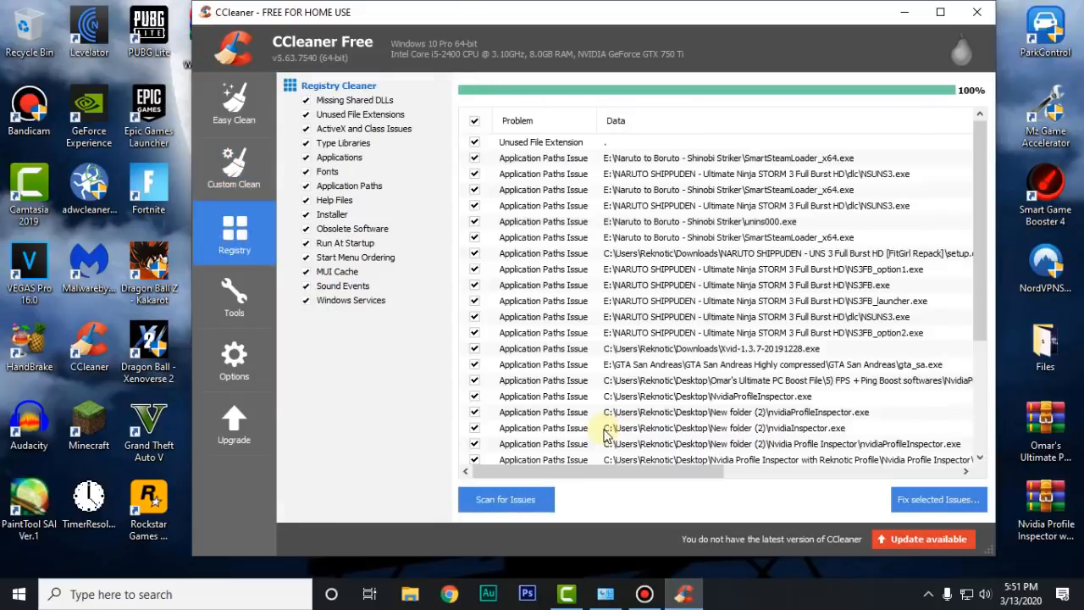
pyautogui.moveTo(947, 509)
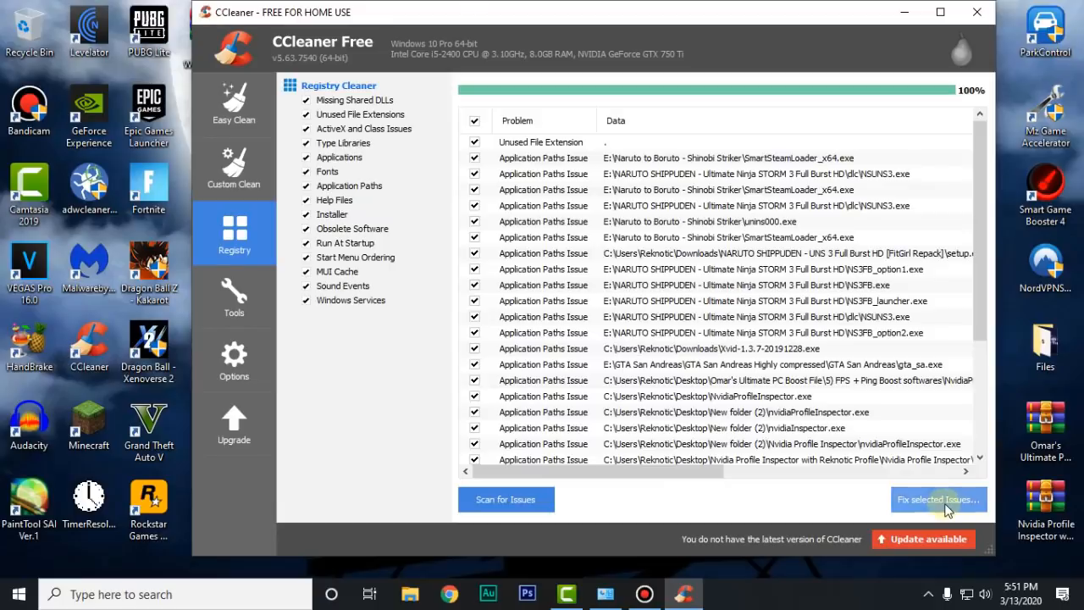
pyautogui.click(938, 498)
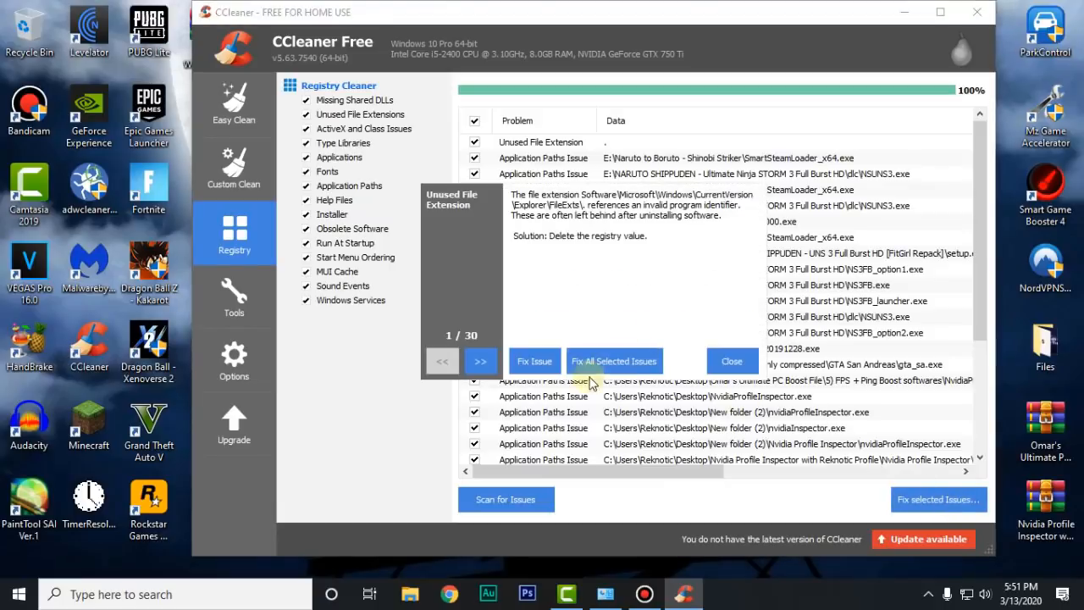
pyautogui.click(613, 361)
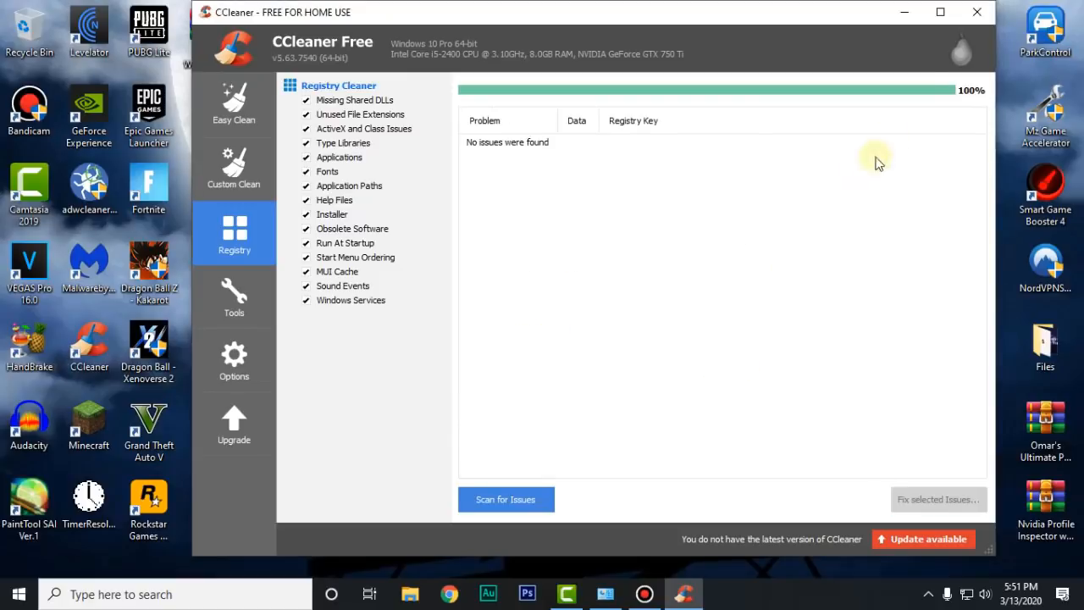
pyautogui.click(976, 13)
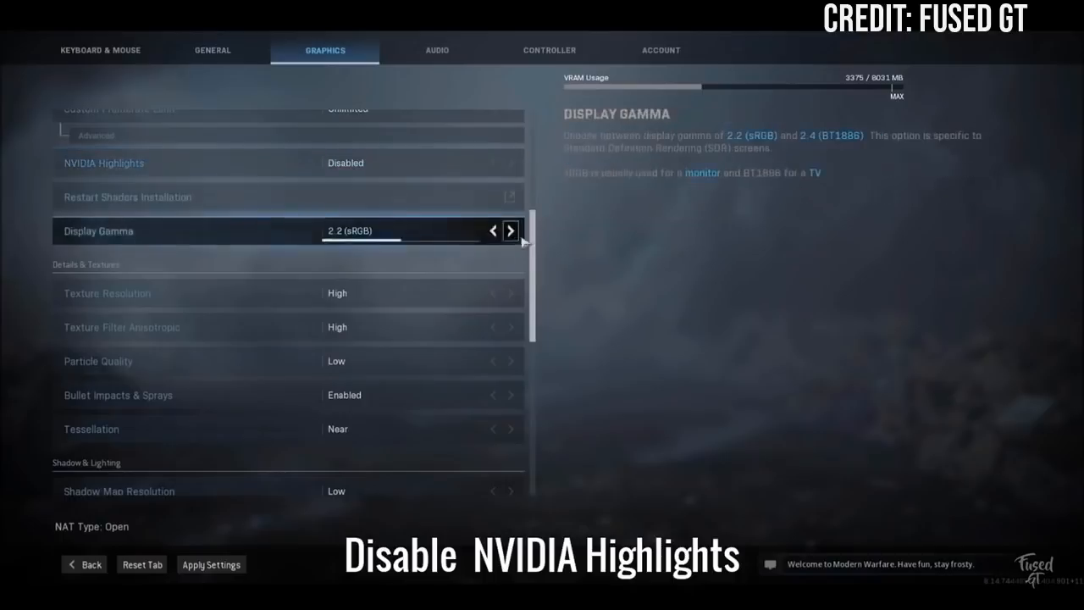
# Scroll the graphics settings down to the NVIDIA Highlights option to disable it.
pyautogui.scroll(-3)
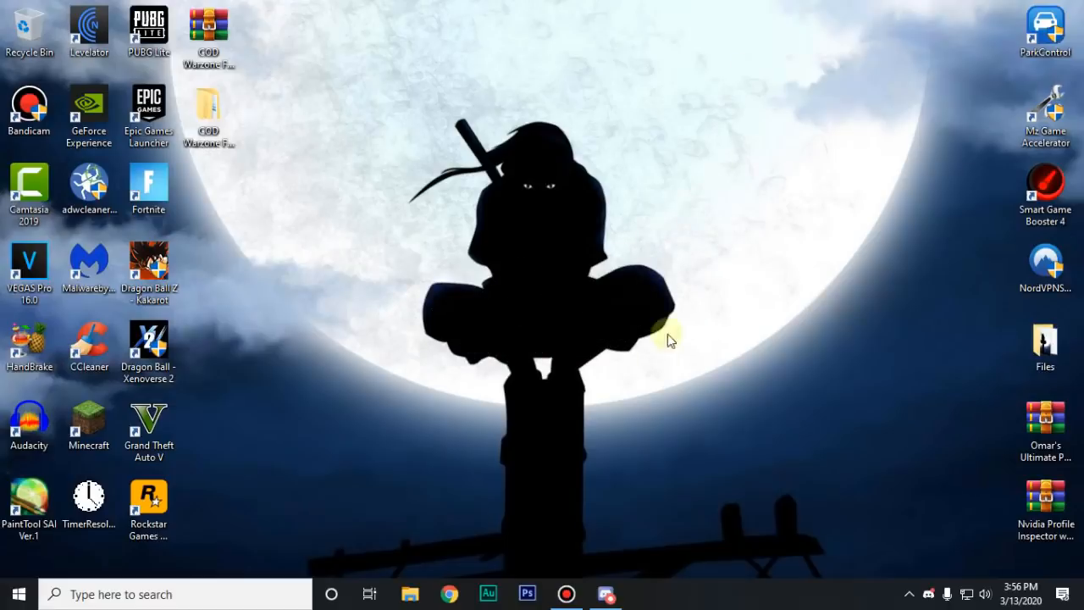
# Bring up Discord on the Reknotic server's general-chat and scroll through earlier messages.
pyautogui.click(605, 593)
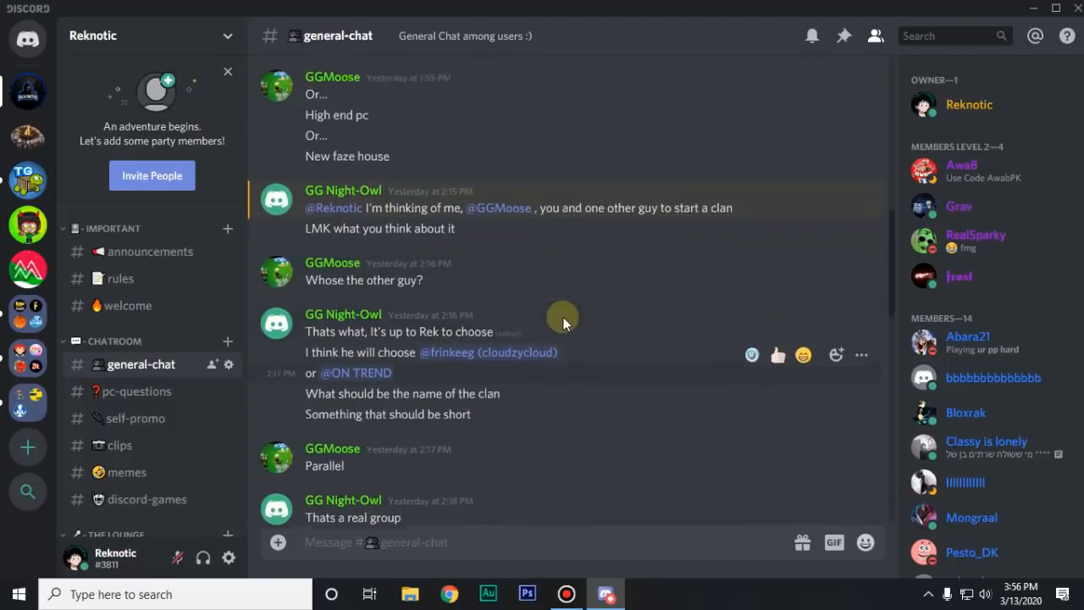
pyautogui.scroll(-3)
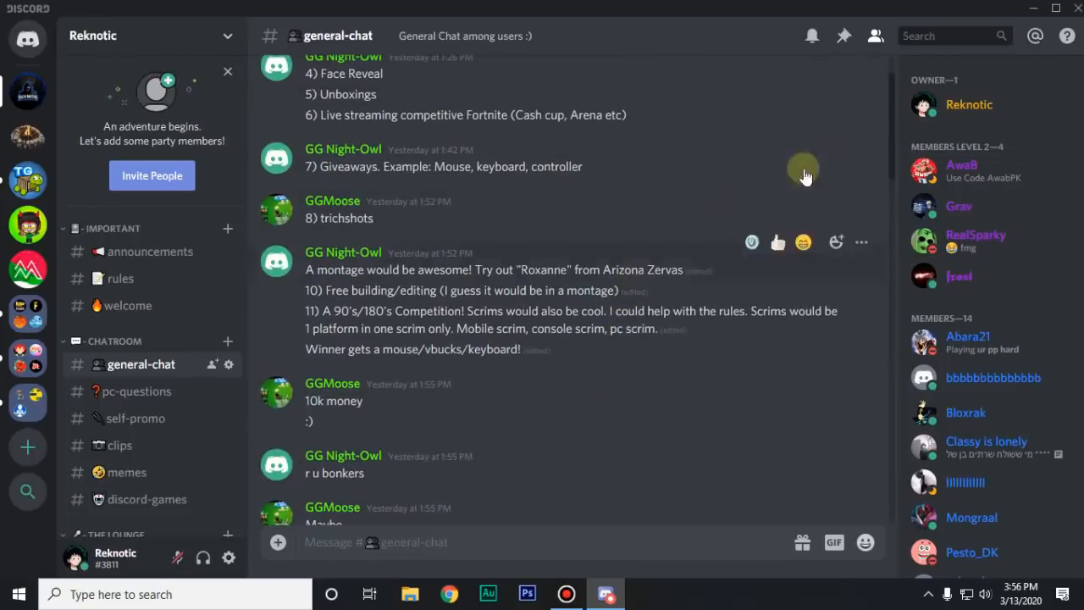
pyautogui.scroll(-3)
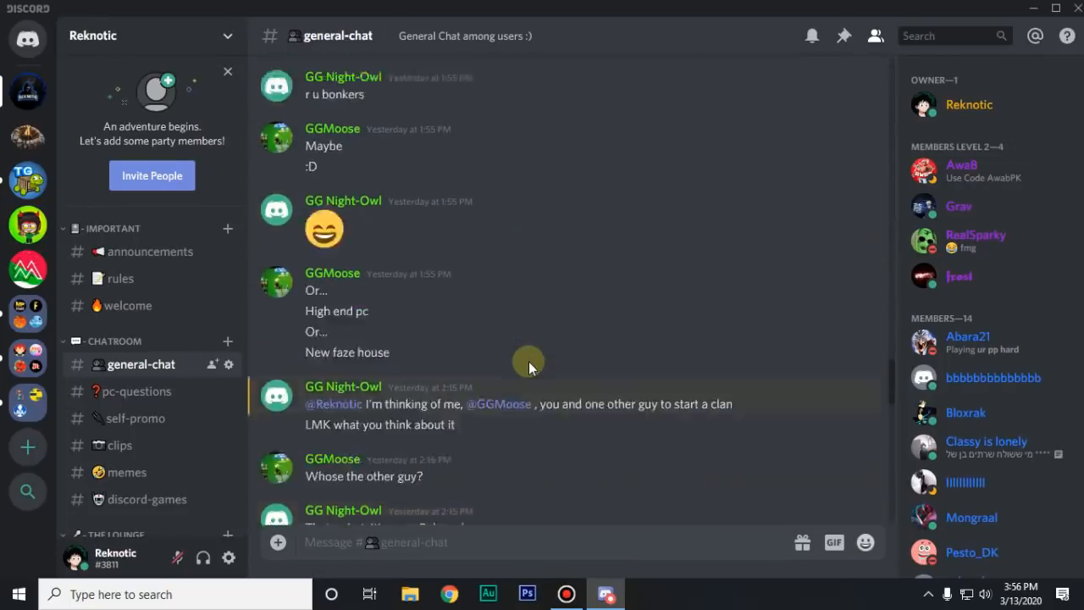
pyautogui.scroll(-3)
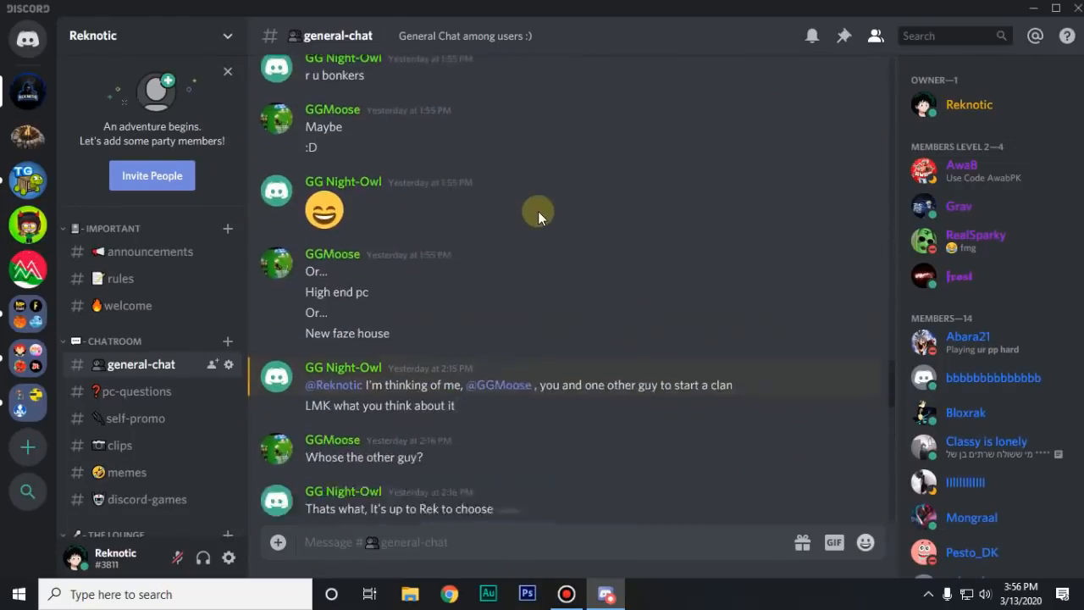